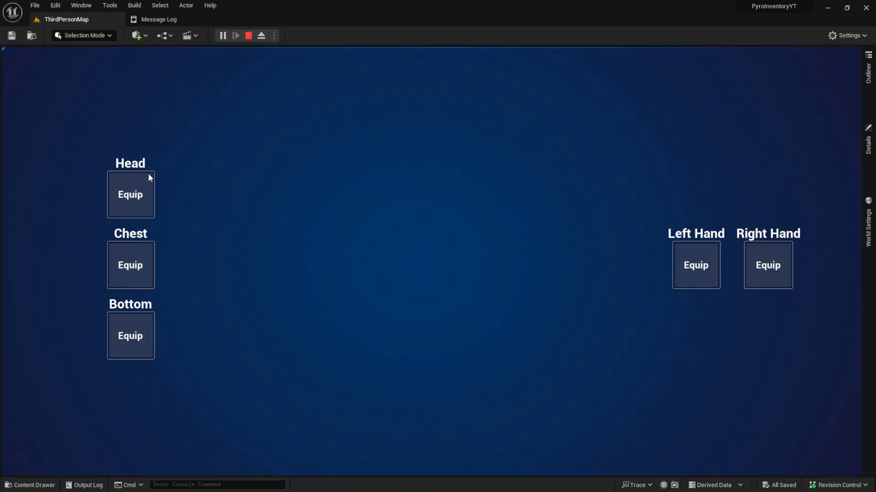
Try the Left Hand and Right Hand item panels, close them, and stop playing.
left_click(695, 264)
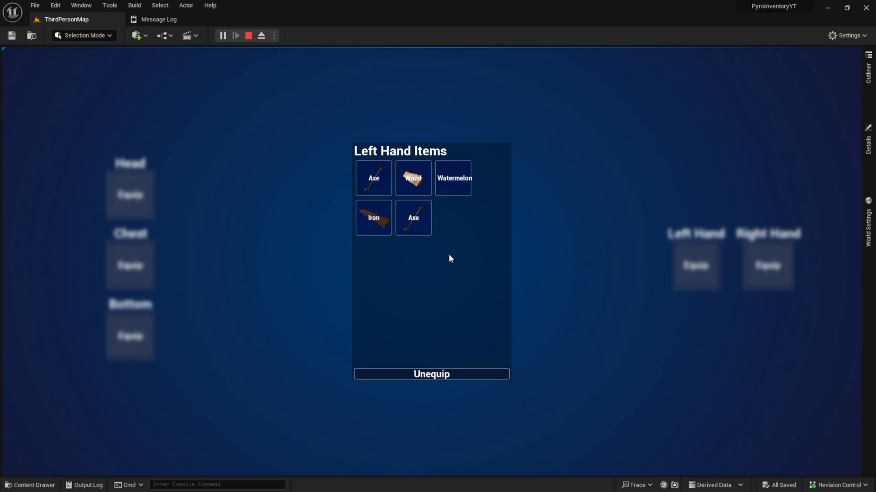
mouse_move(286, 197)
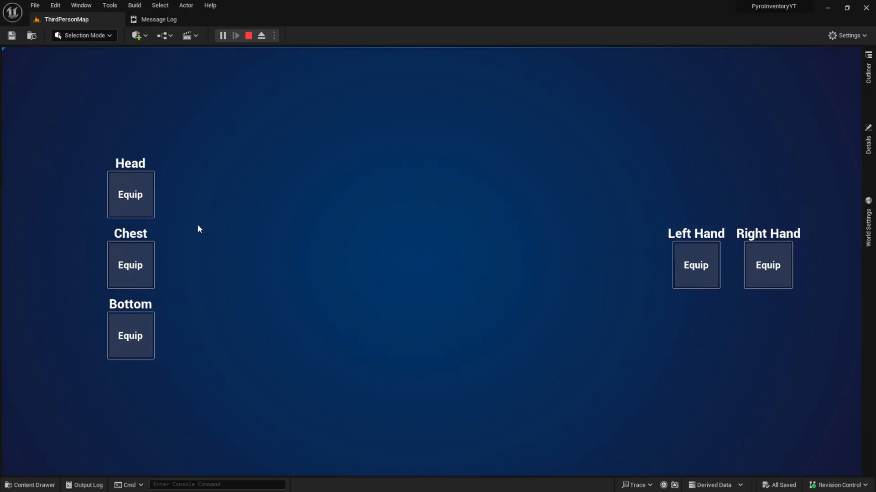
left_click(130, 336)
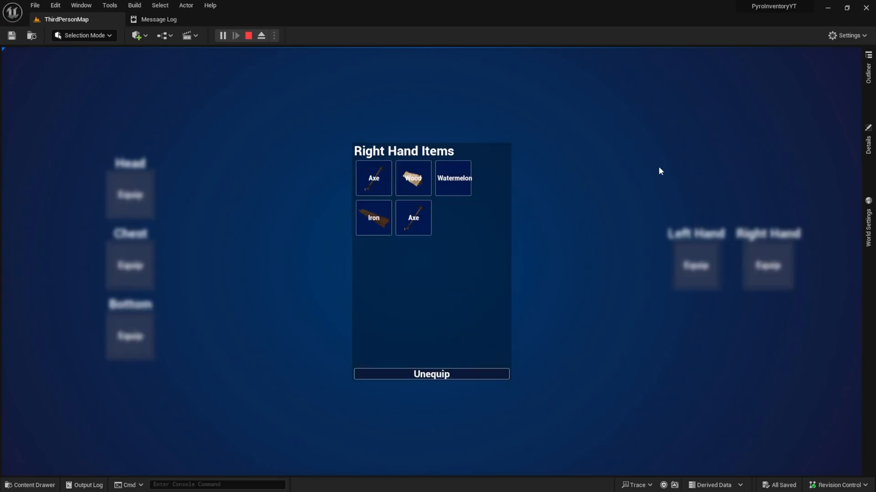
left_click(430, 374)
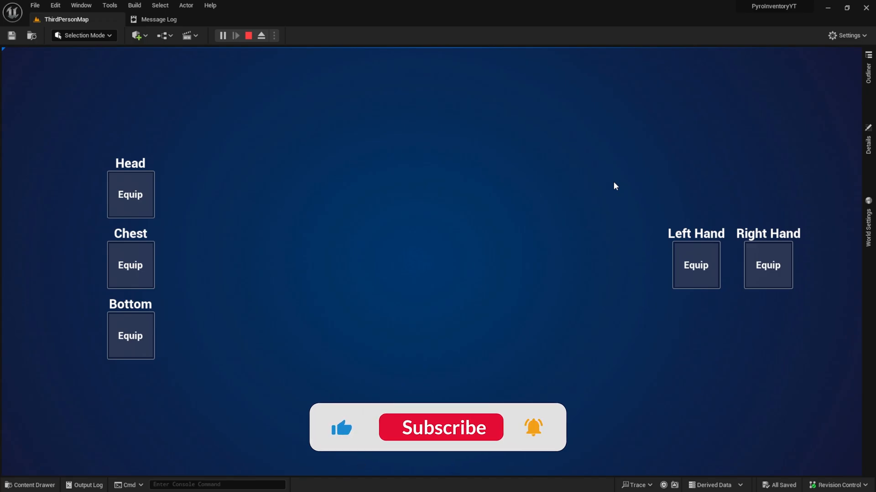
left_click(440, 428)
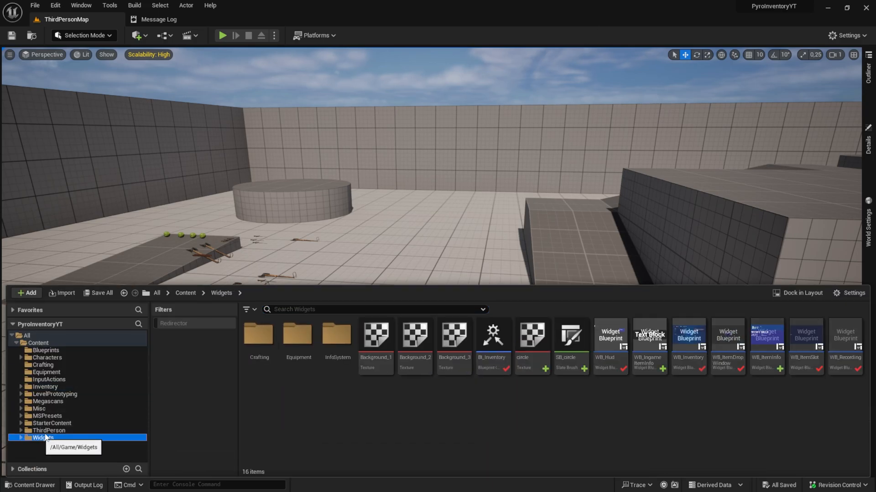
Open WB_Equipment from the Widgets > Equipment content folder.
left_click(50, 453)
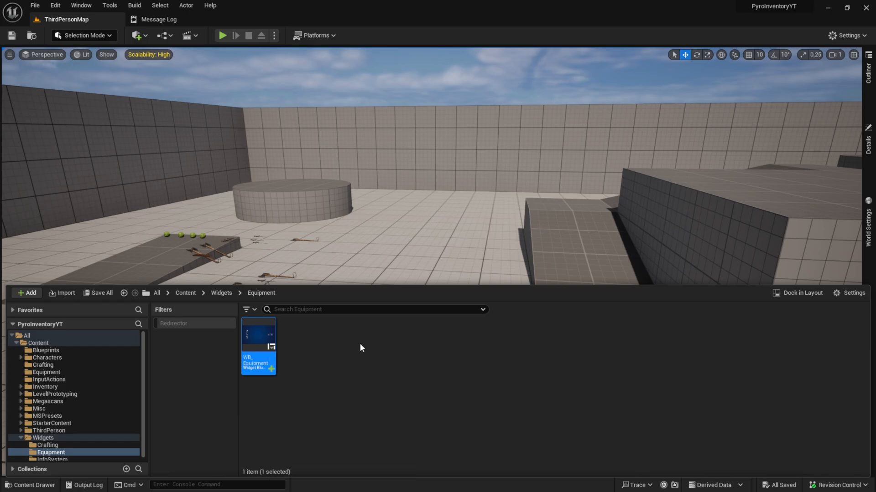
double_click(258, 346)
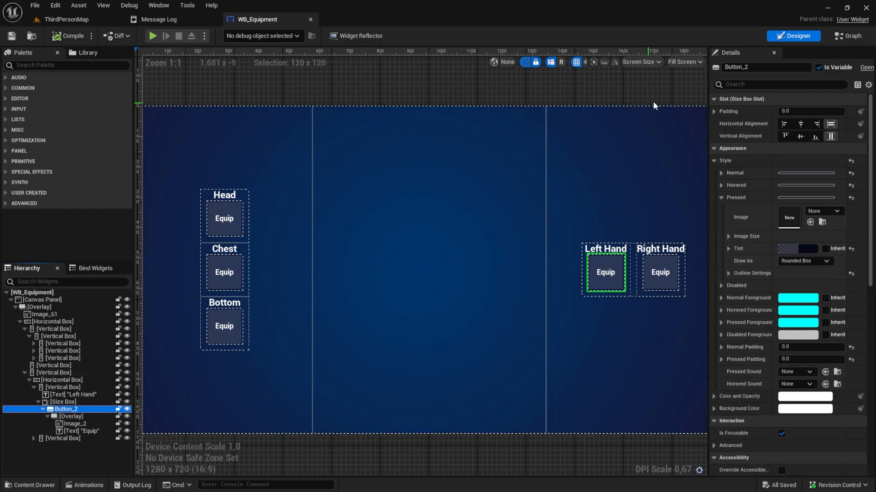
Rename Button_2 to B_LeftHand and add its On Clicked event.
left_click(765, 67)
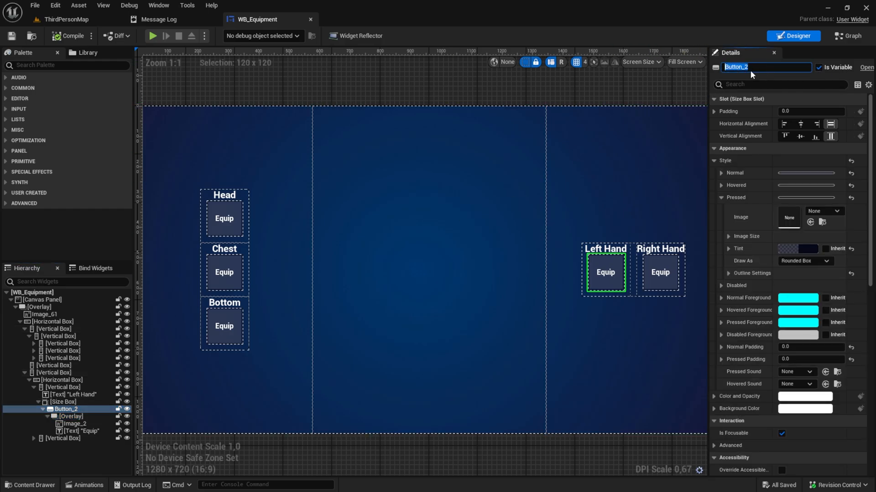
type("B_LeftHand")
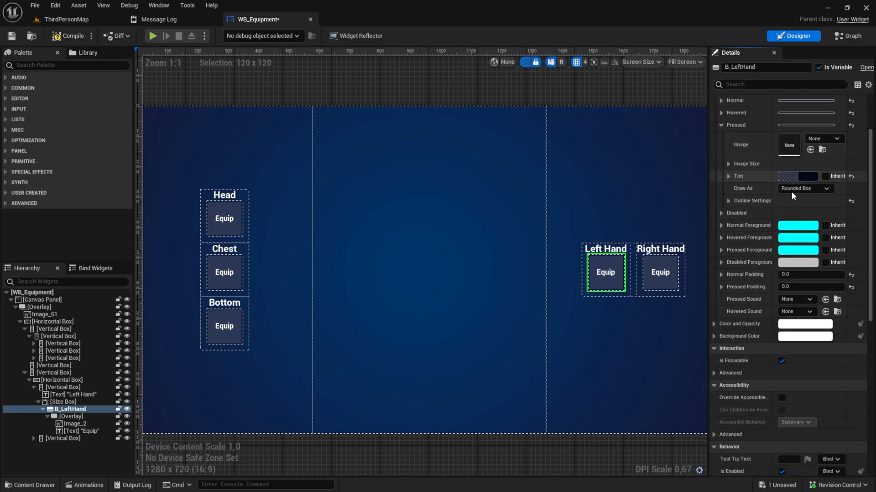
left_click(848, 35)
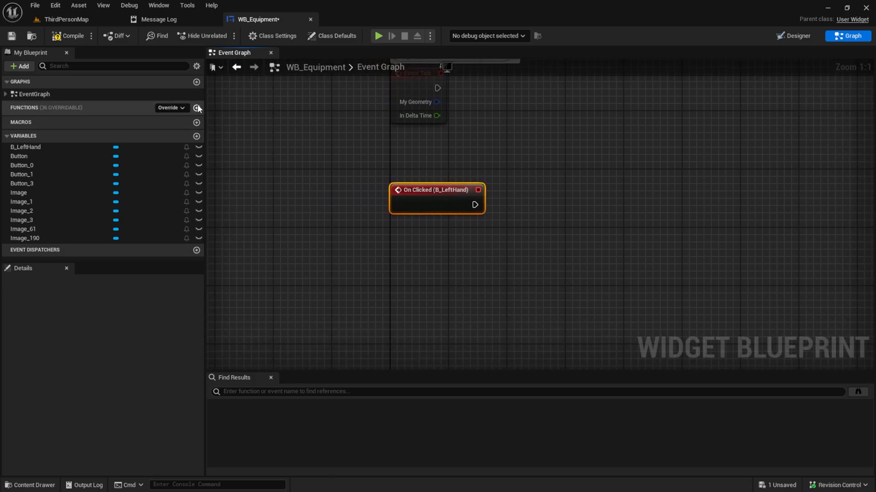
Add function OpenFilteredItems with an input parameter named Text of type Text.
left_click(196, 108)
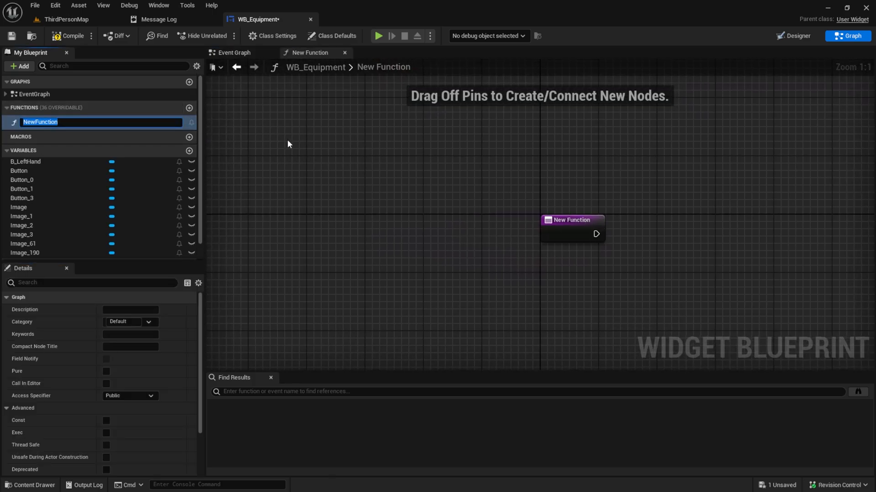
type("OpenFilteredItems")
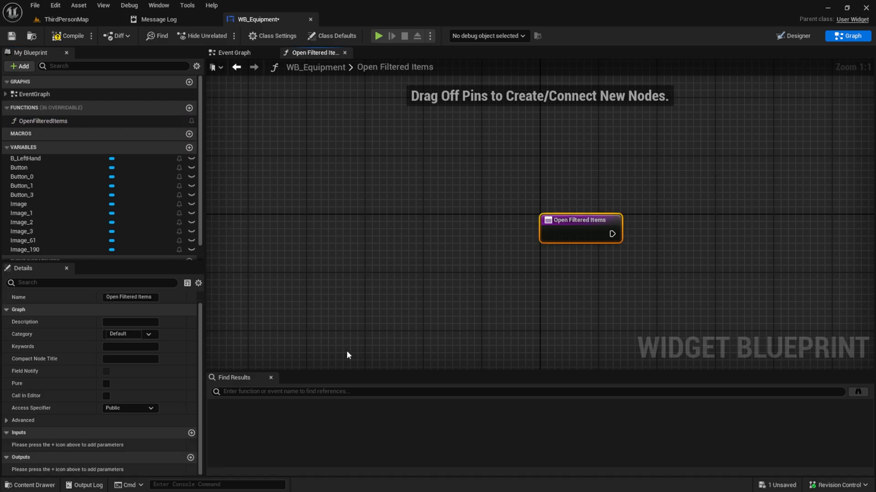
left_click(191, 433)
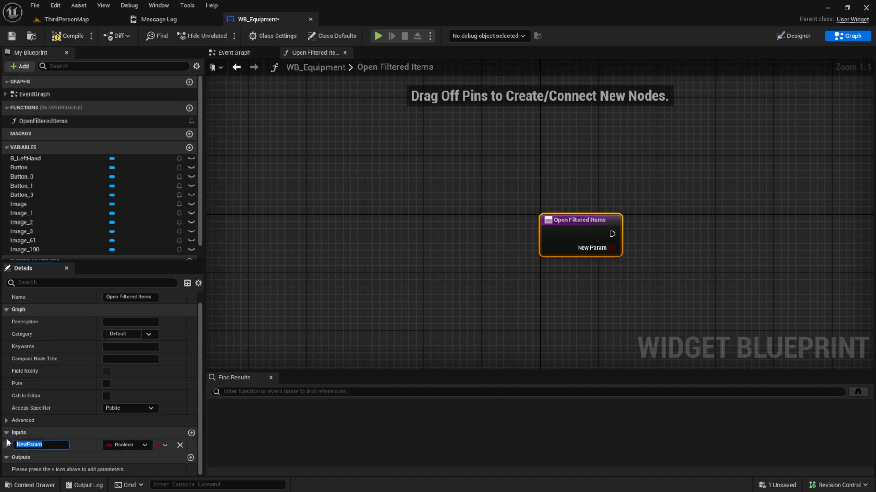
type("Text")
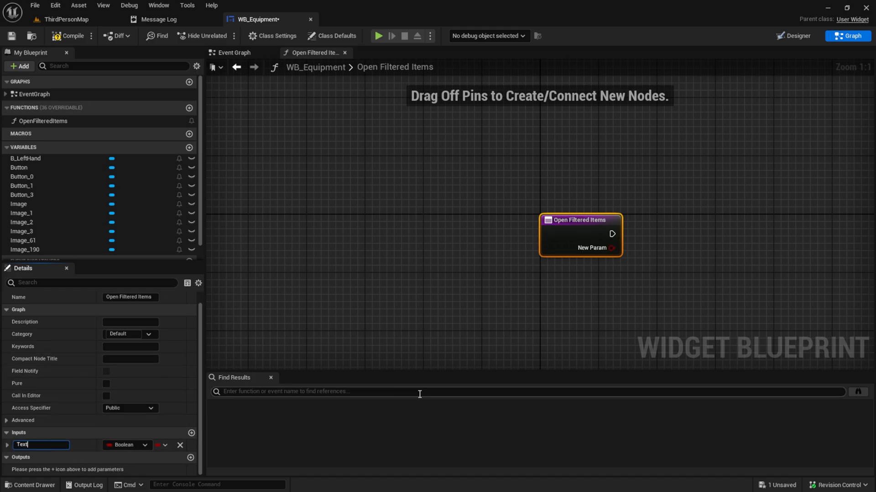
left_click(126, 445)
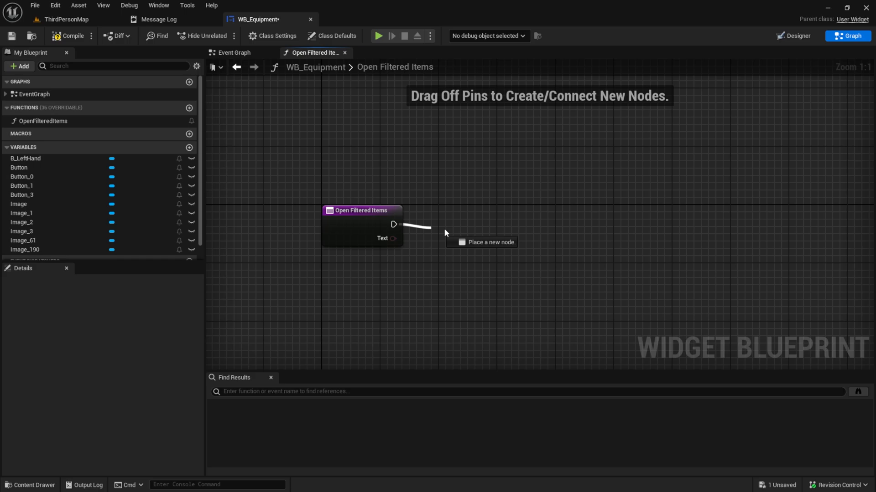
Add a Create Widget node and create a User Widget blueprint named WB_FilteredItems.
type("create wiu")
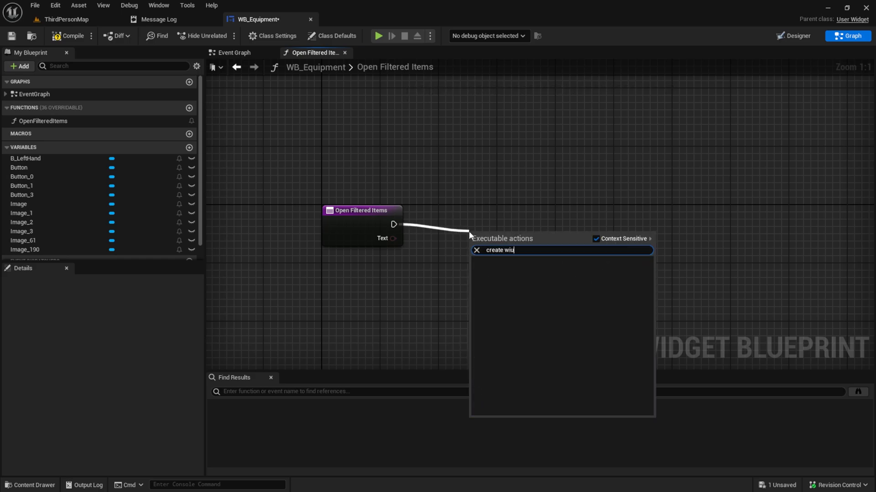
left_click(505, 251)
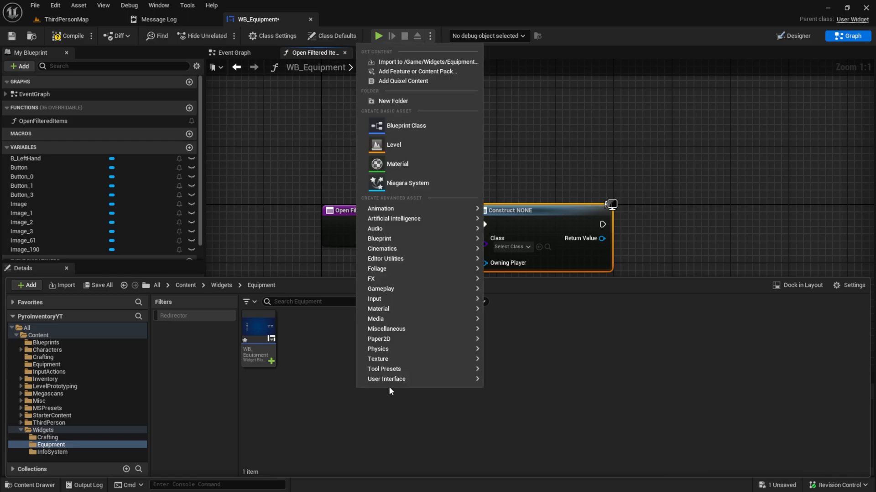
left_click(405, 126)
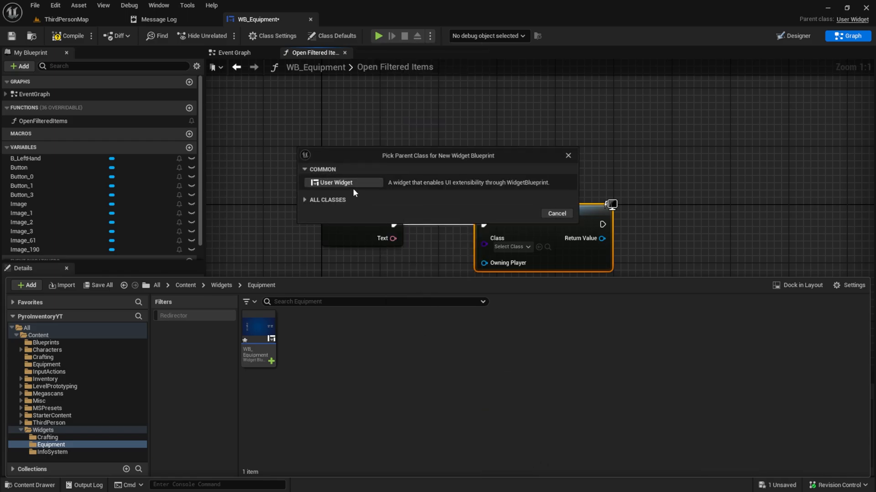
left_click(336, 183)
type("W")
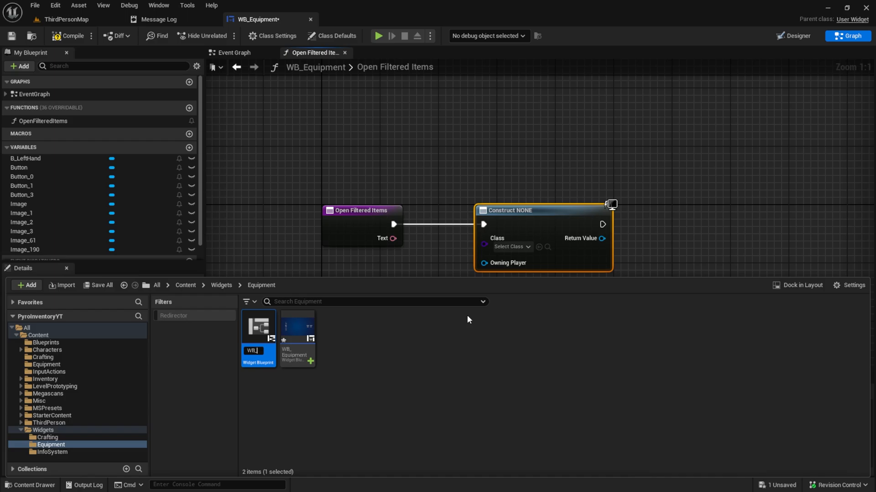
type("B_Filtered")
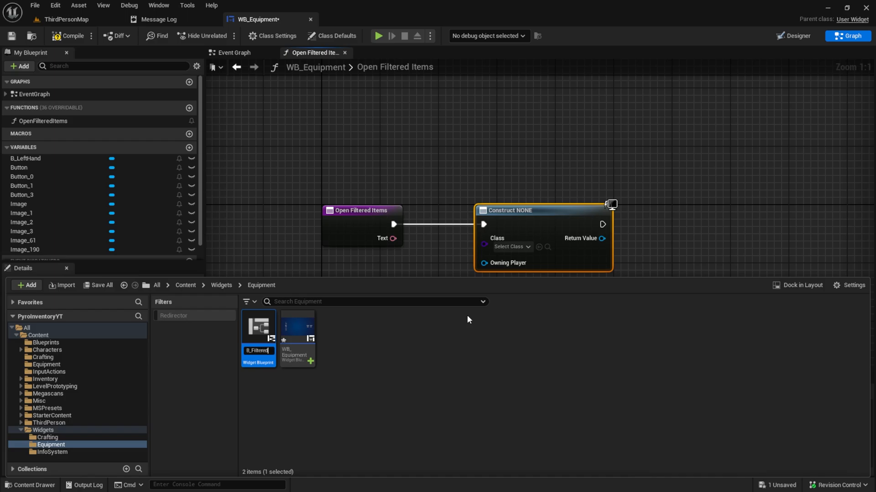
type("redItems")
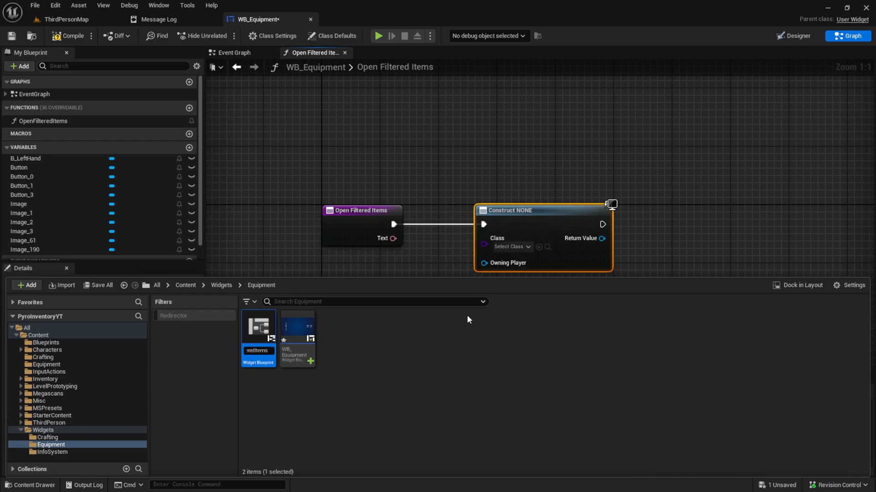
Set the Create Widget node's class to WB_FilteredItems.
left_click(510, 247)
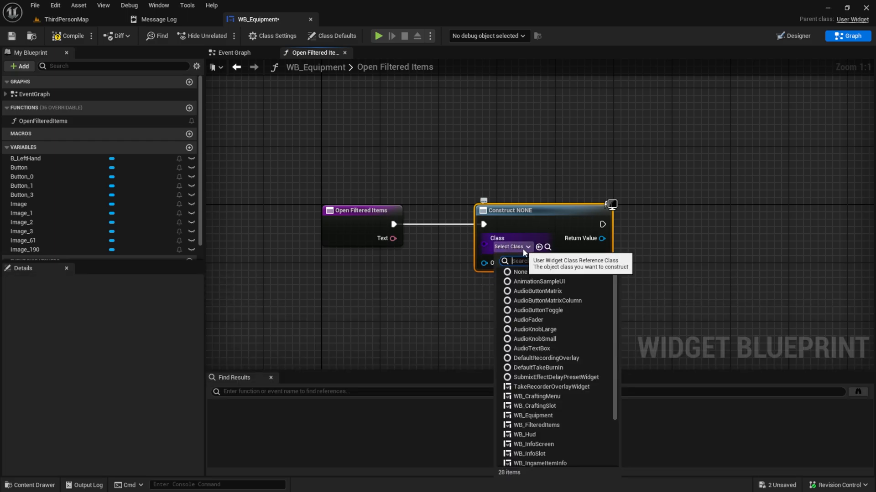
type("wb")
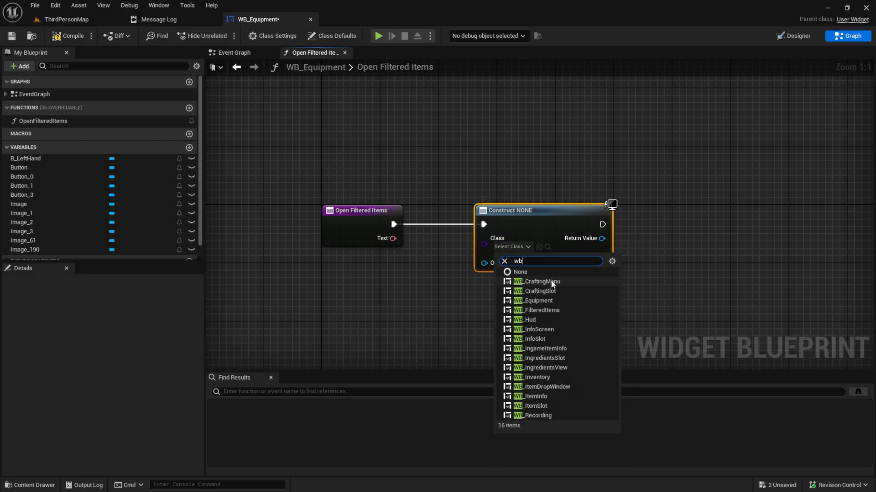
left_click(537, 310)
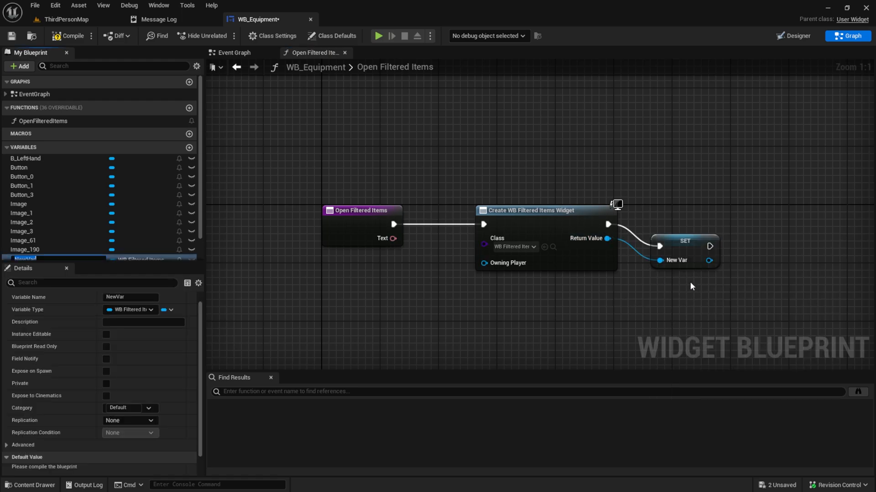
mouse_move(666, 267)
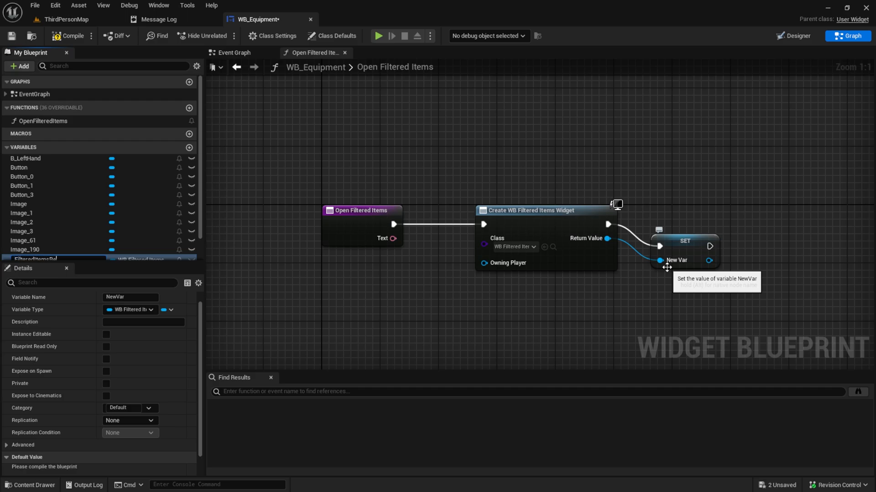
Name the promoted Return Value variable FilteredItemsRef.
type("FilteredItemsRef")
type("add")
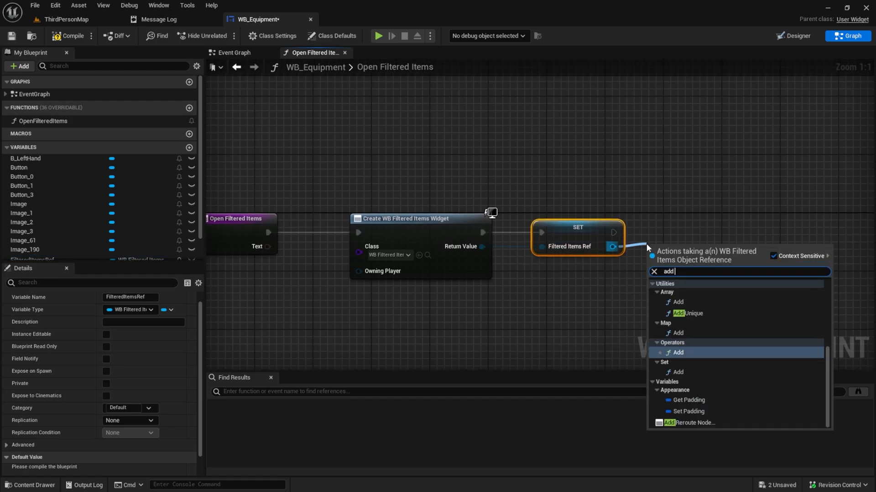
left_click(681, 251)
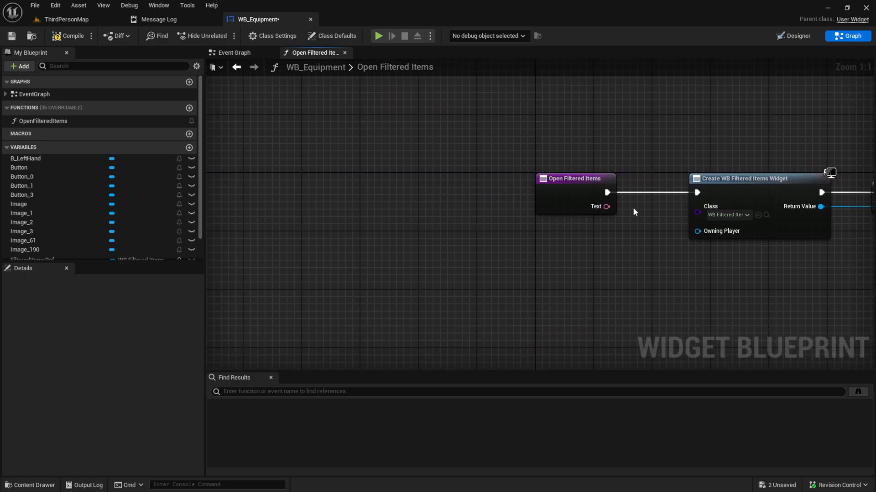
Add a FilteredItemsRef getter with an Is Valid check before widget creation.
left_click(574, 179)
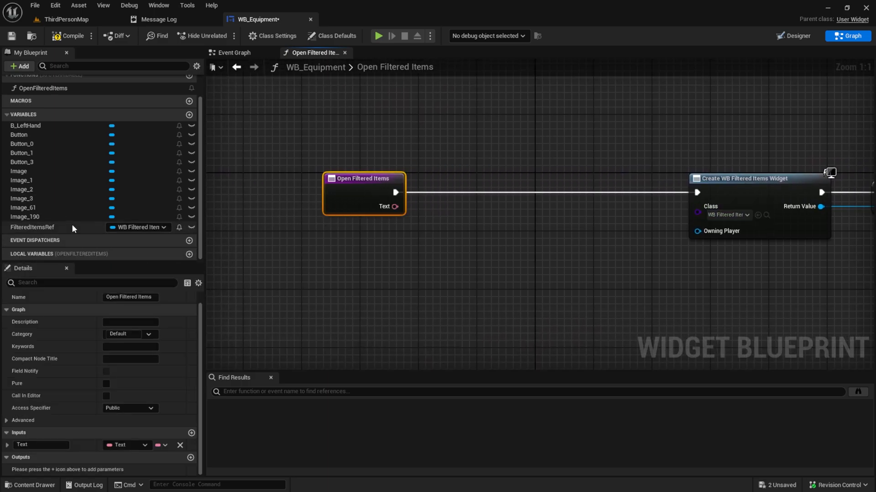
left_click_drag(32, 227, 349, 240)
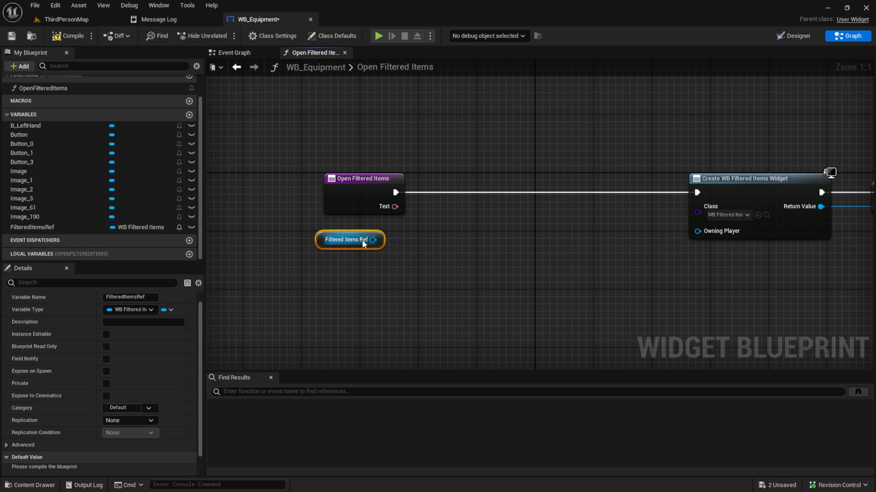
left_click_drag(373, 239, 474, 204)
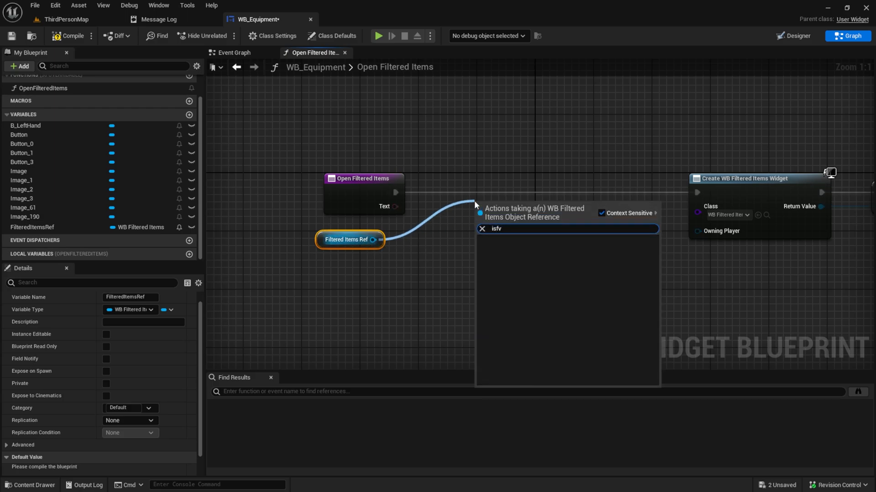
type("isvalid")
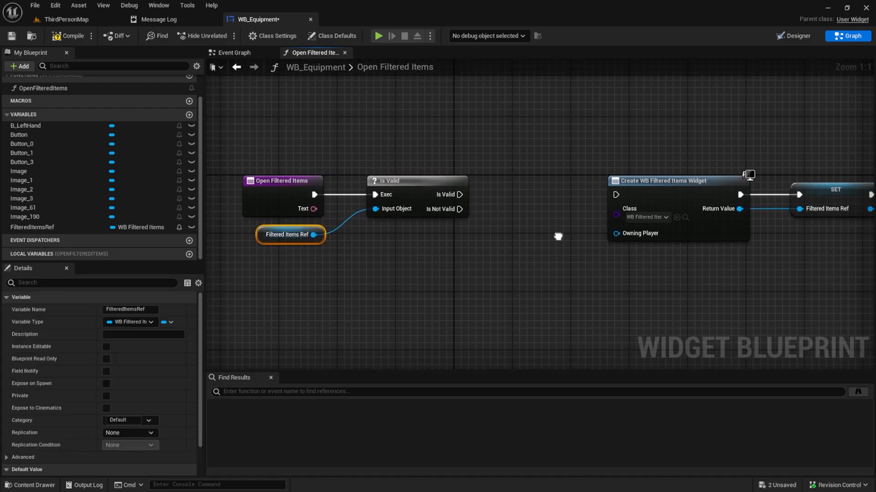
scroll("down", 3)
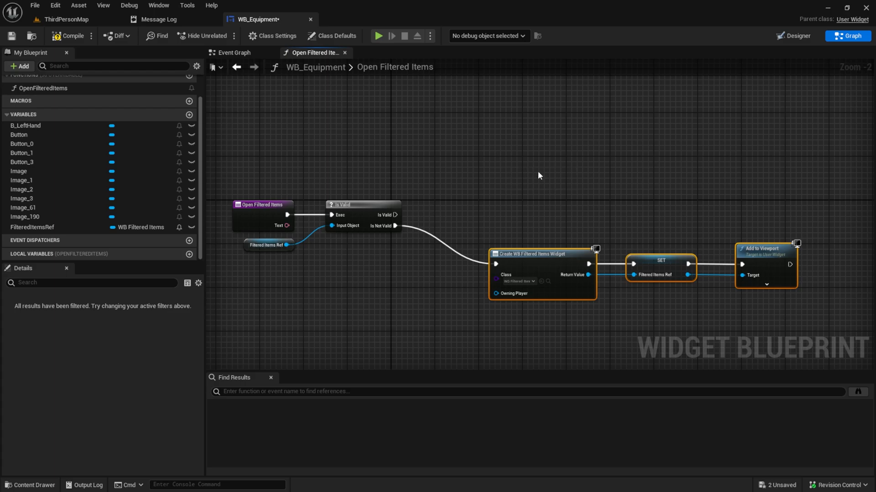
mouse_move(543, 179)
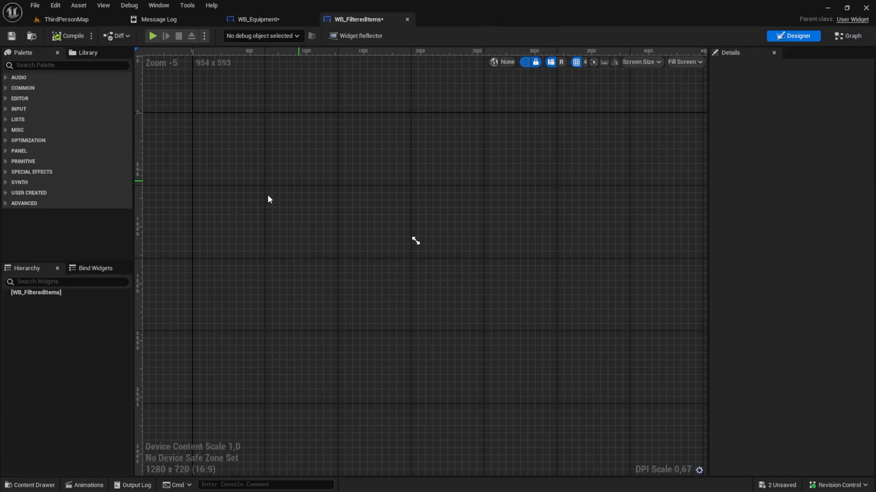
Add a Canvas Panel from the Palette to WB_FilteredItems, then search for 'blur'.
type("canvas")
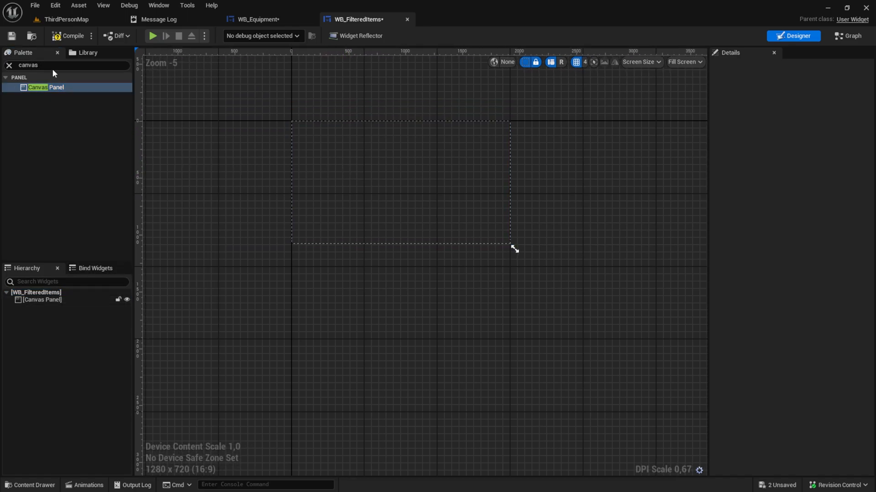
left_click(67, 65)
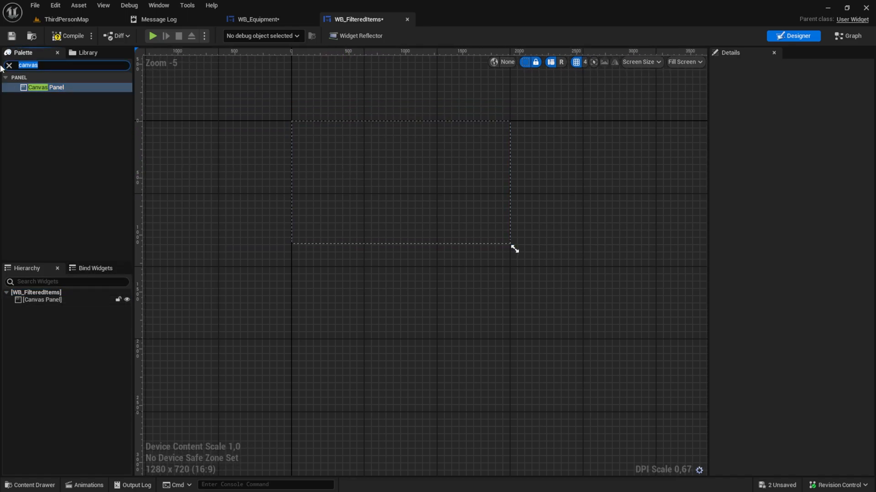
type("blur")
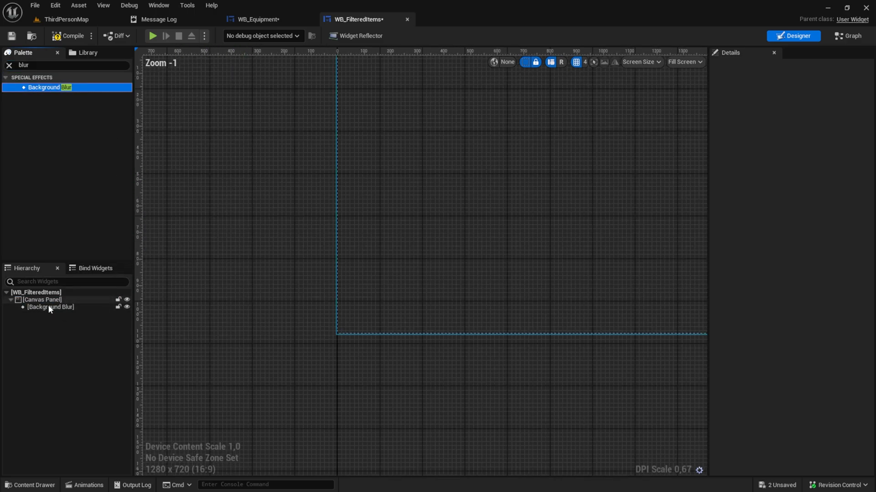
Anchor the Background Blur full screen and set Blur Strength to 4.0.
left_click(50, 307)
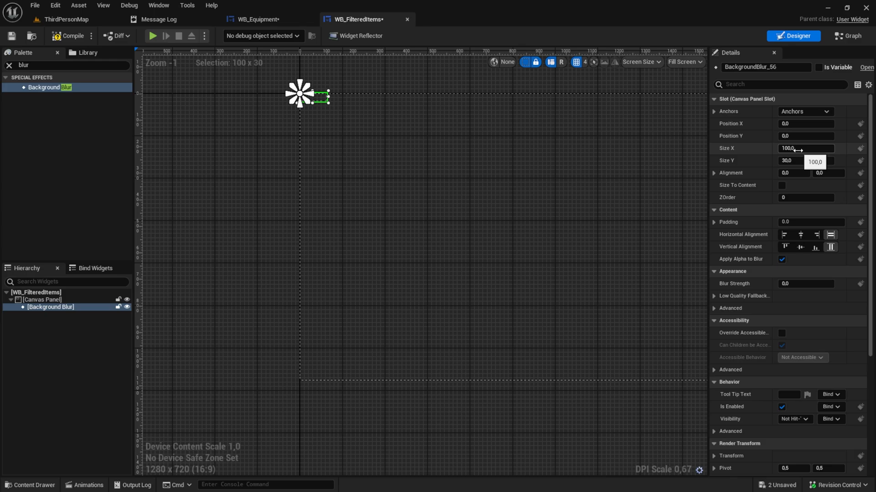
scroll("down", 3)
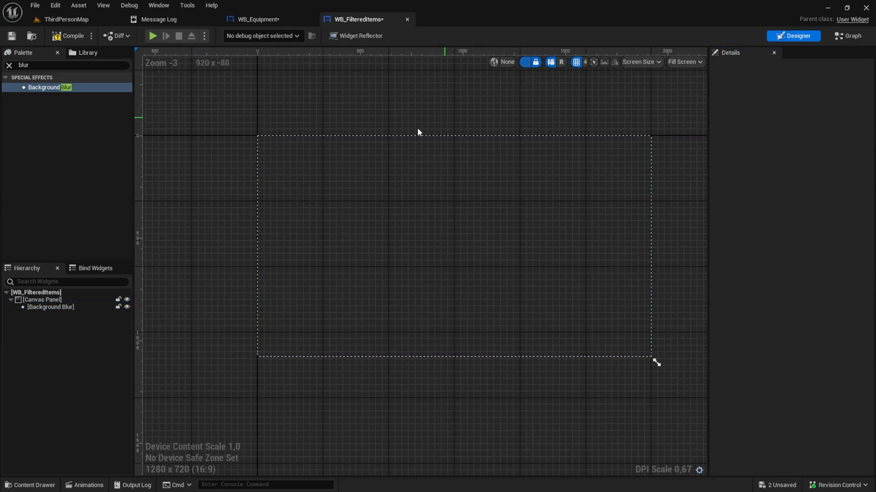
left_click(49, 307)
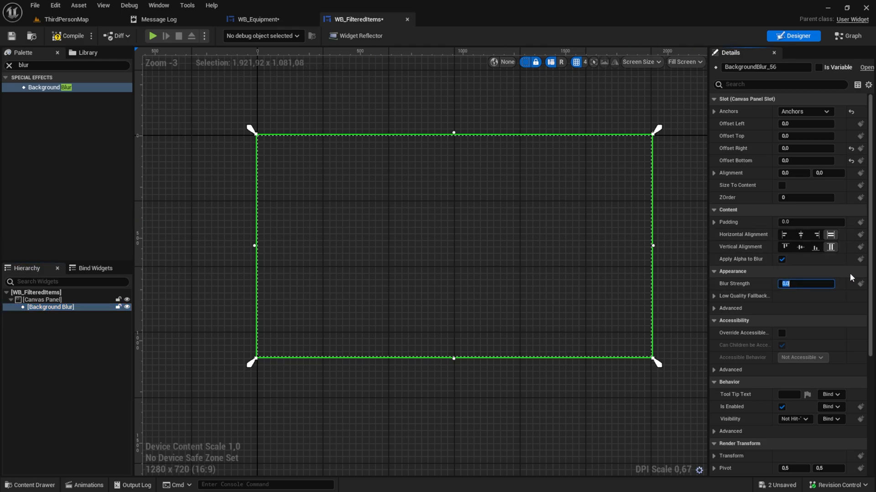
type("4.0")
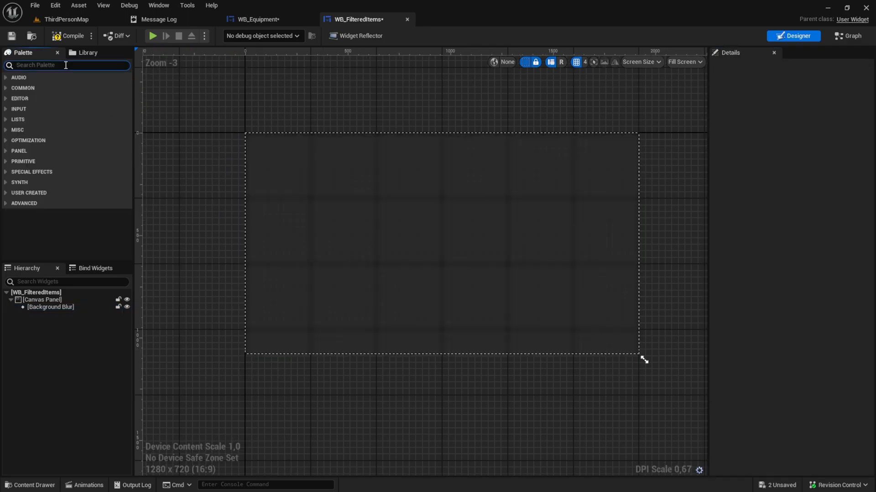
Add a Button to the canvas panel and collapse its style sections.
type("butto")
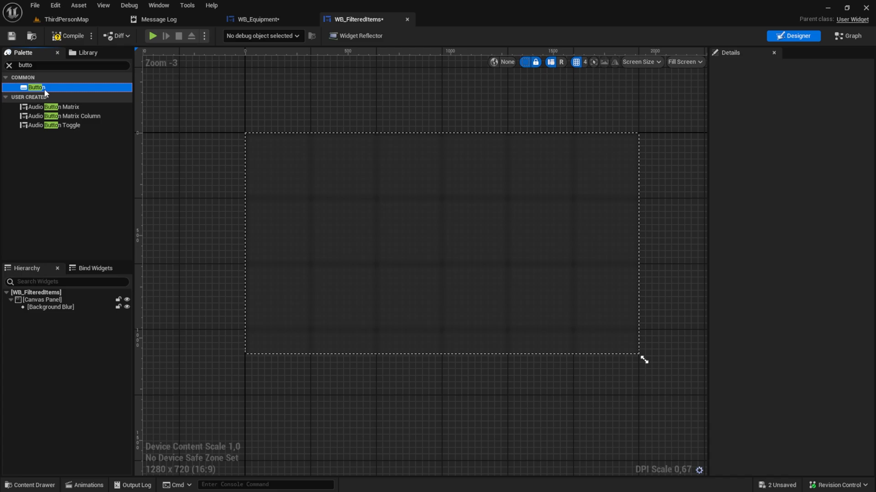
left_click_drag(36, 87, 441, 243)
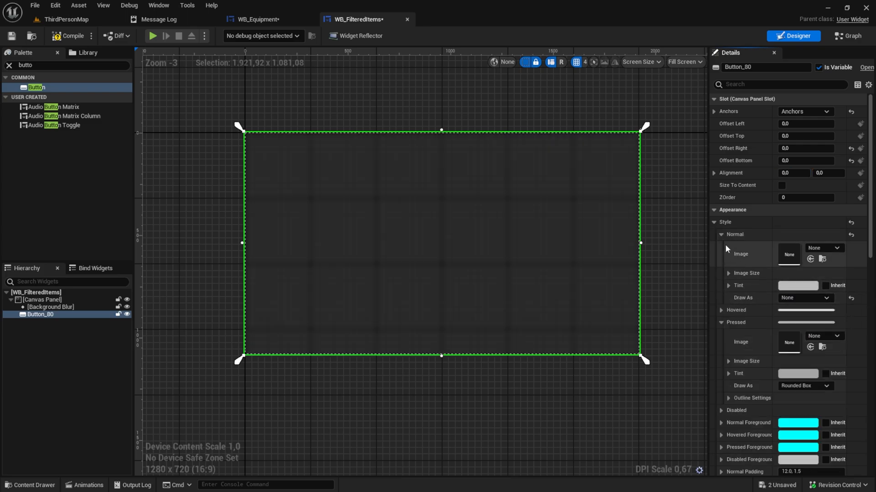
left_click(721, 234)
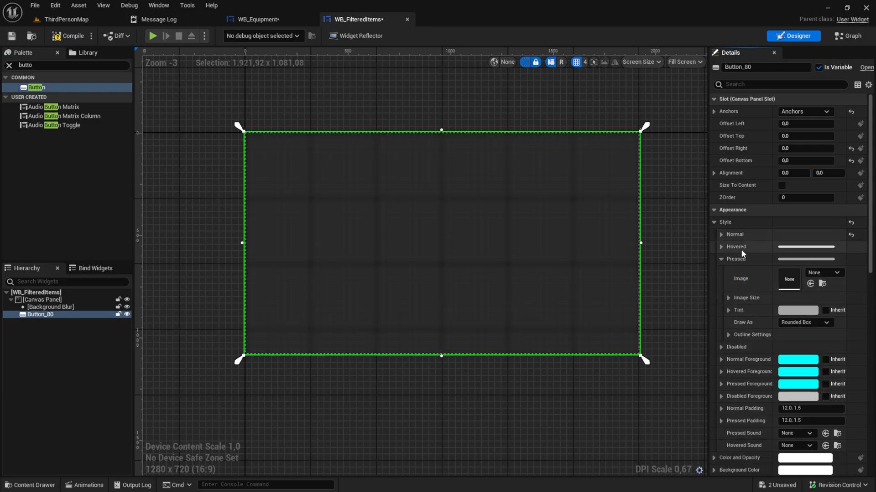
right_click(735, 259)
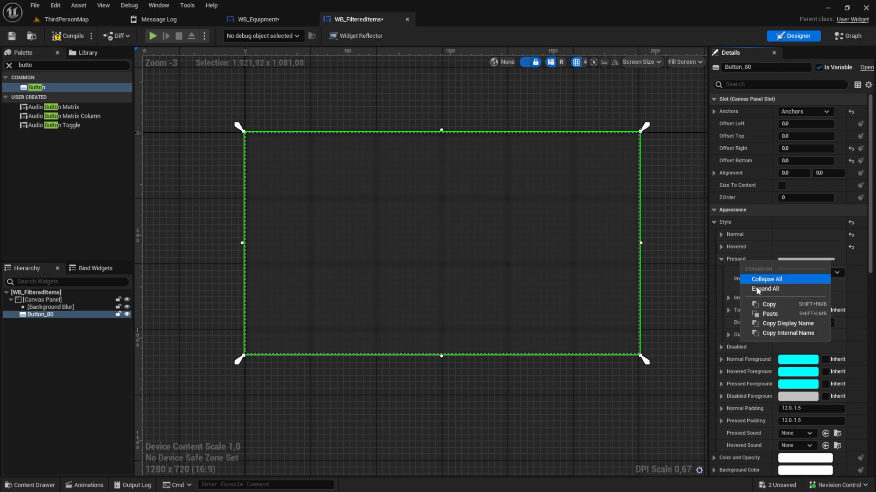
left_click(766, 279)
type("0")
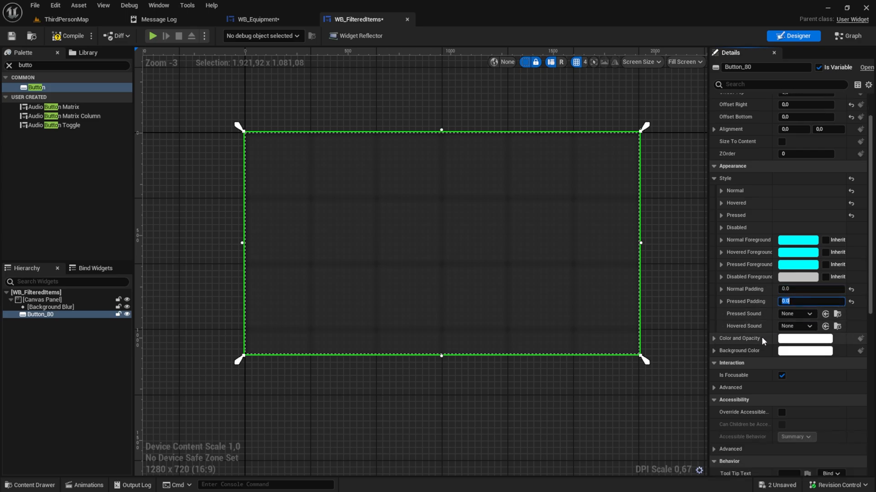
Make the button's On Clicked event call Remove from Parent.
scroll("down", 3)
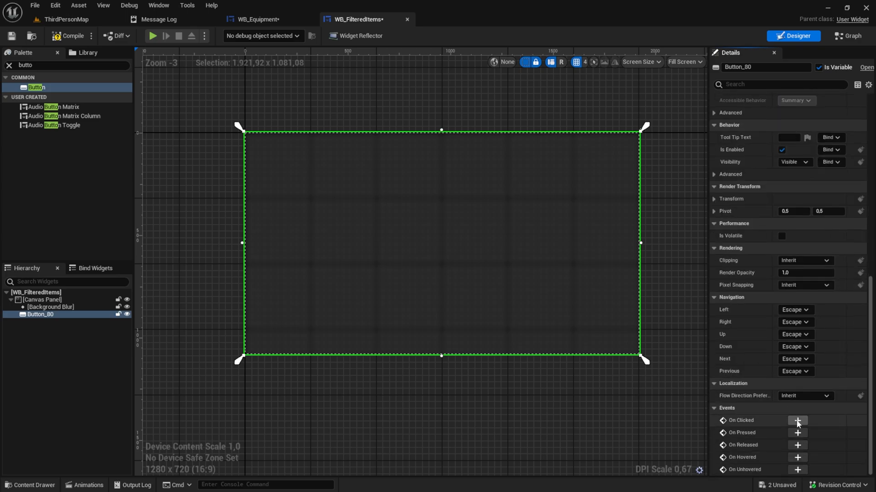
mouse_move(797, 420)
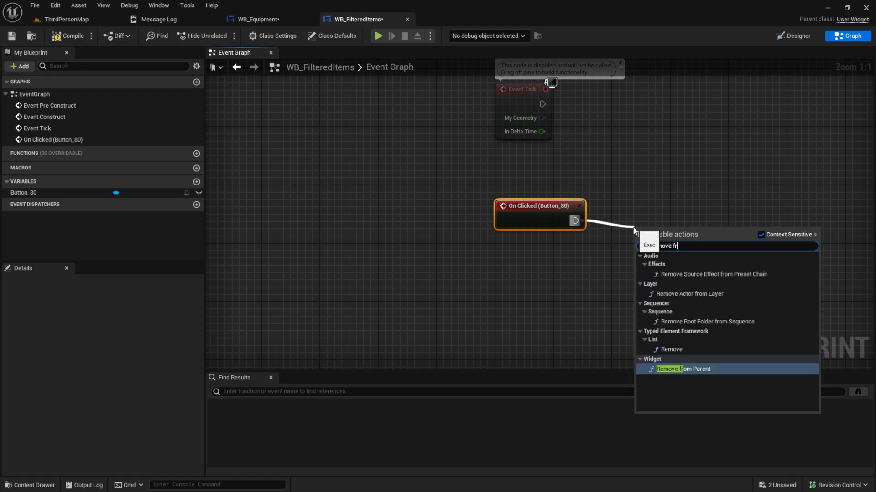
left_click(682, 369)
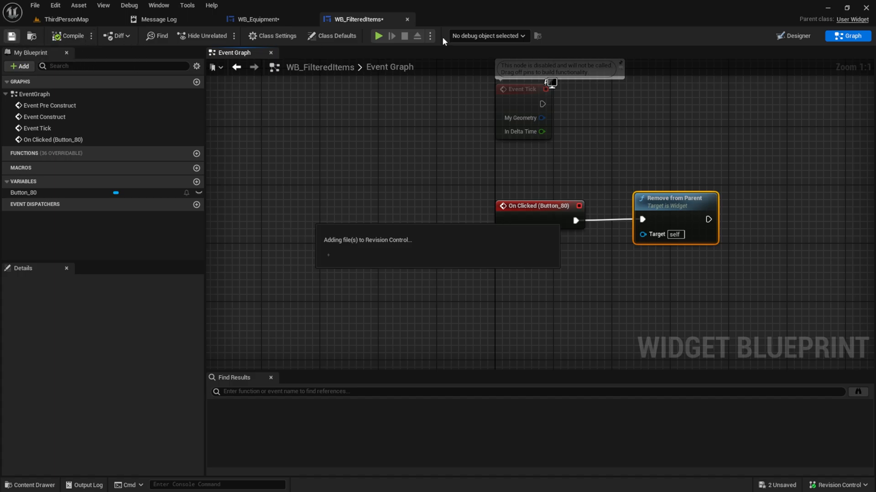
left_click(797, 36)
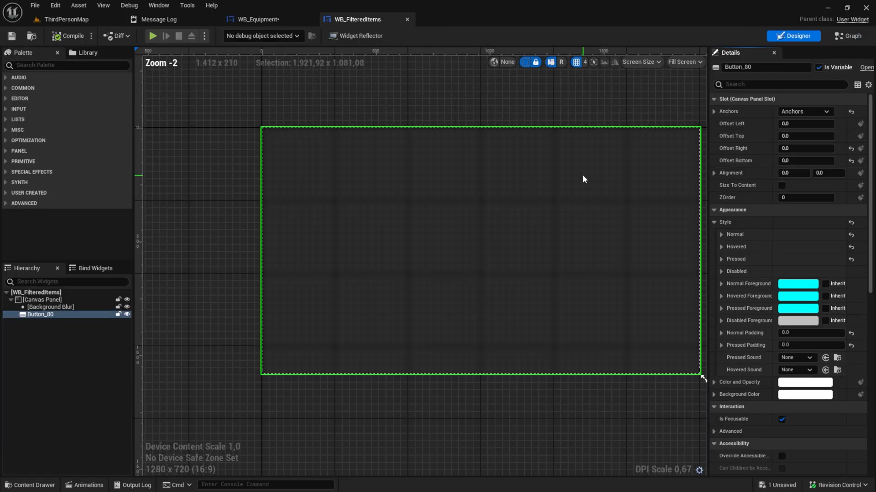
Add a centred 400×600 Border with a black brush tint at 0.277 alpha to the Canvas Panel.
left_click(67, 64)
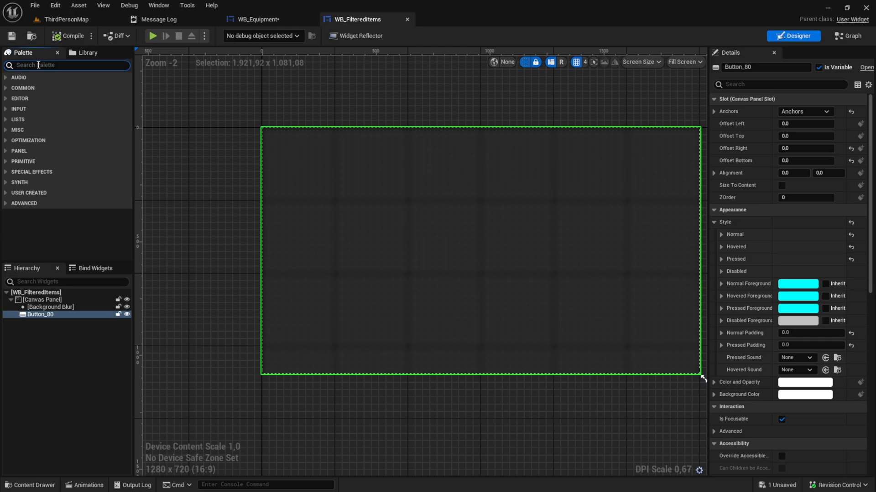
type("border")
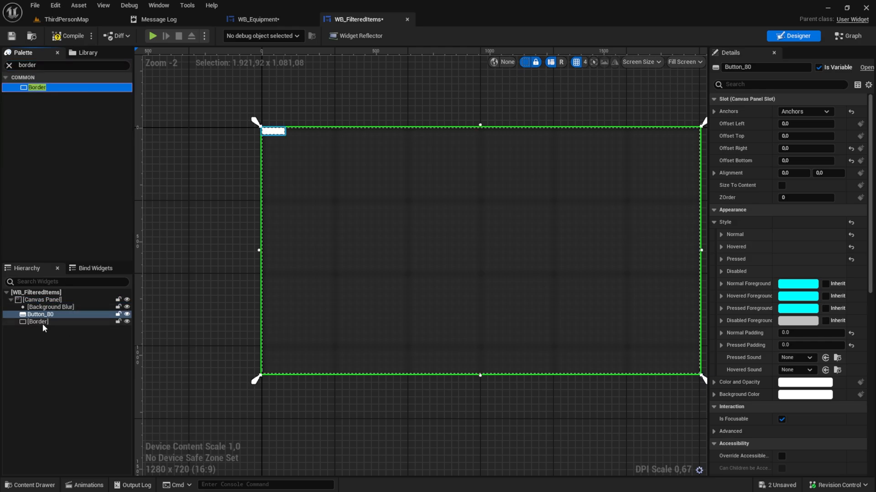
left_click(38, 322)
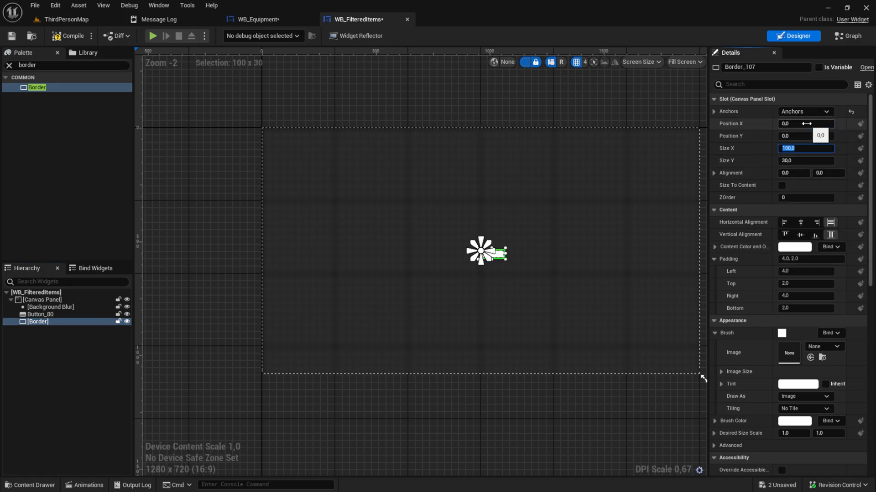
type("400.0")
left_click(806, 161)
type("600")
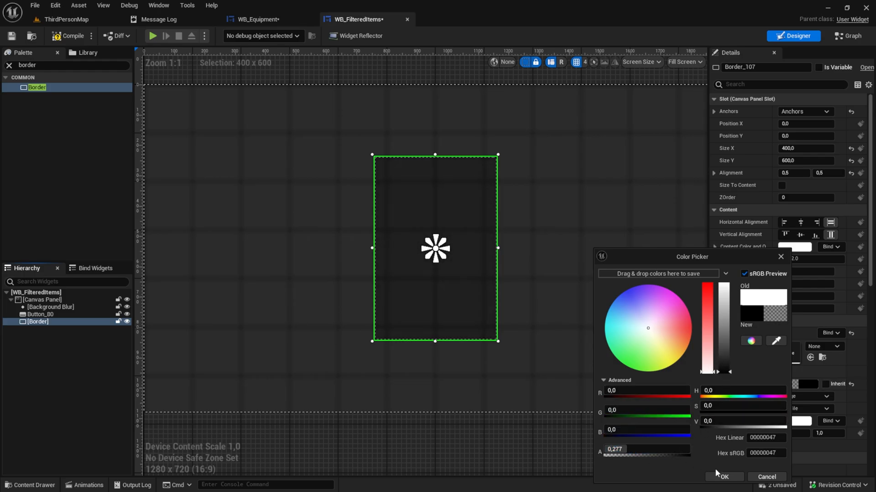
left_click(722, 477)
type("verti")
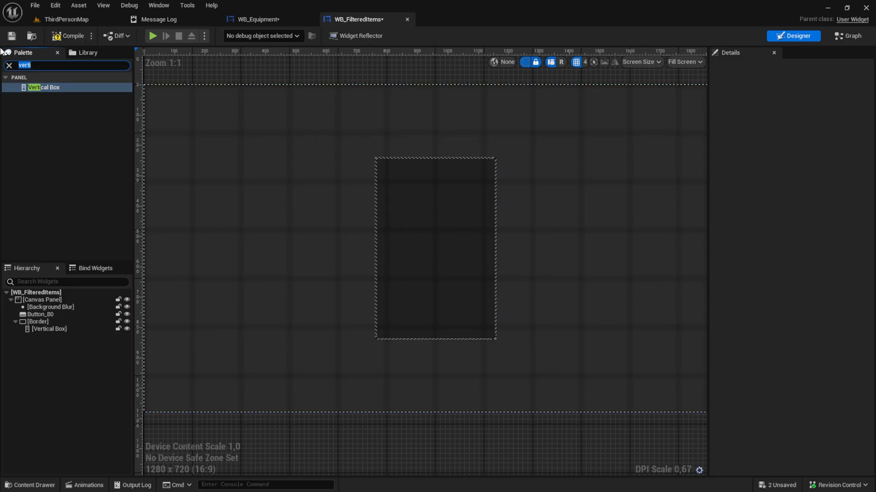
Add a Text widget inside the Border's Vertical Box and set it to 'Left Hand Items'.
type("text")
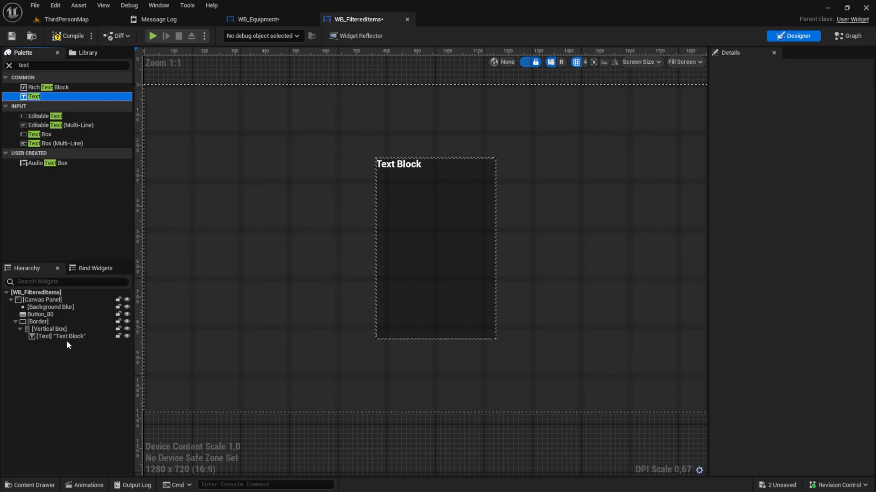
left_click(59, 336)
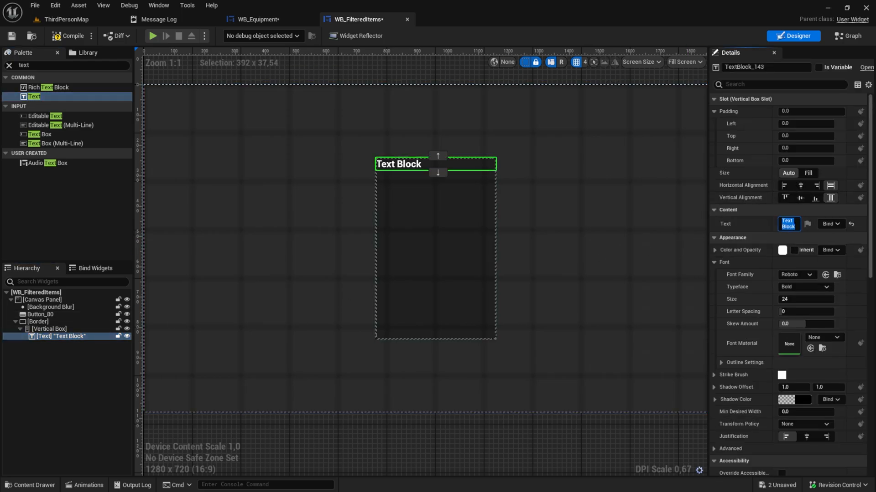
type("Left Hand Items")
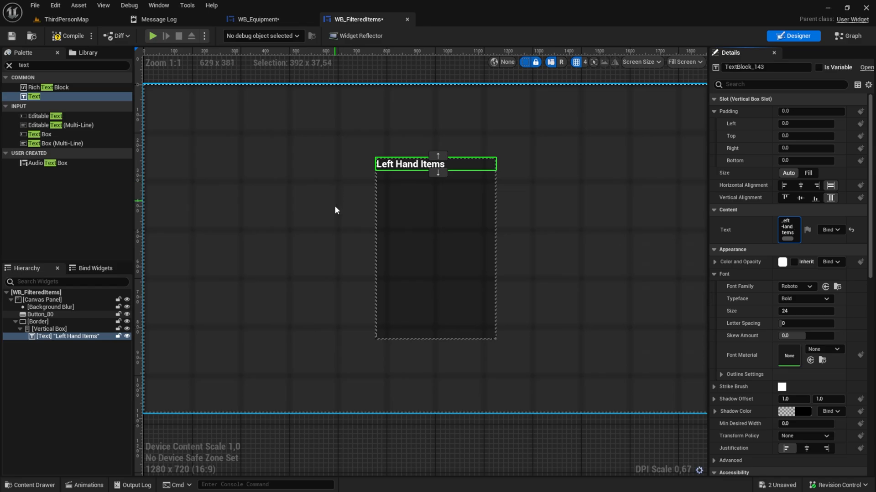
type("w")
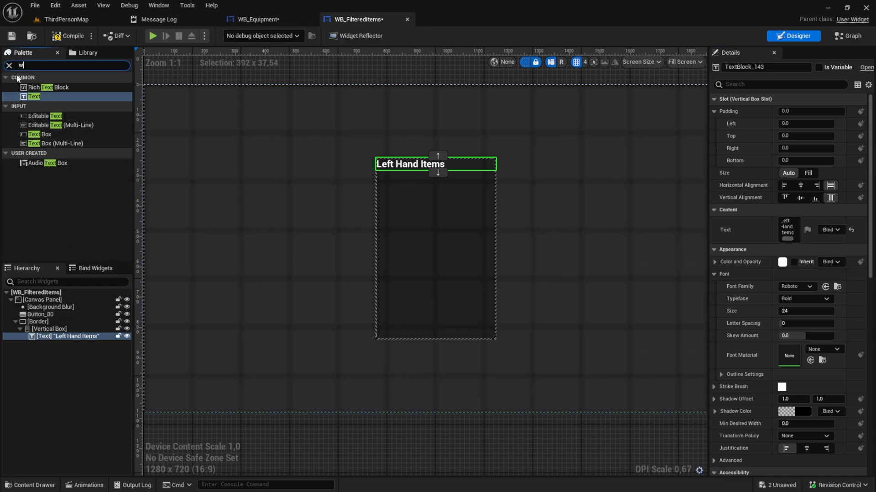
Add a Wrap Box under the title, rename it WBox_Items and mark it Is Variable.
type("wrap")
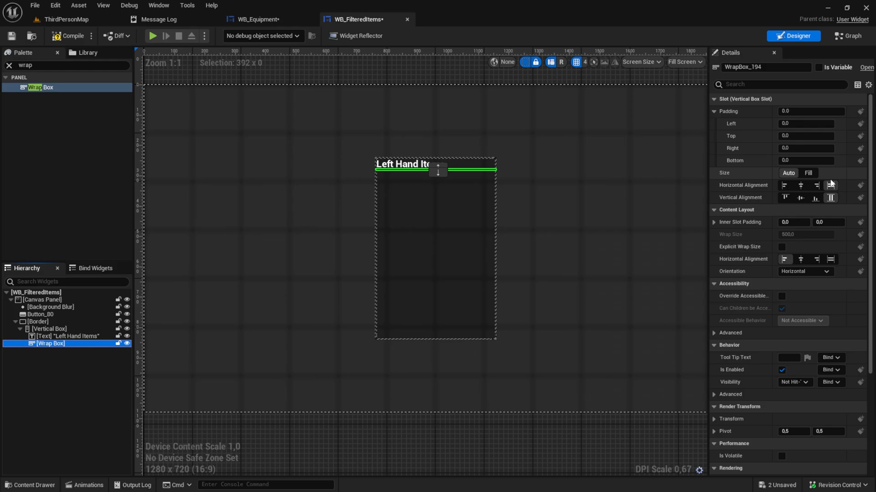
left_click(808, 173)
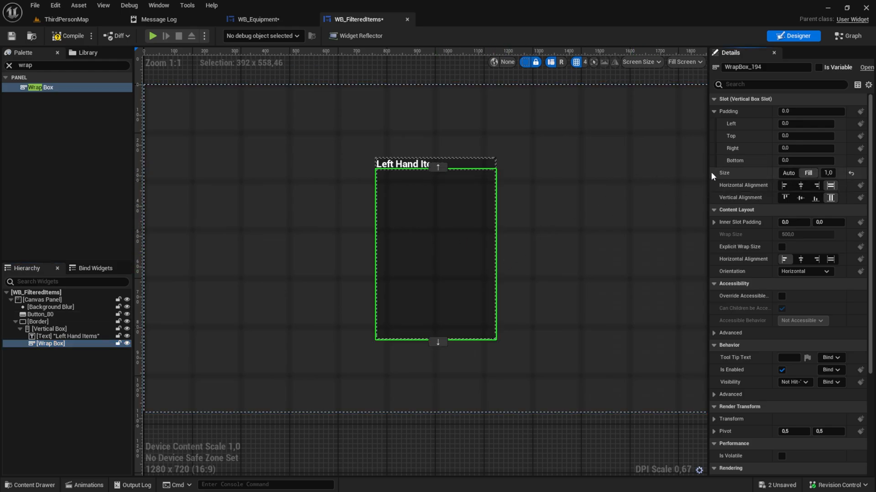
left_click(766, 67)
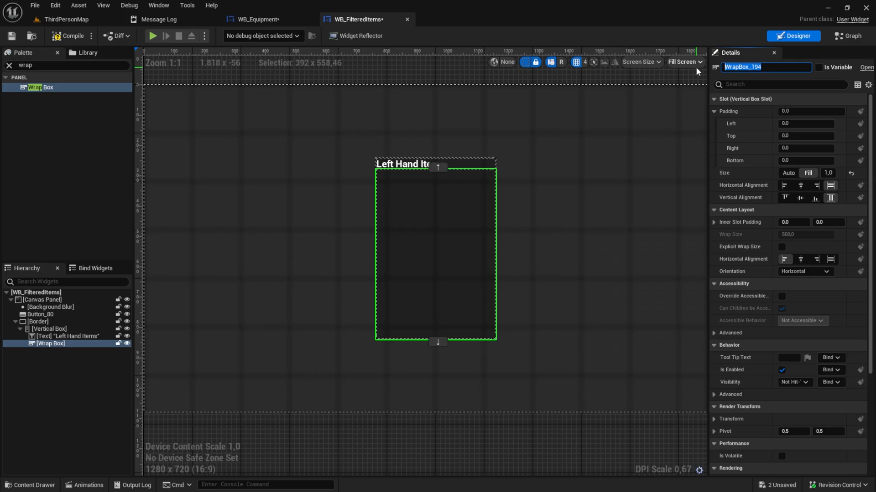
type("WBox_Items")
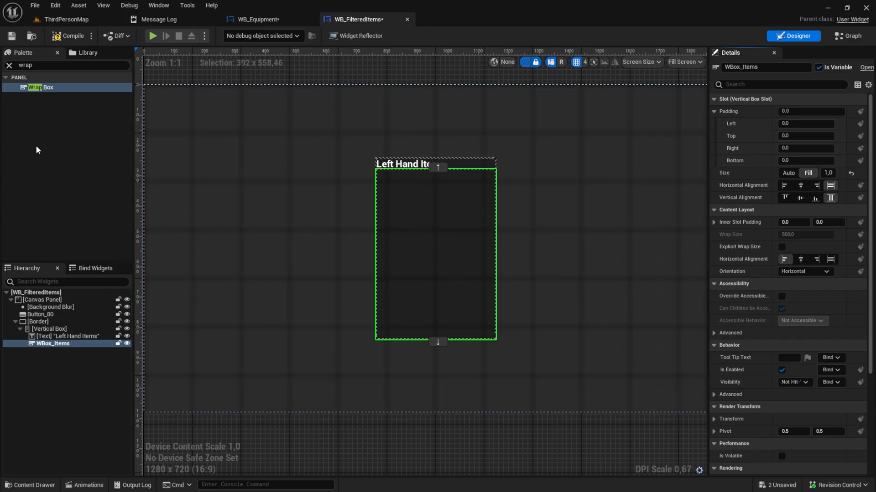
Paste the equip button from WB_Equipment beneath the item area of the panel.
left_click(67, 65)
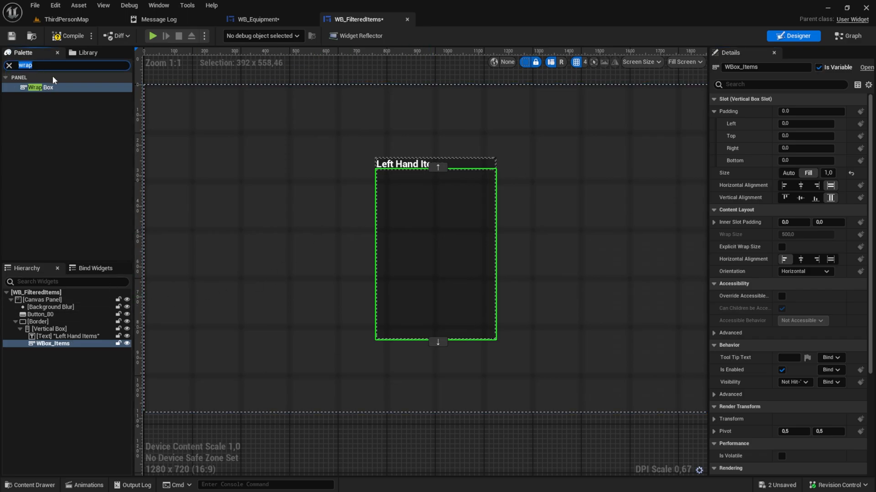
type("btn")
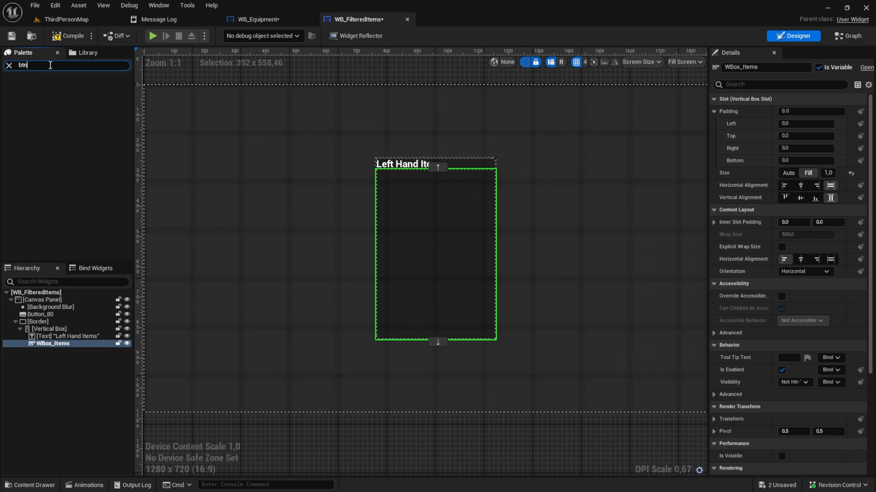
type("butt")
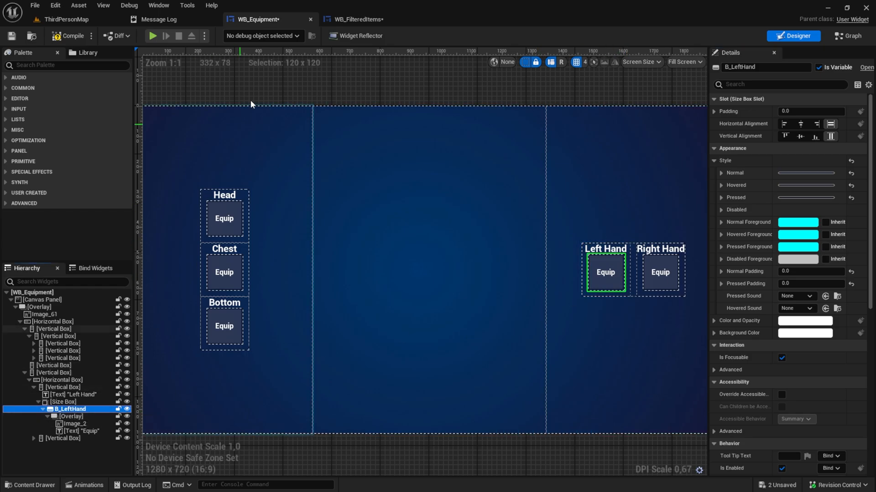
left_click(357, 19)
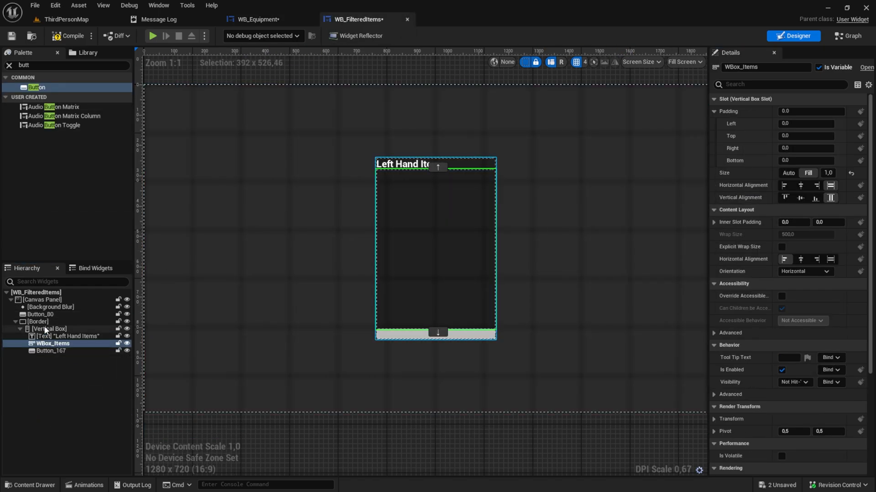
left_click(50, 351)
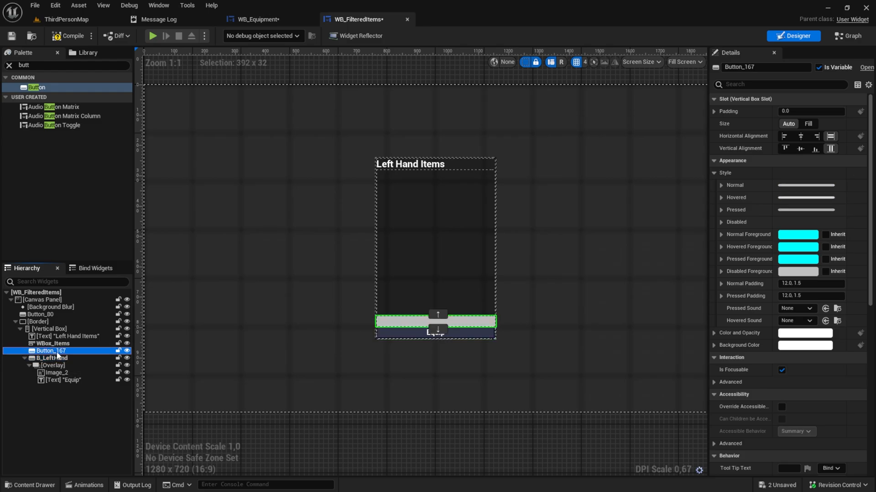
Rename the pasted button B_Unequip and change its label to 'Unequip'.
left_click(56, 365)
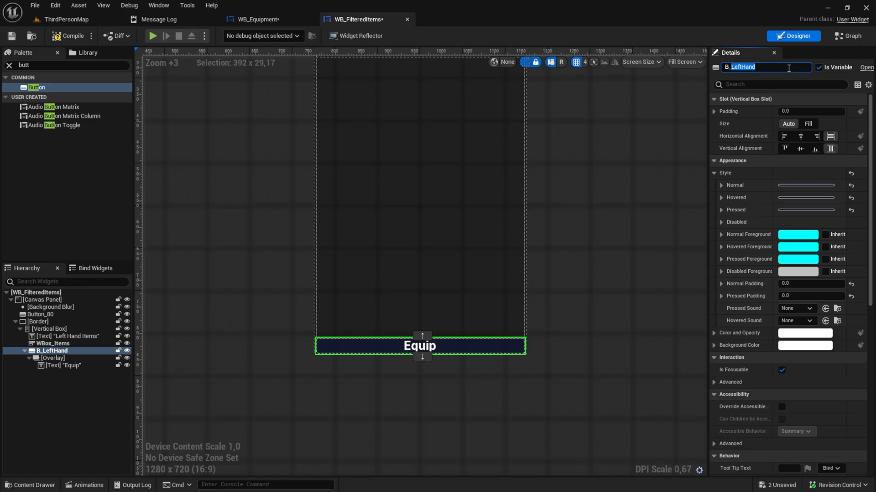
type("B_Unequip")
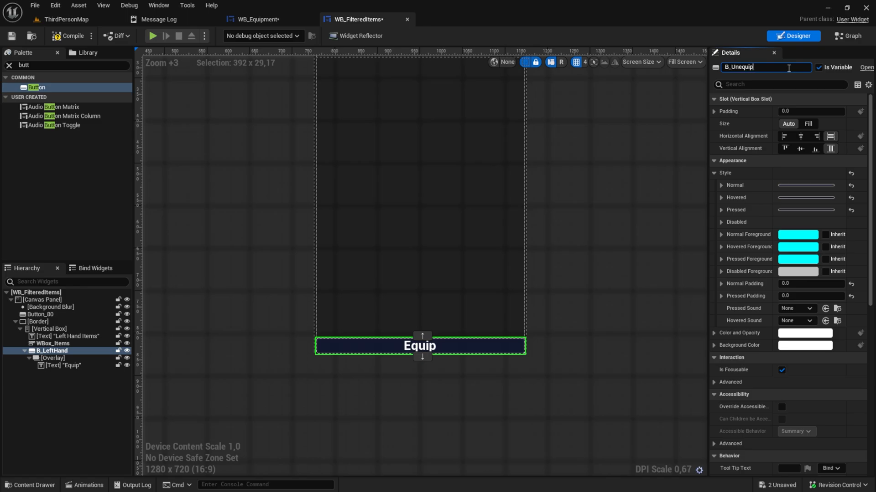
left_click(64, 365)
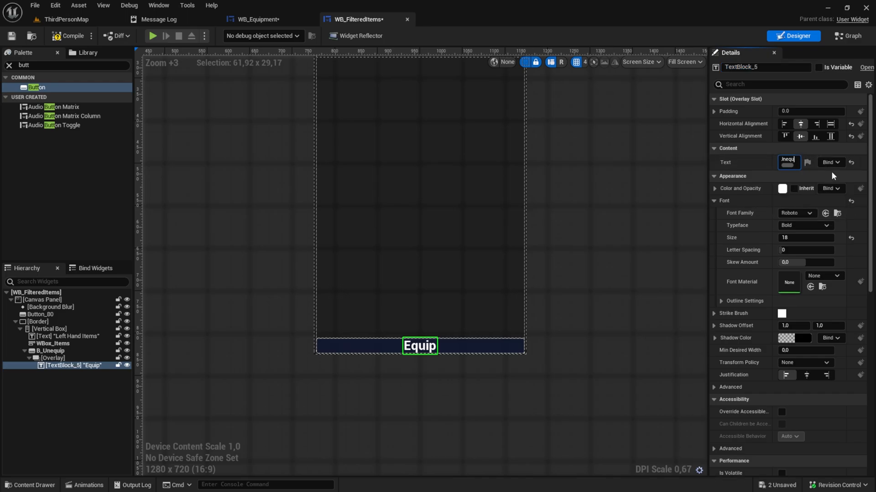
type("Unequip")
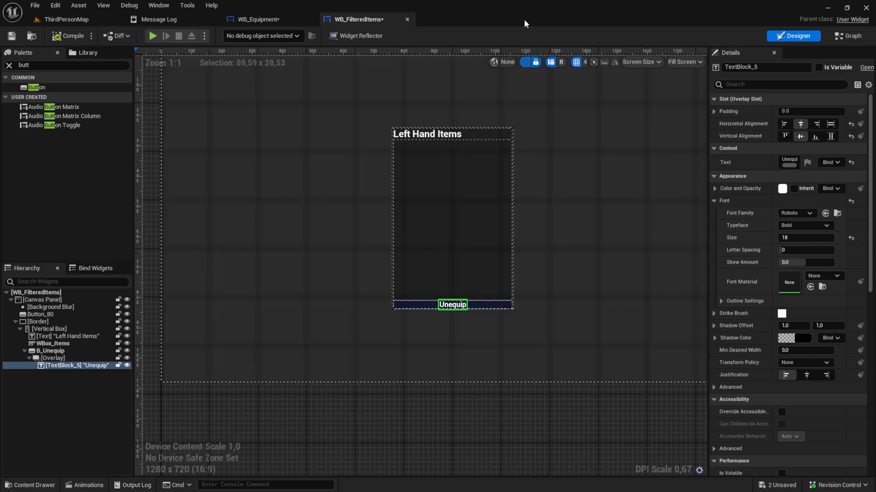
Compile WB_Equipment and click Left Hand in play mode to open the Left Hand Items panel.
left_click(255, 19)
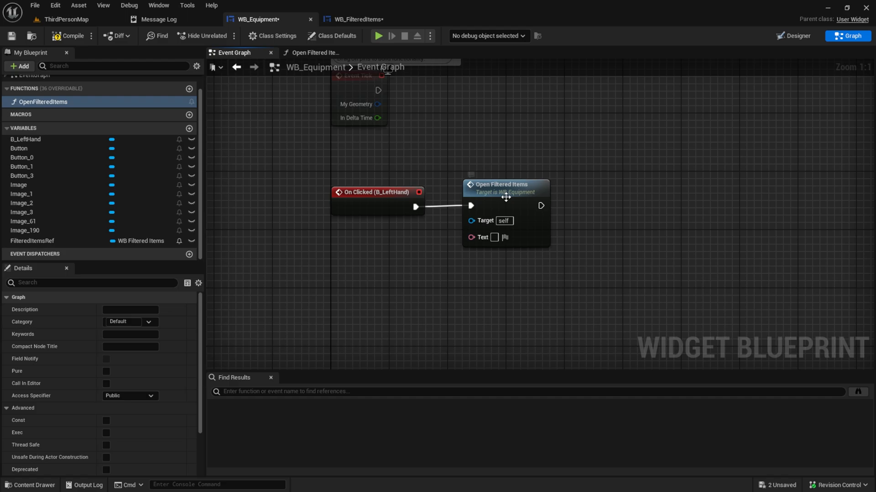
mouse_move(69, 36)
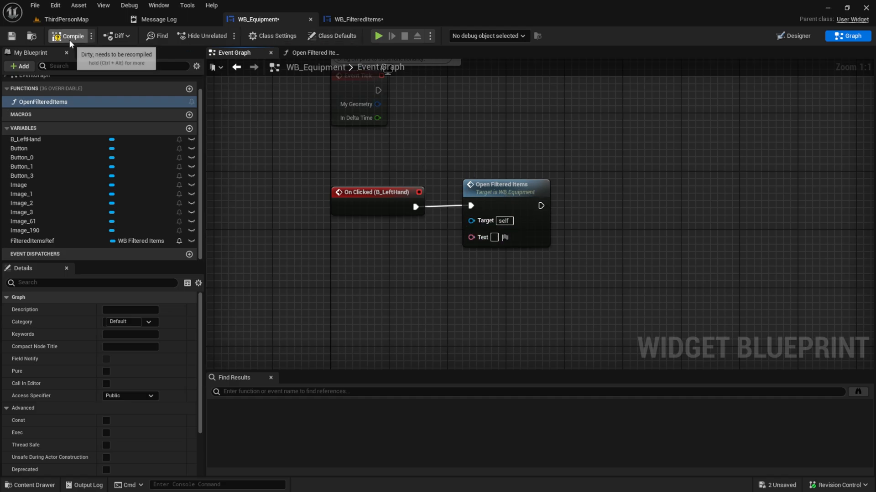
left_click(379, 35)
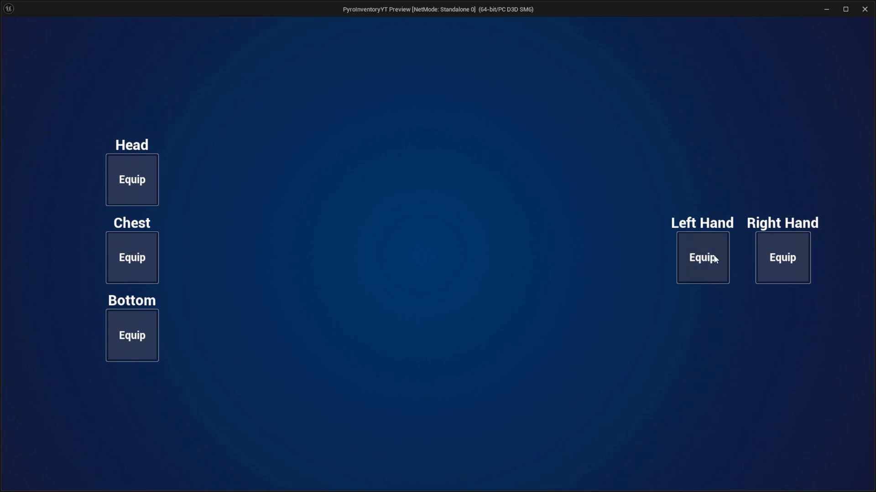
left_click(701, 257)
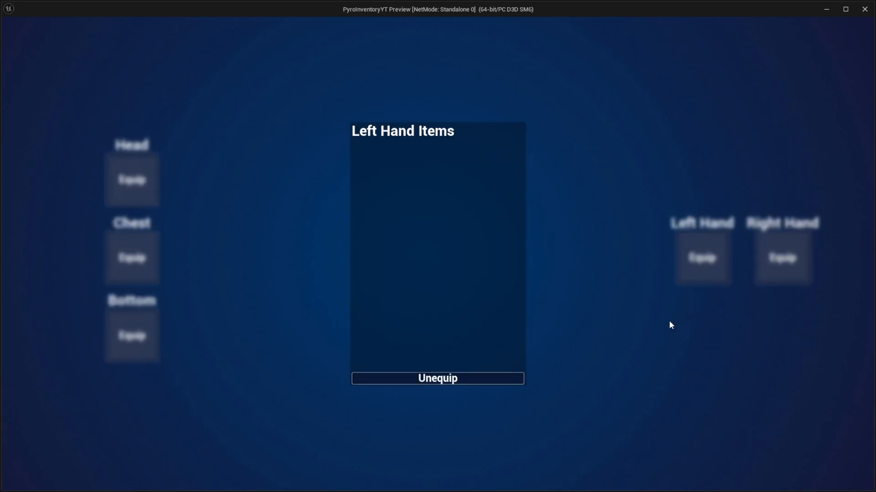
mouse_move(606, 242)
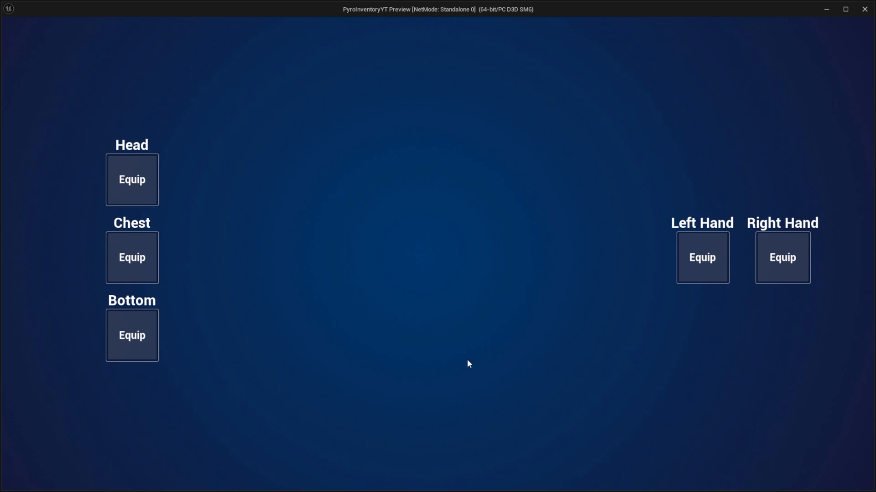
mouse_move(482, 300)
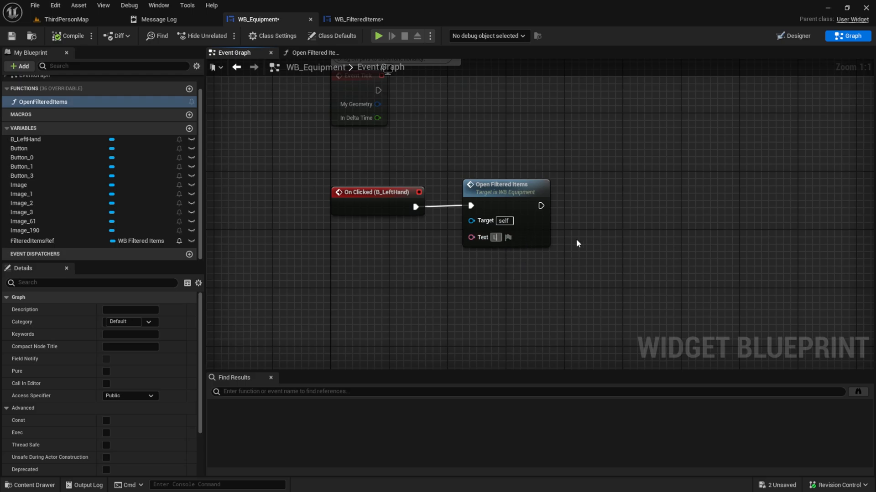
Enter 'Left Hand Items' on the Open Filtered Items Text pin and reroute the Is Valid wire.
type("Left Hand Items")
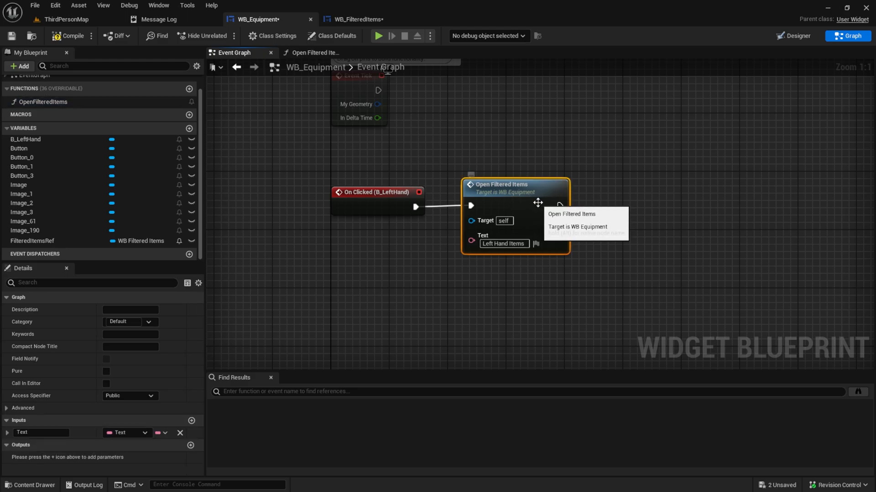
left_click(315, 52)
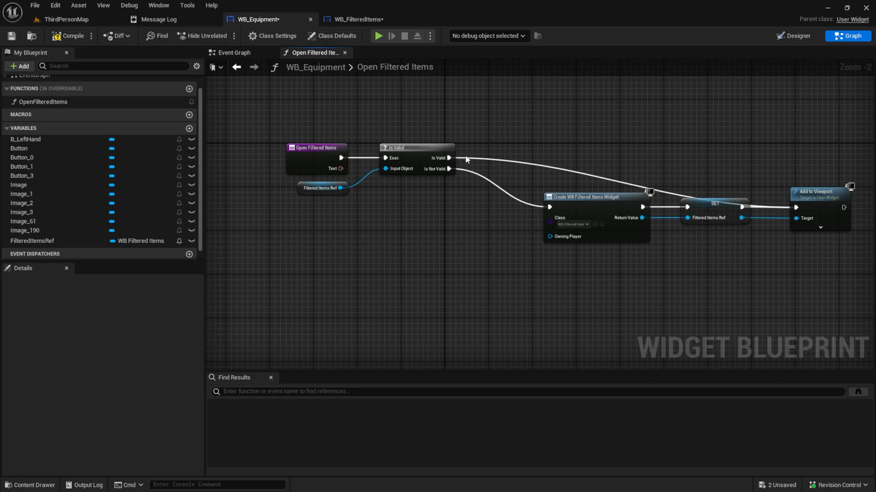
mouse_move(550, 162)
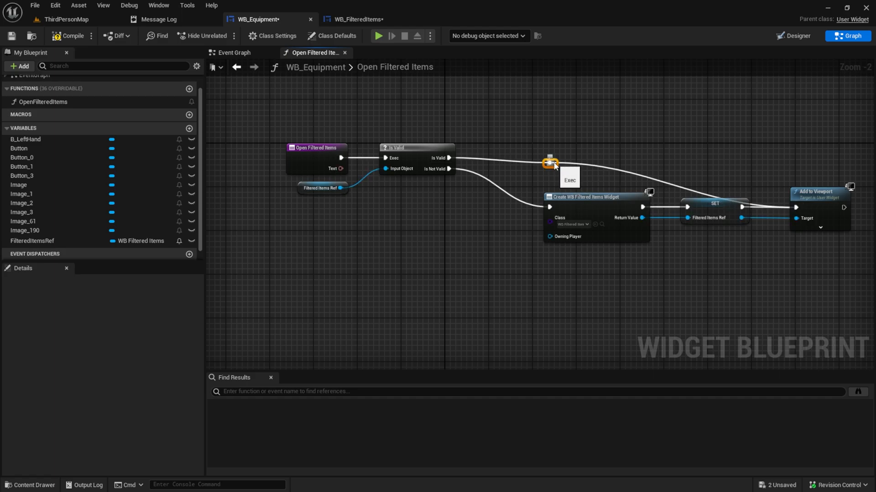
left_click_drag(550, 163, 714, 158)
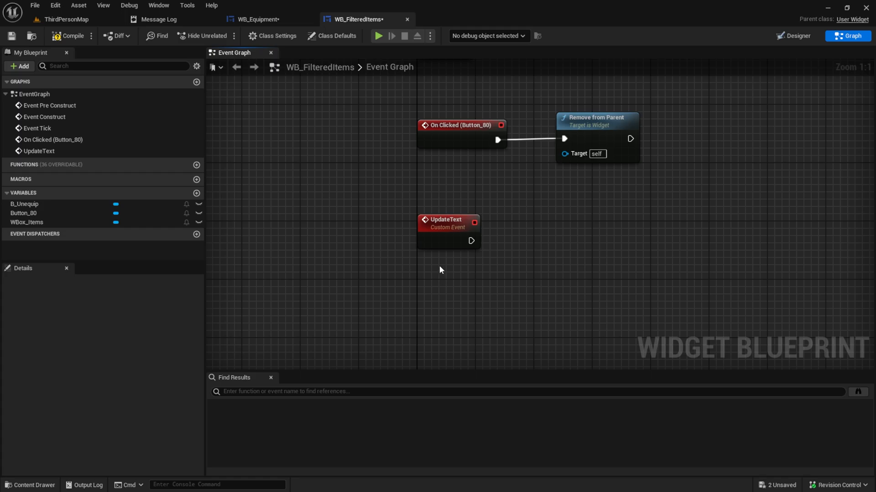
Add a Text input parameter to the UpdateText event, then return to the Designer.
left_click(447, 223)
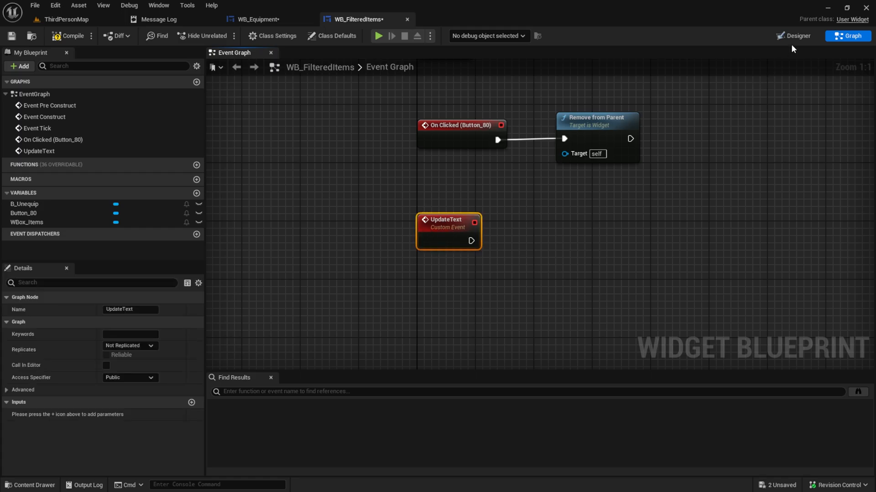
left_click(331, 35)
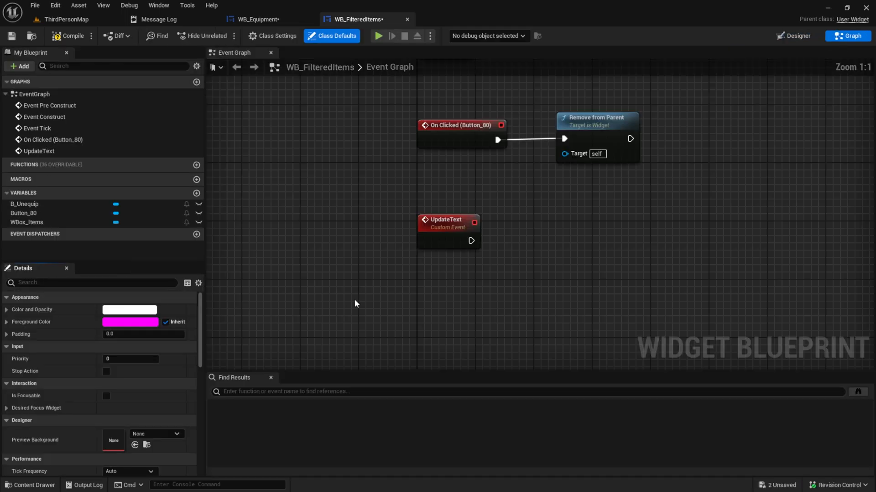
left_click(448, 224)
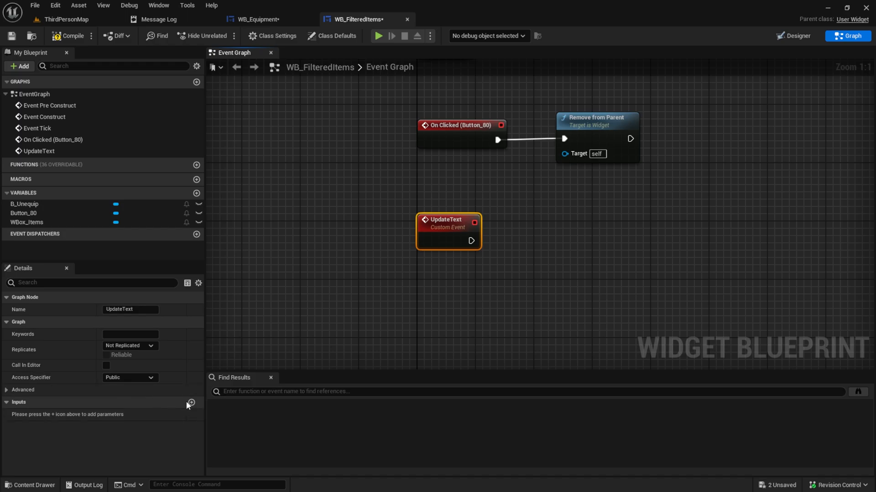
left_click(191, 403)
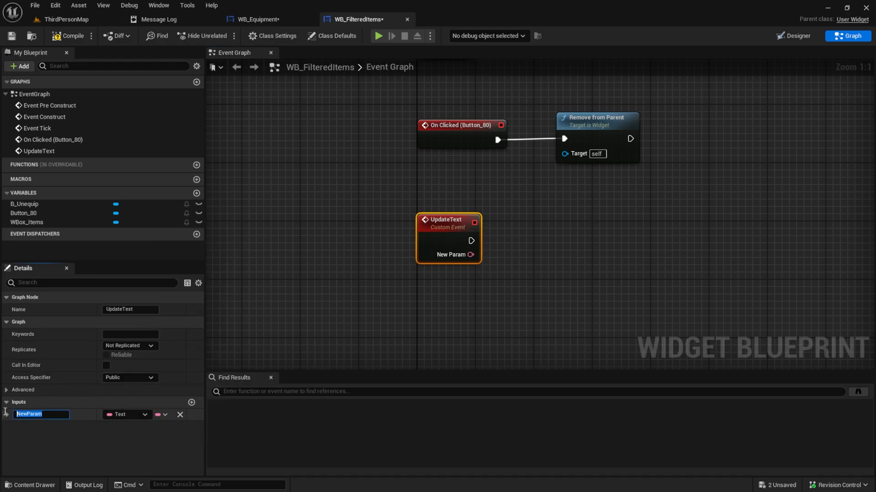
type("Text")
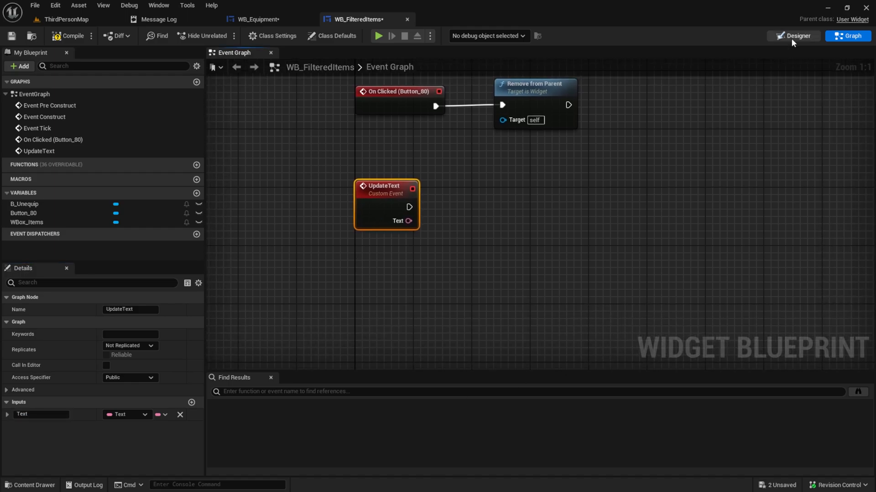
left_click(792, 35)
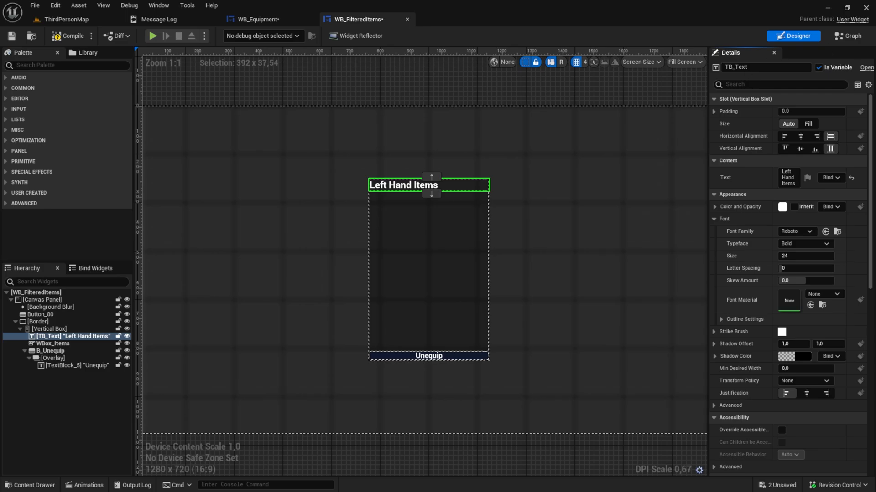
Wire UpdateText into a Set Text node for the heading and compile WB_FilteredItems.
left_click(848, 36)
type("set Text")
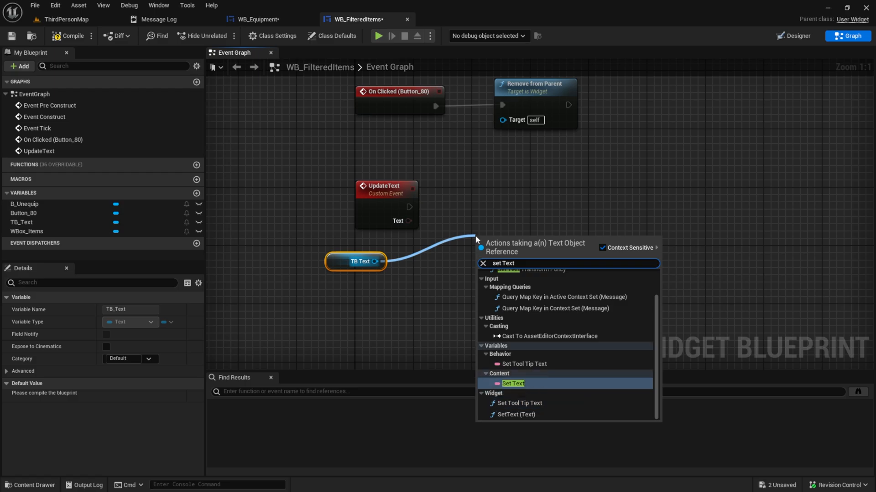
left_click(512, 384)
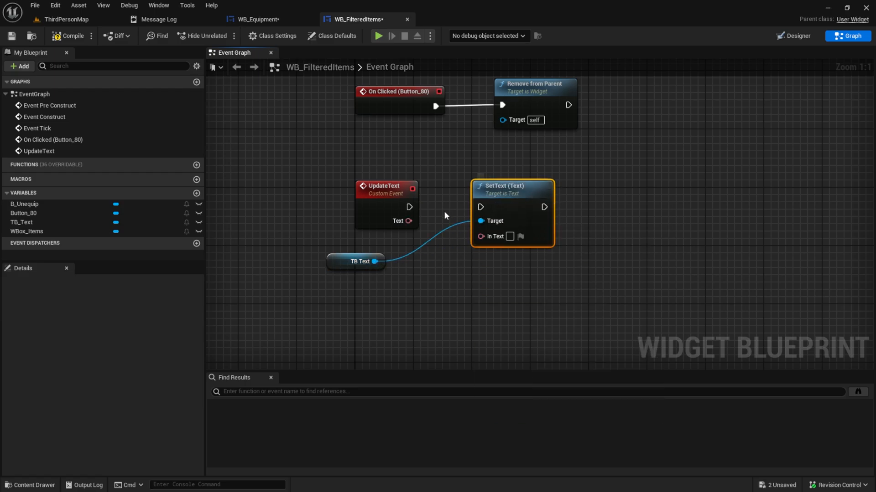
left_click_drag(409, 221, 481, 236)
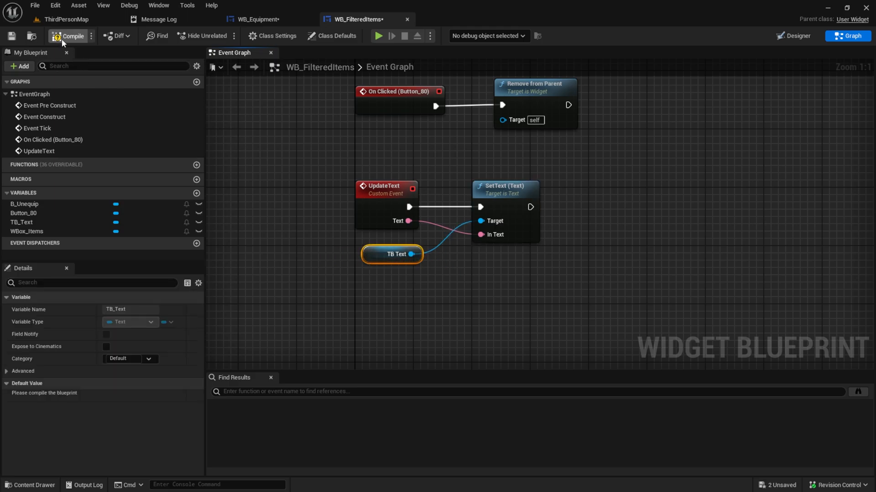
left_click(253, 19)
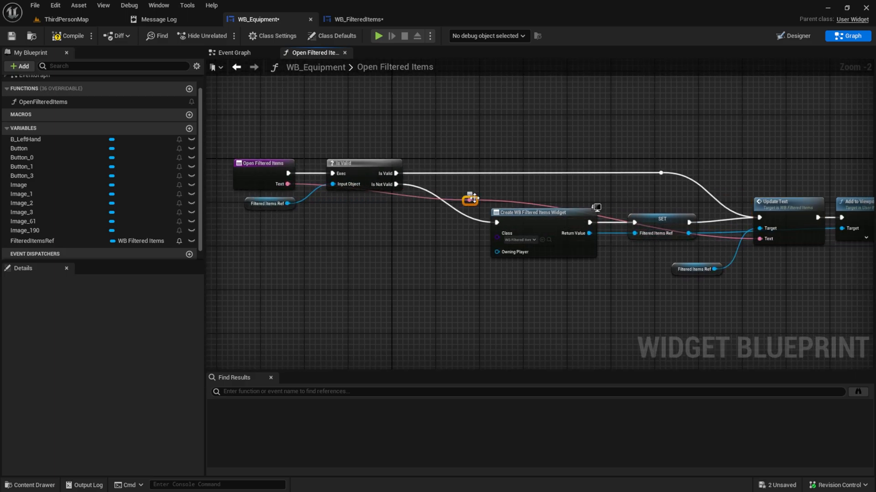
Move the Text wire's reroute node below the nodes and return to the equipment Designer.
left_click_drag(470, 199, 310, 239)
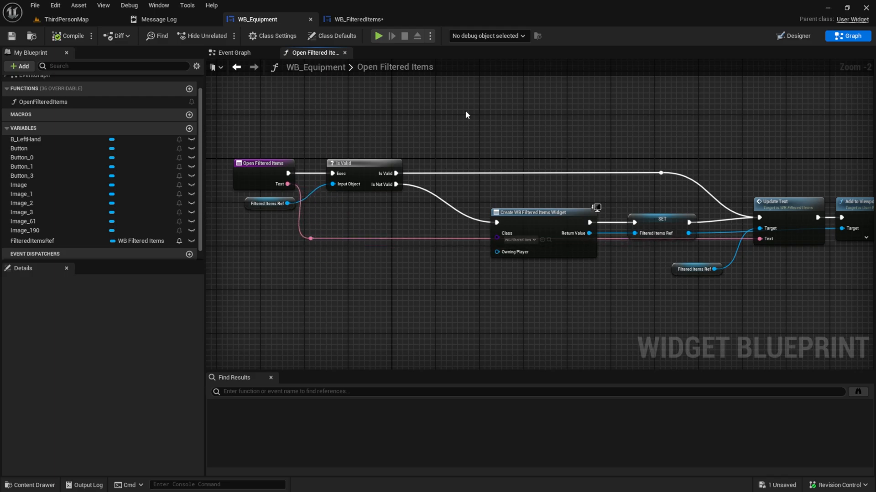
left_click(234, 53)
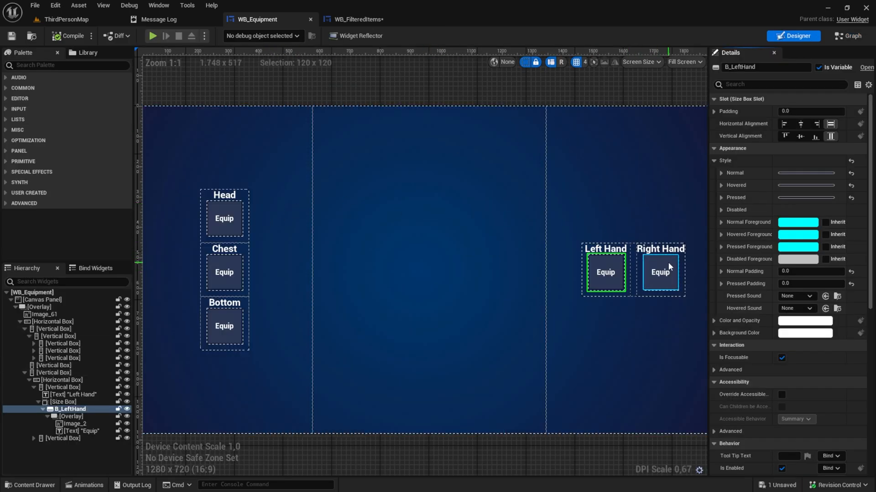
Rename the Right Hand, Chest and Bottom equip buttons, including B-Bottom.
left_click(659, 271)
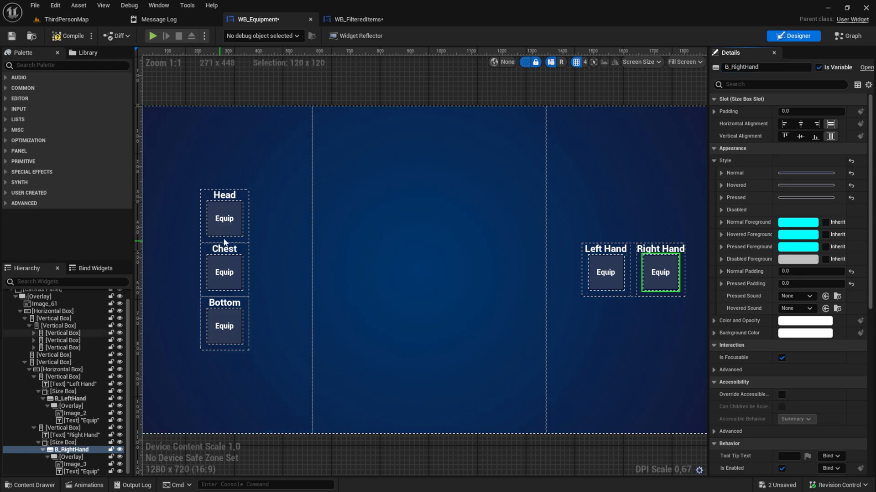
left_click(224, 218)
type("B_Chest")
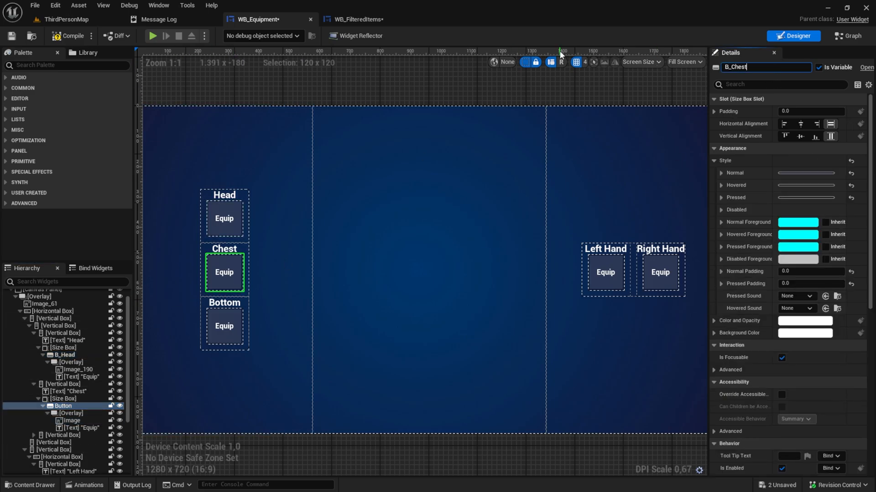
left_click(223, 326)
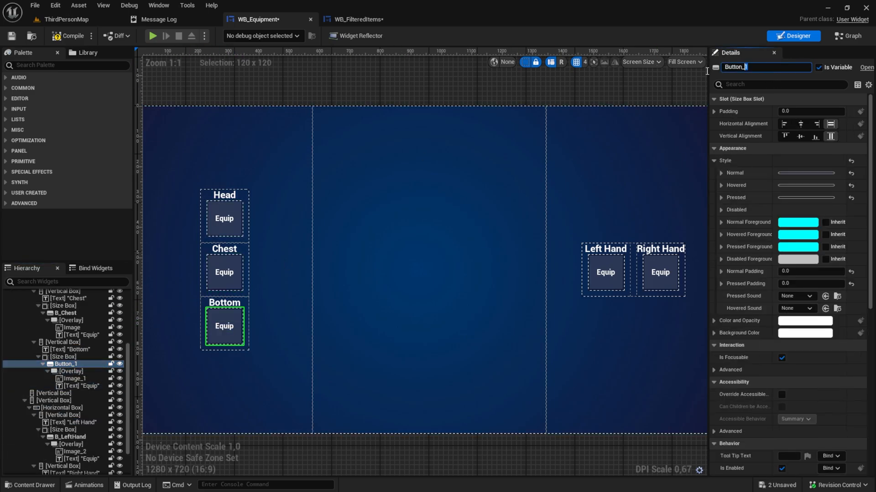
type("B-Bottom")
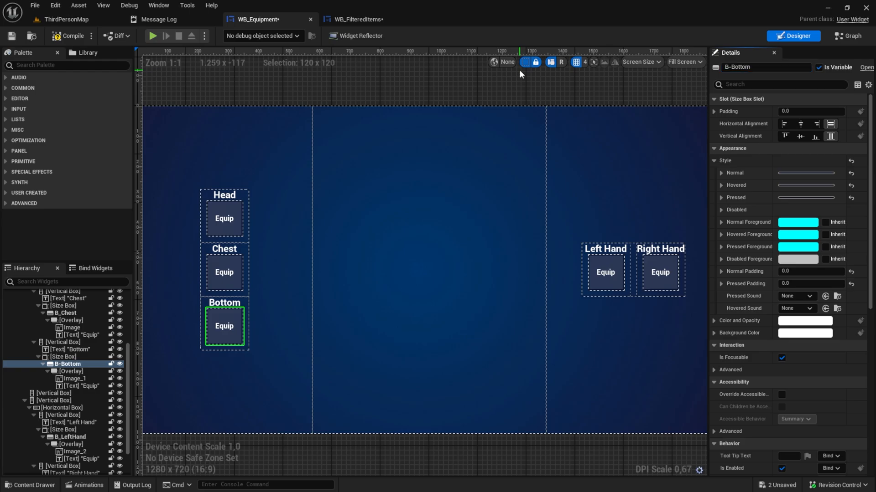
left_click(848, 36)
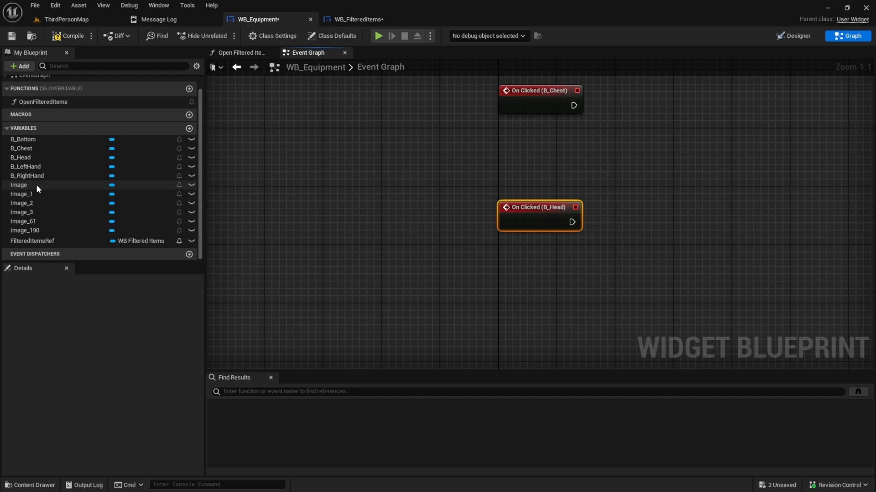
Wire the slot click events to Open Filtered Items, then play-test clicking Left Hand Equip.
left_click(27, 176)
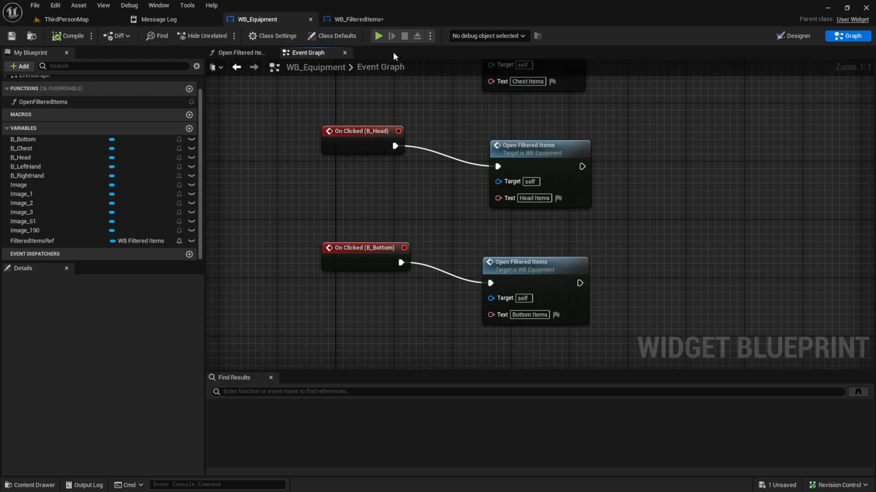
left_click(377, 35)
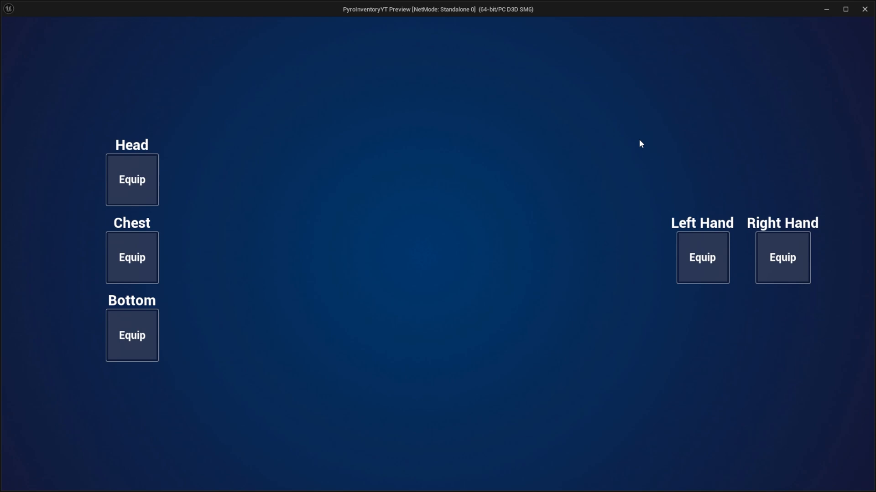
left_click(702, 258)
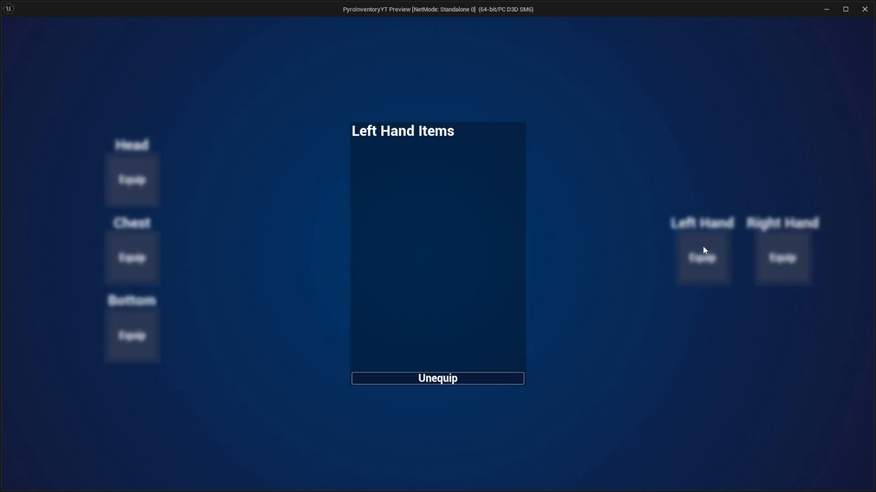
left_click(132, 257)
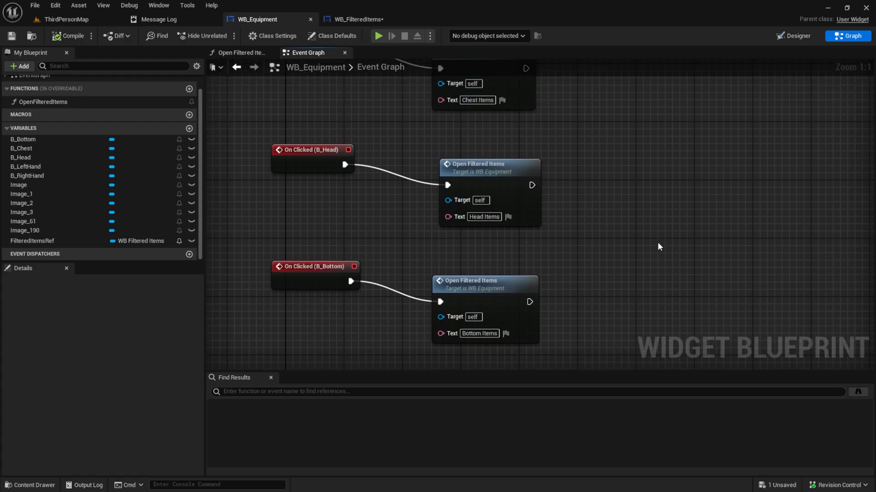
mouse_move(555, 100)
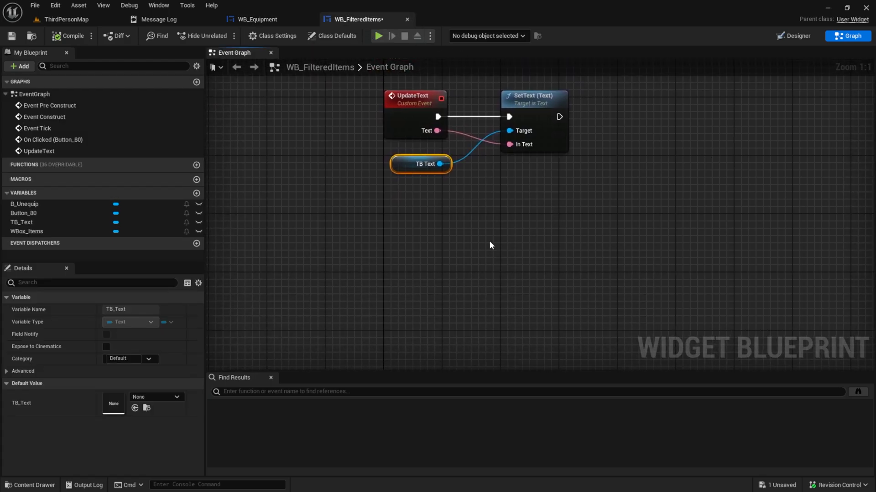
Add a custom event named UpdateItemsToShow with an Inventory input of type S_ItemData.
right_click(490, 245)
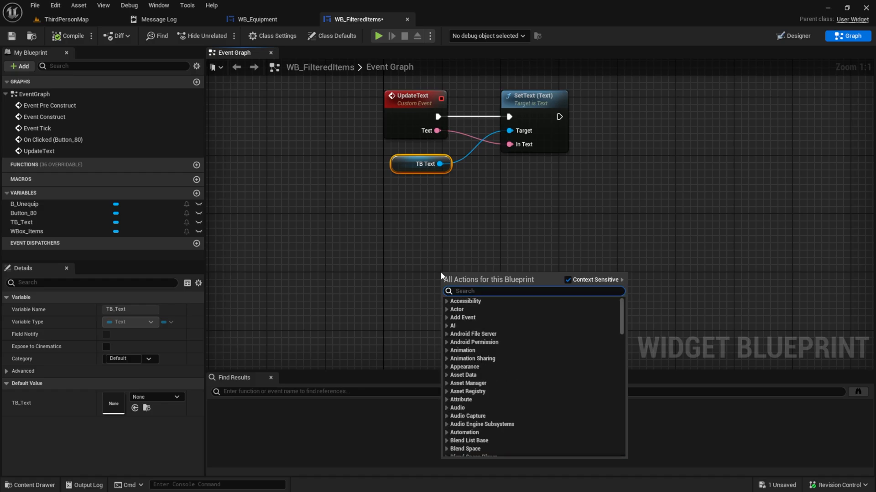
type("add cu")
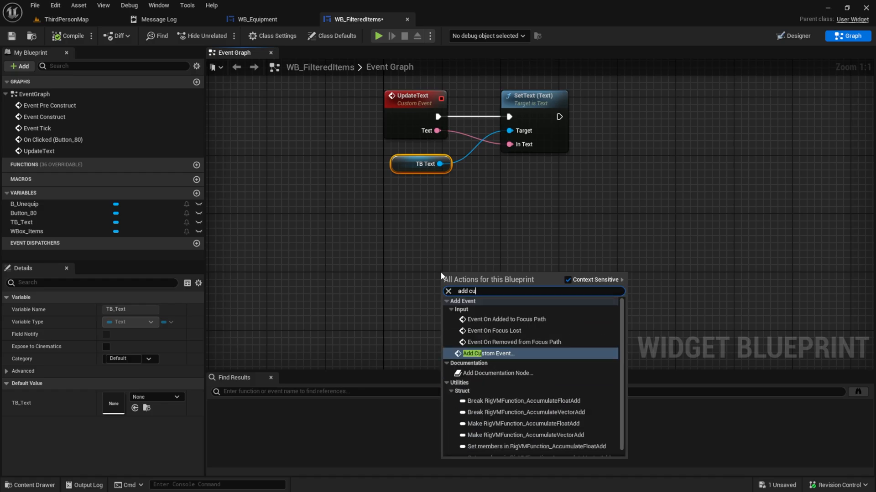
left_click(489, 353)
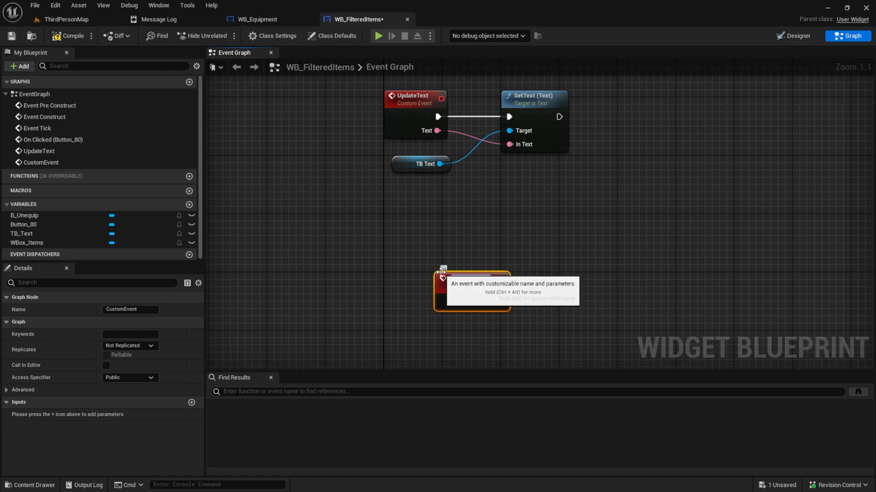
type("UpdateItemsToShow")
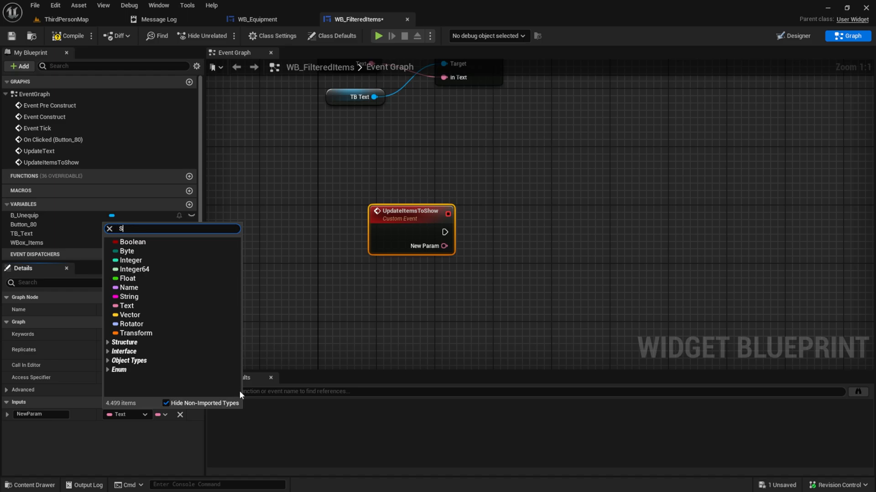
type("_in")
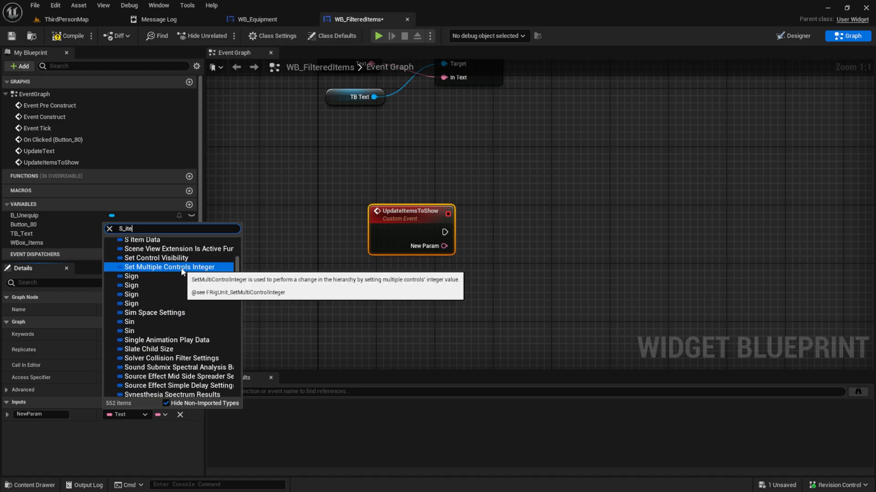
left_click(143, 240)
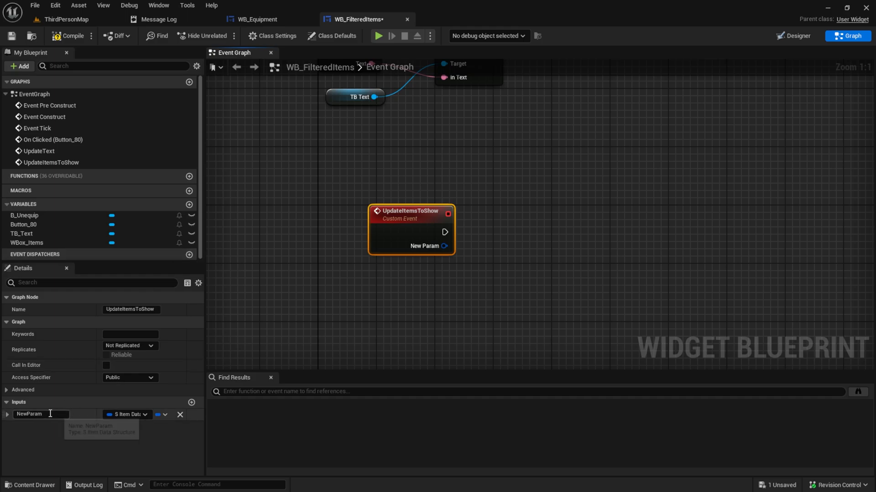
type("Inventor")
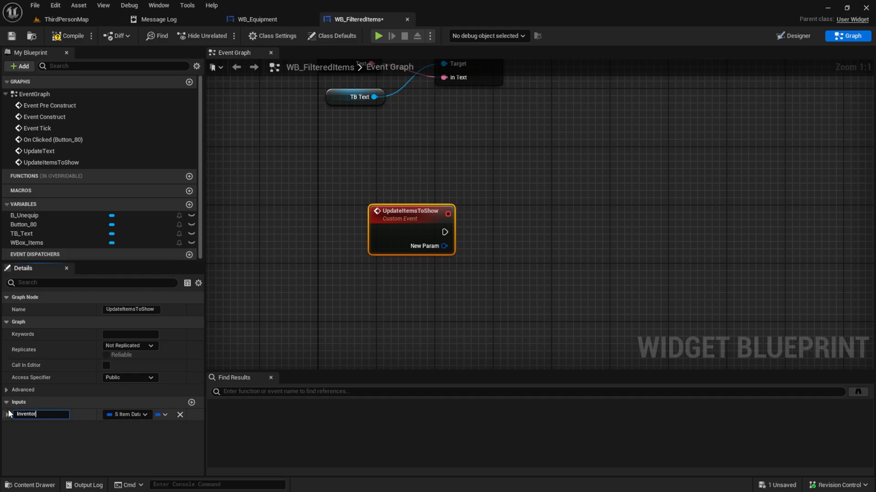
type("Inventory")
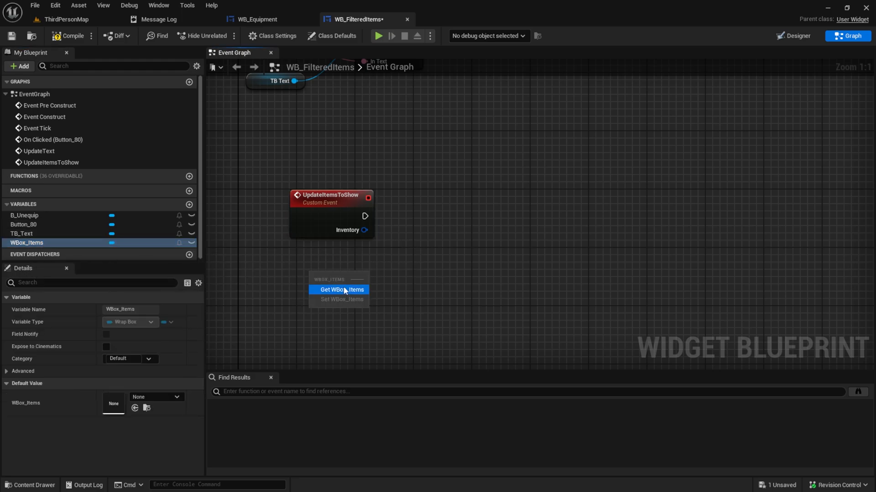
Clear WBox_Items' children, promote Inventory to an array variable, and compile.
left_click(338, 289)
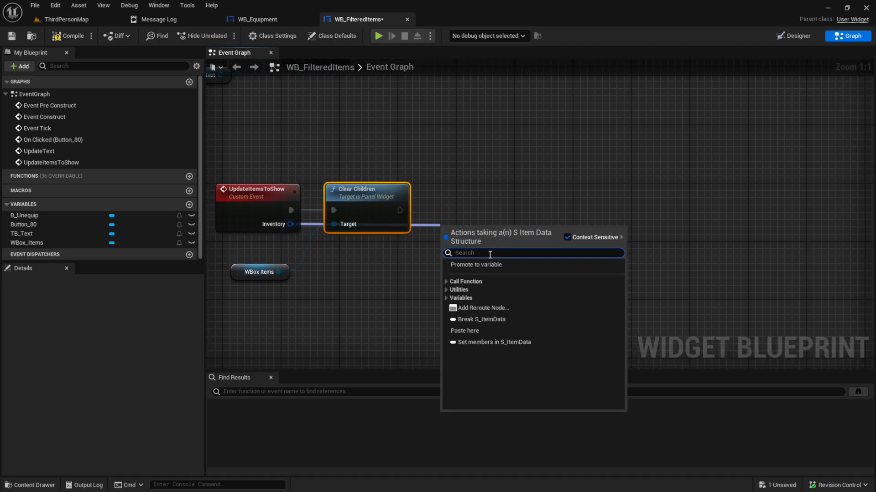
left_click(475, 264)
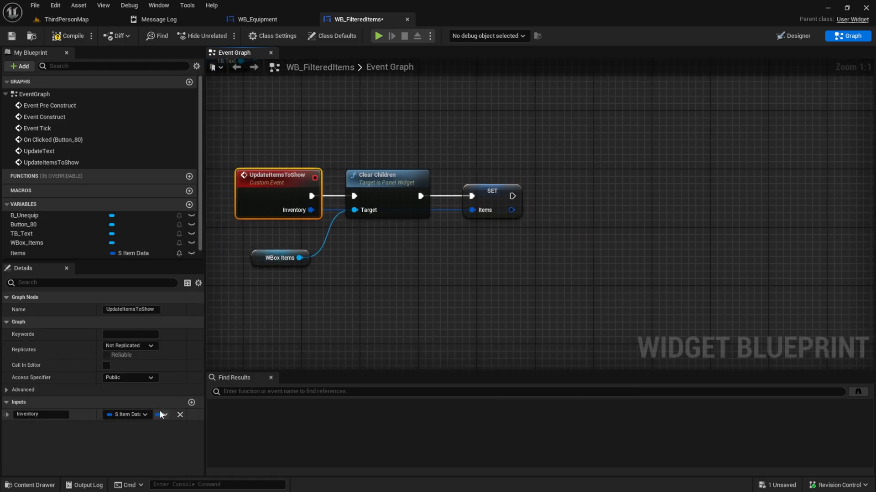
left_click(72, 36)
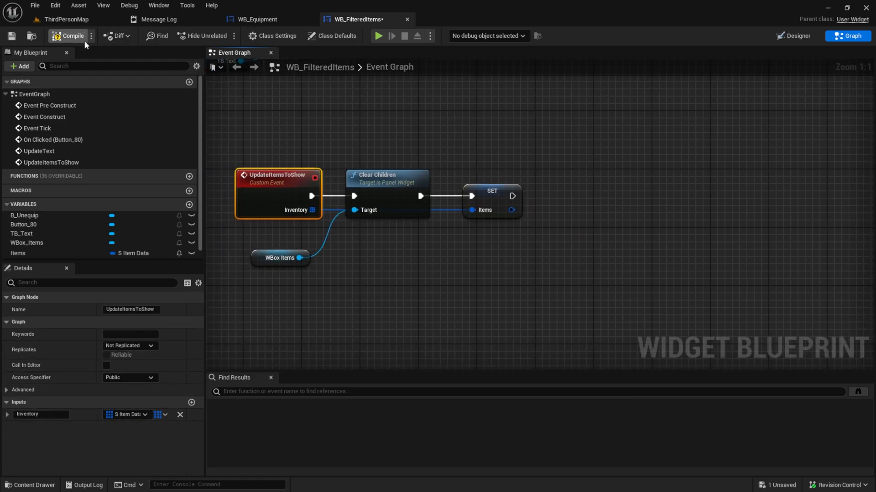
left_click(71, 36)
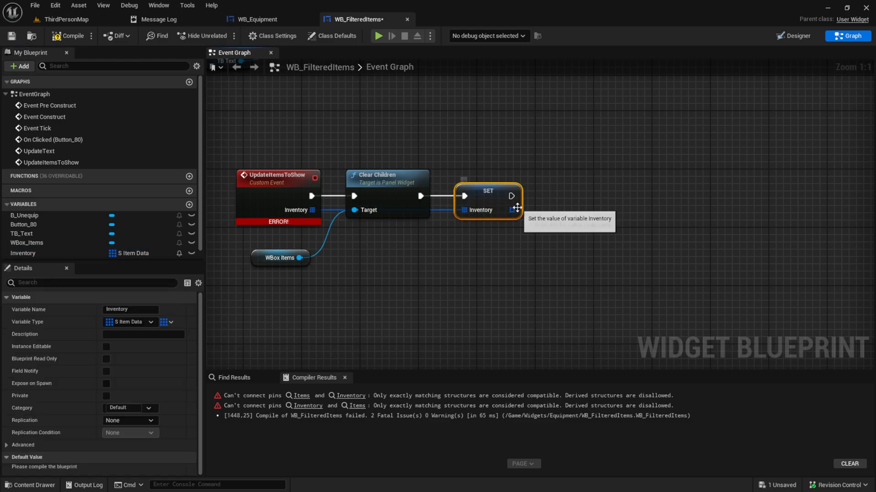
left_click_drag(510, 210, 557, 210)
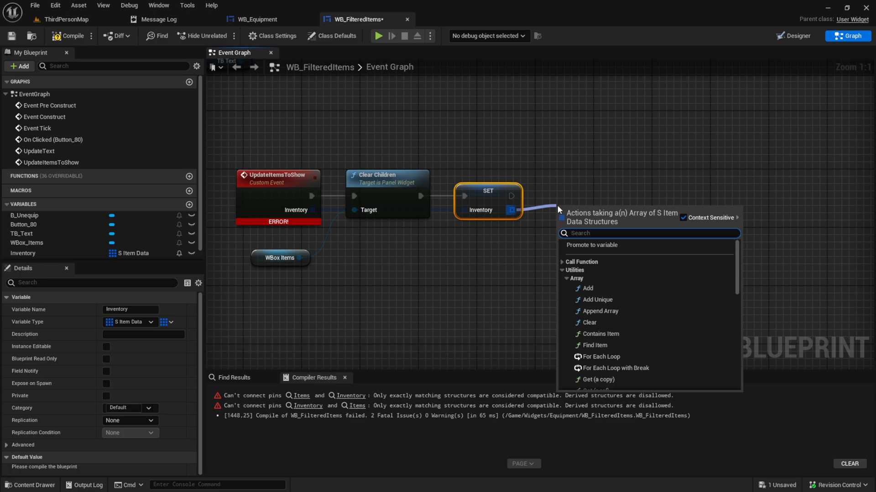
Add a For Each Loop over the stored Inventory array.
left_click(600, 356)
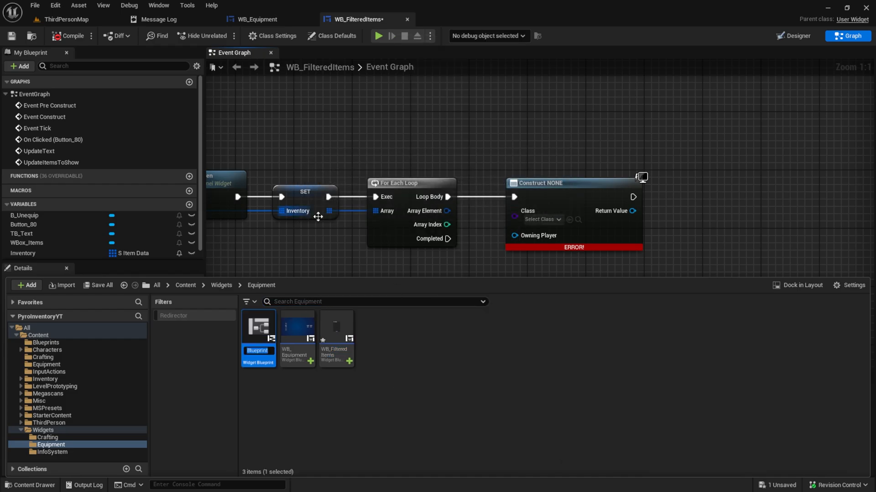
Name the new widget blueprint WB_EquipmentItemSlot and set it as the Create Widget class.
double_click(257, 350)
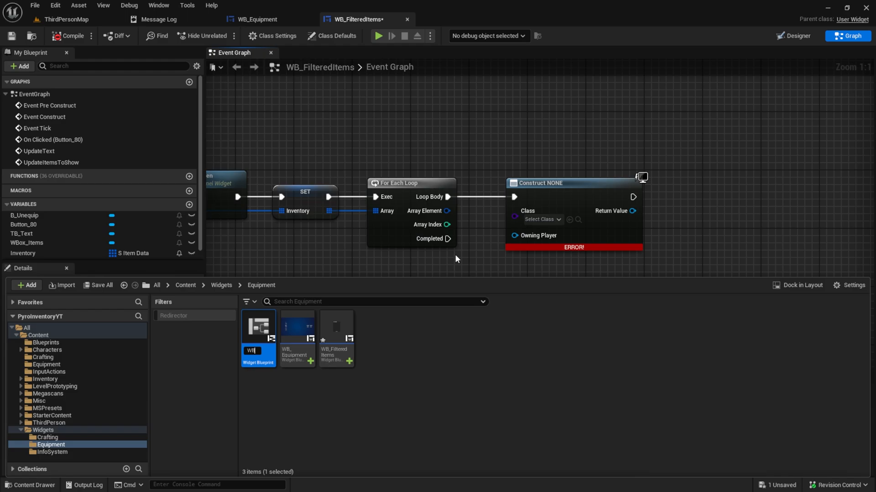
type("WB_Equip")
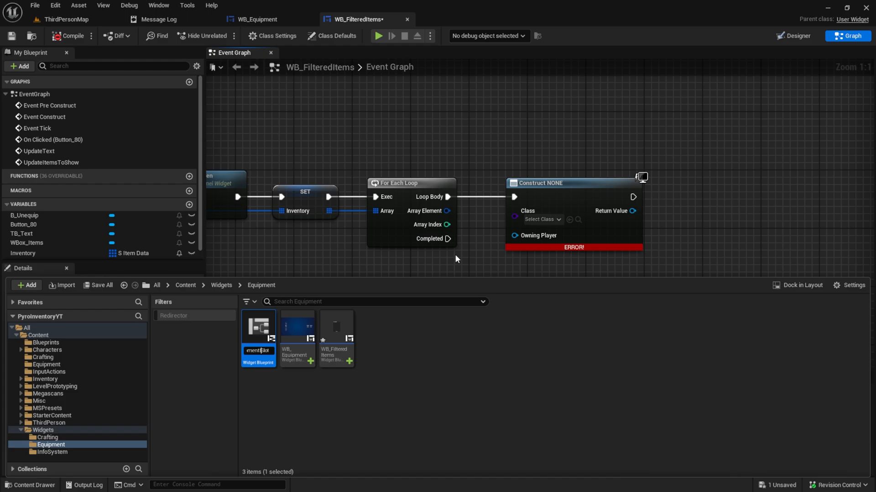
left_click(69, 35)
type("wb_eq")
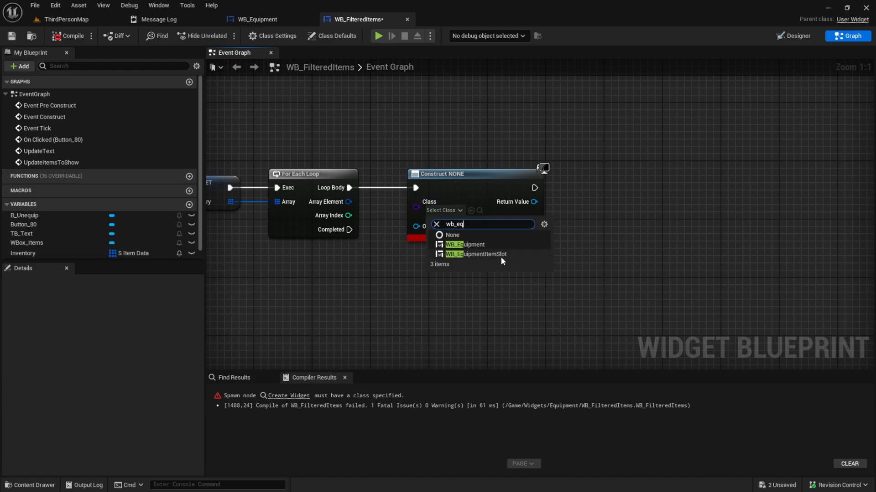
left_click(471, 244)
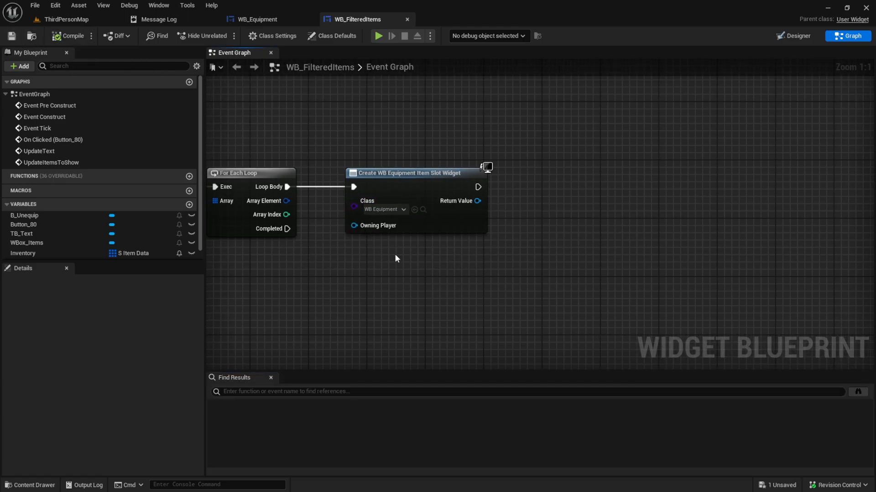
Add each created slot widget to WBox_Items with Add Child, then open WB_EquipmentItemSlot.
left_click(27, 242)
type("a")
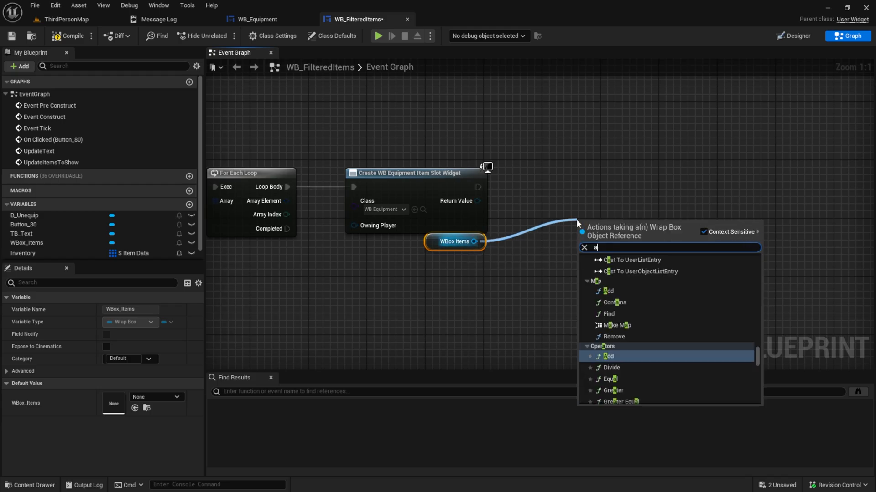
type("dd chi")
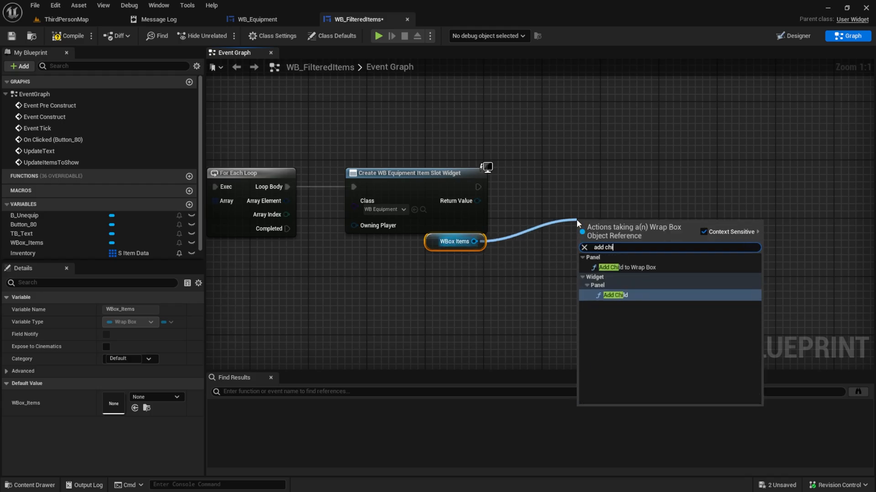
left_click(614, 295)
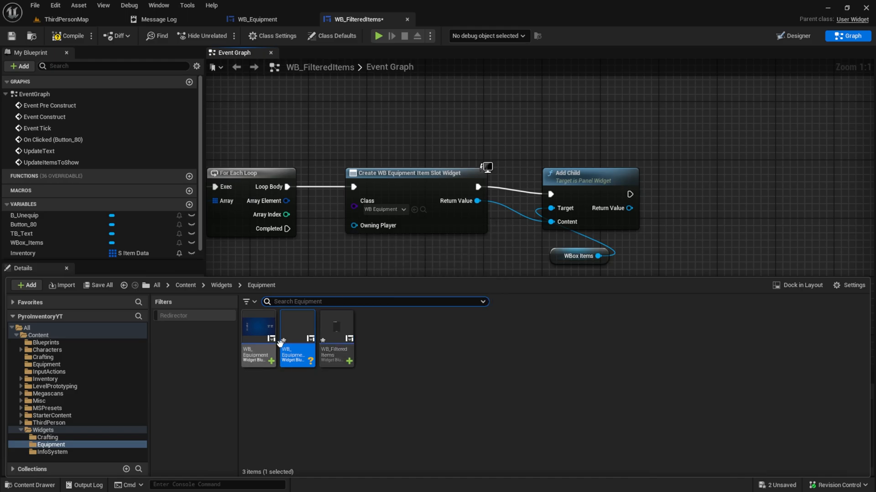
double_click(296, 327)
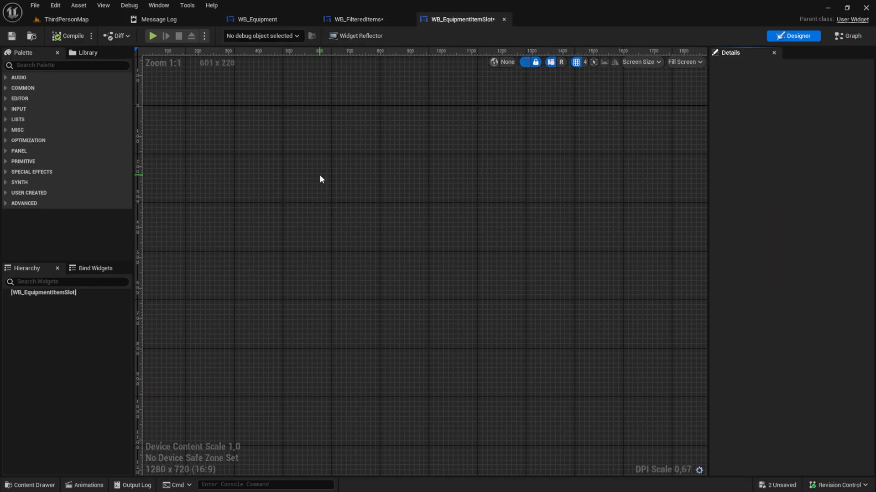
Preview the slot at a custom 100×100 and add a Size Box overridden to 100×100.
left_click(683, 62)
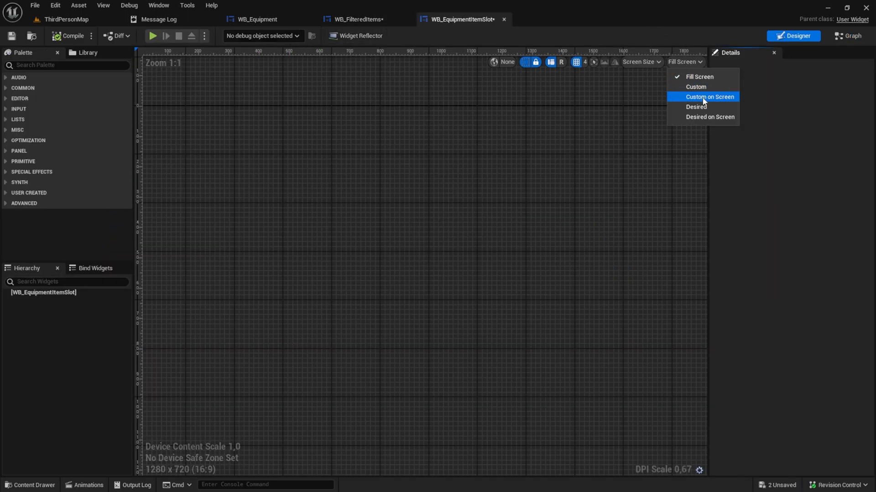
left_click(709, 97)
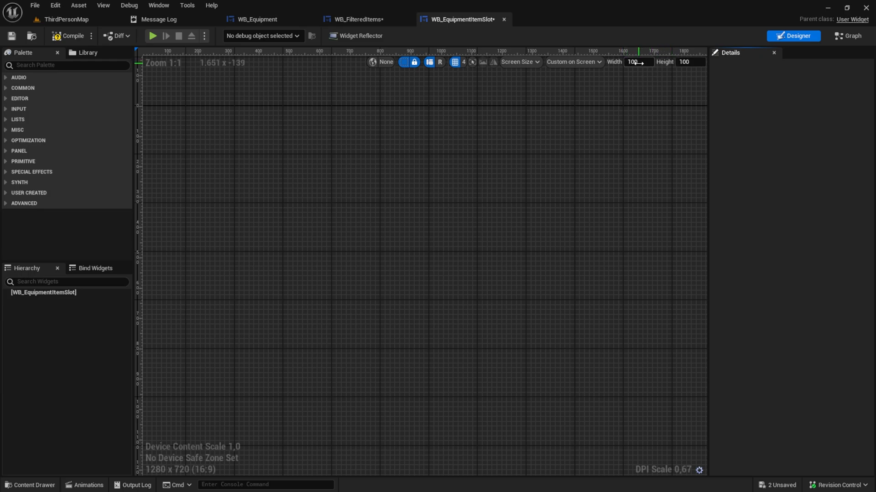
left_click(65, 65)
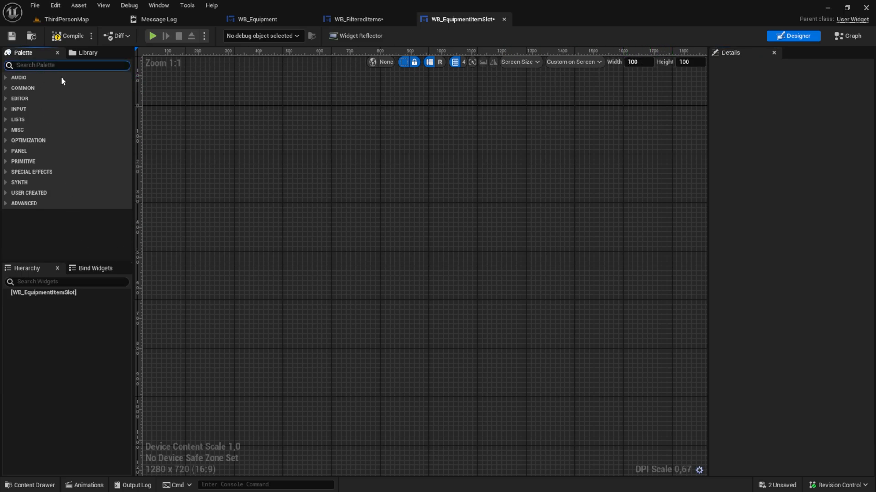
type("size")
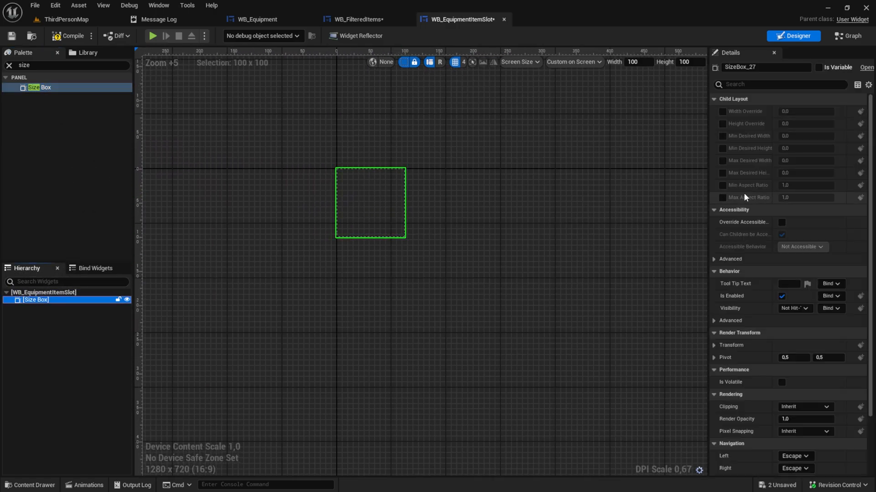
left_click(722, 112)
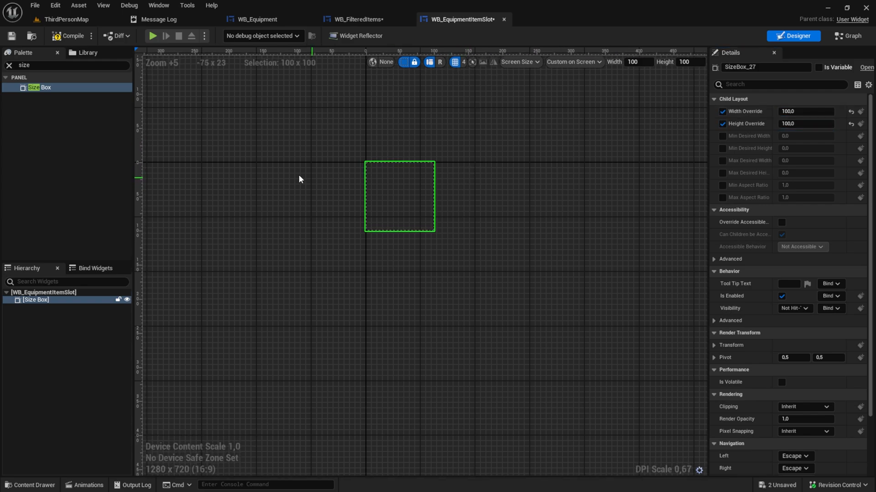
type("butt")
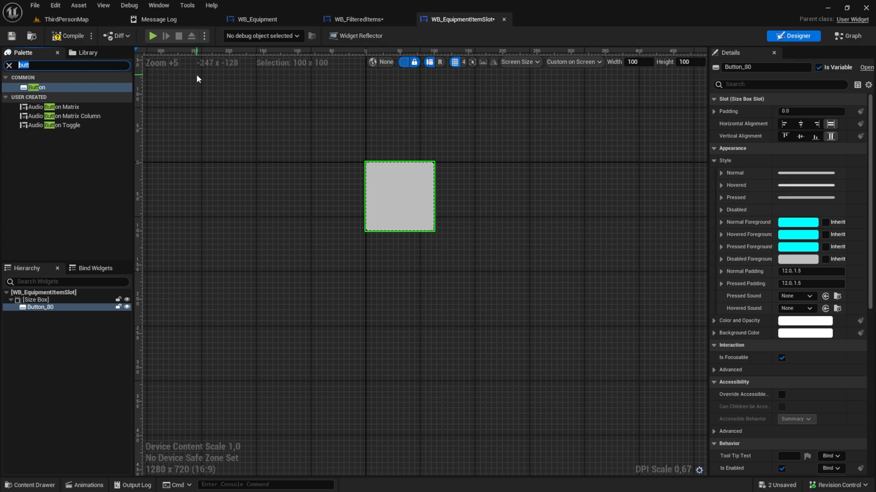
Nest a Button, an Overlay, and an Image plus Text Block inside the Size Box.
type("over")
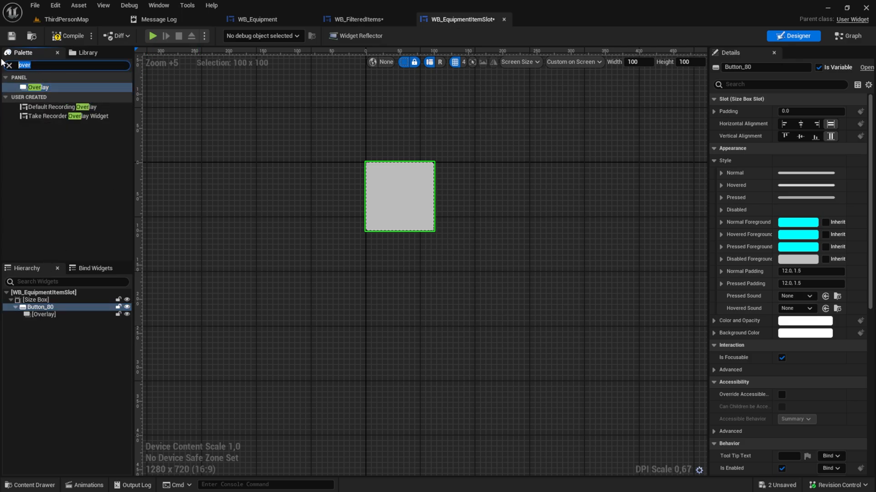
type("imag")
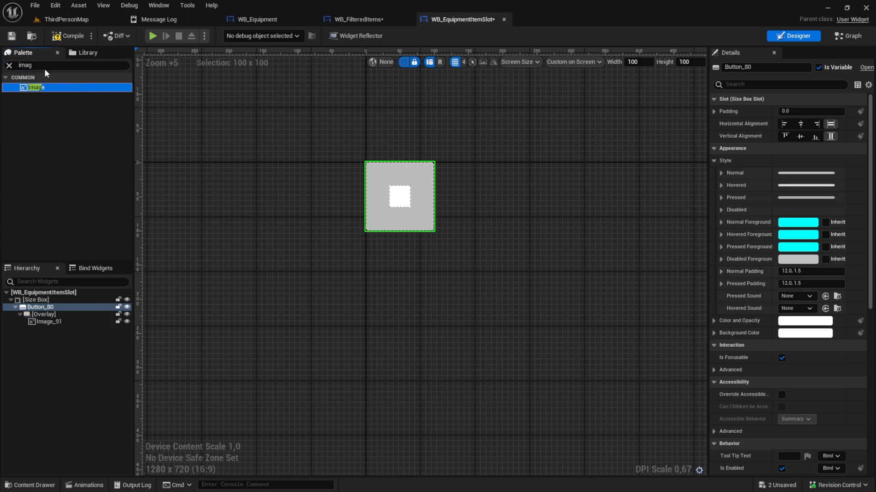
type("text")
left_click(811, 271)
type("0")
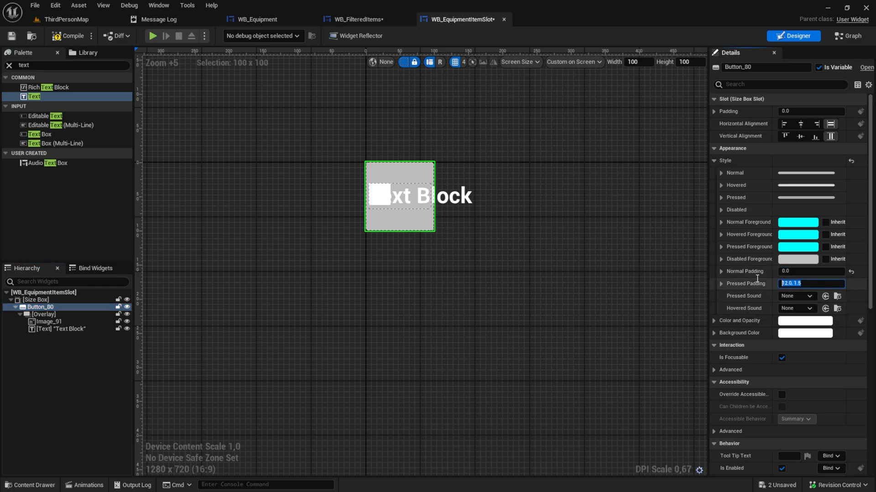
Set the image to fill horizontally and vertically, and center the Text Block.
left_click(43, 314)
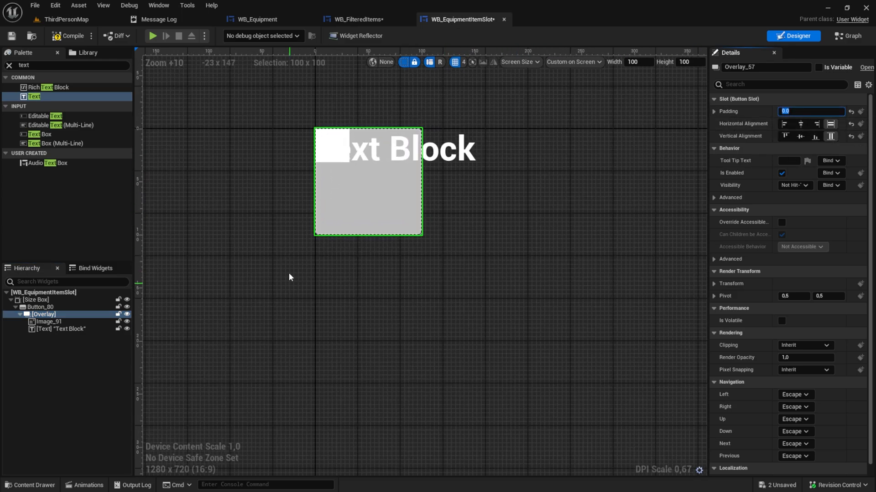
left_click(50, 321)
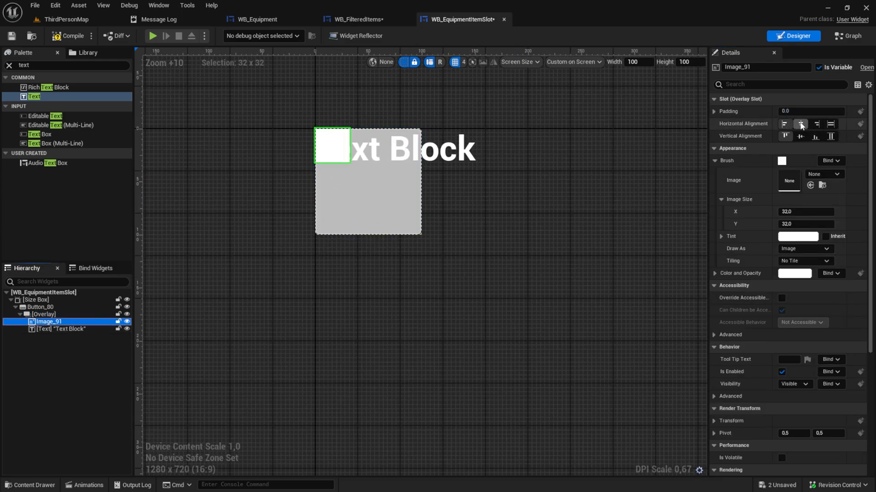
left_click(830, 124)
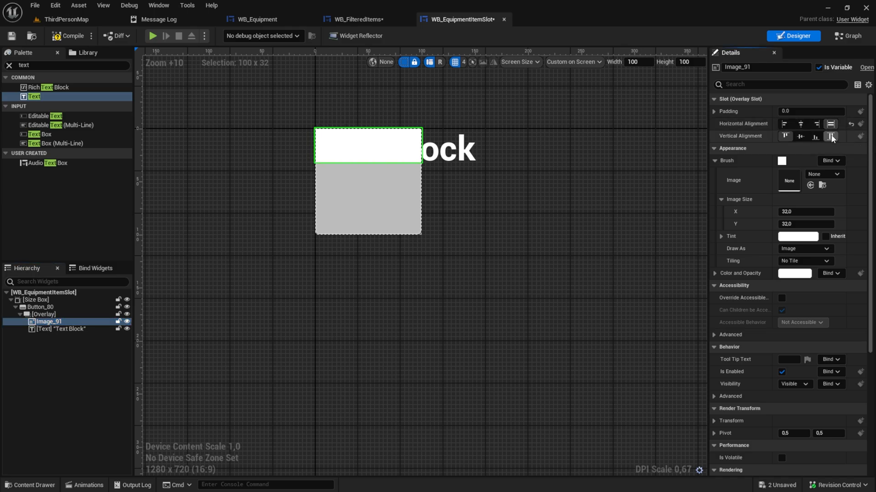
left_click(67, 329)
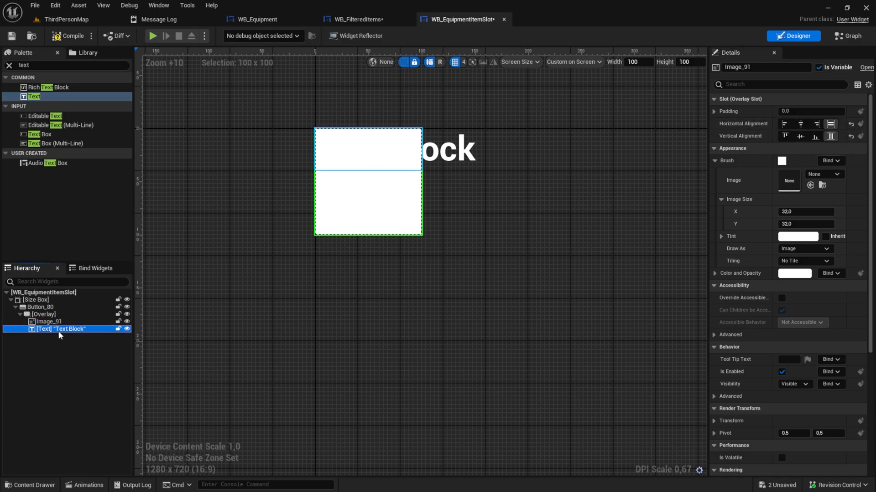
left_click(62, 329)
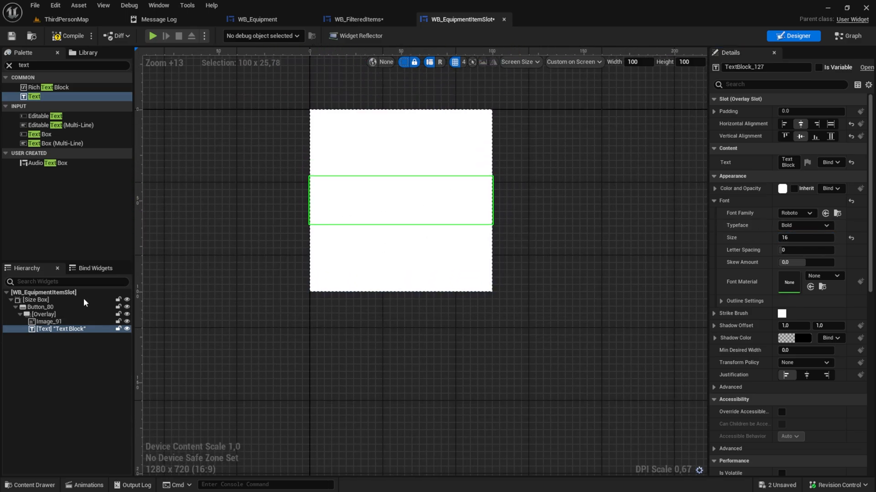
Set the Overlay's padding to 5.0.
left_click(42, 314)
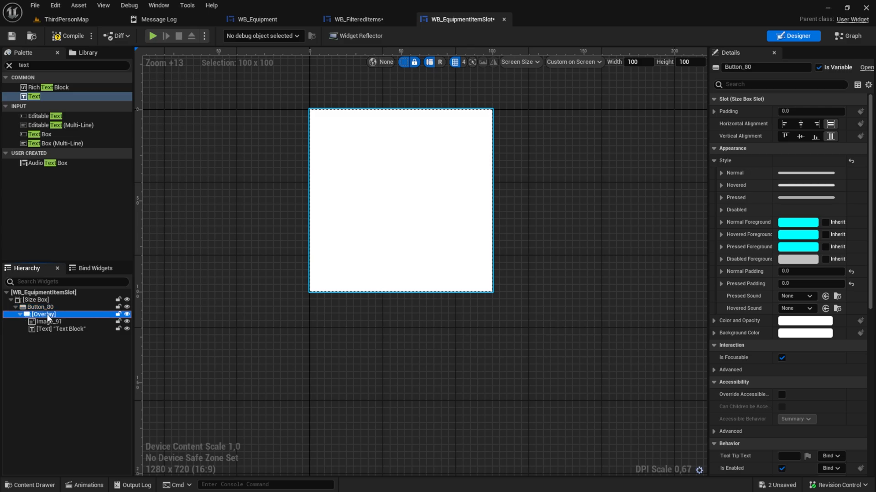
left_click(42, 314)
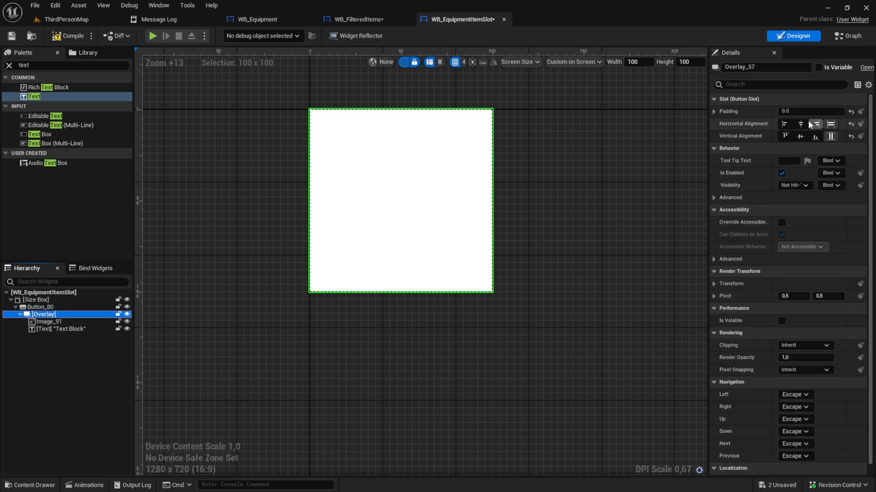
left_click(831, 123)
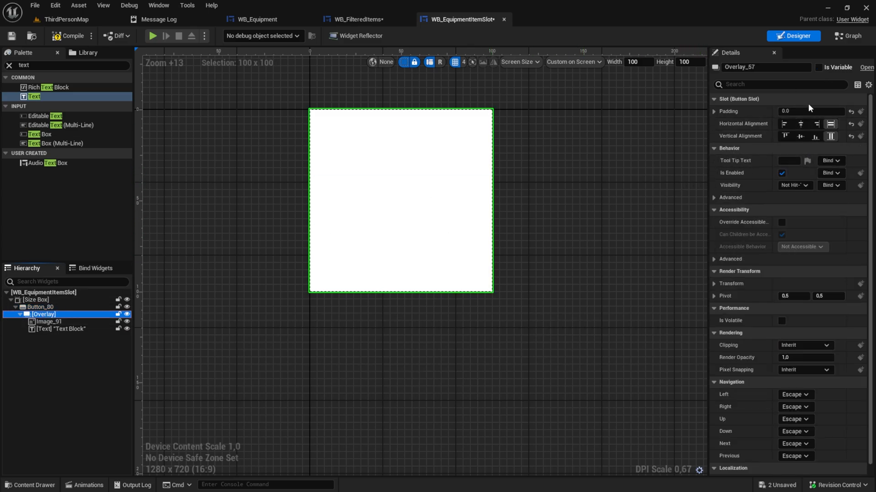
type("5.0")
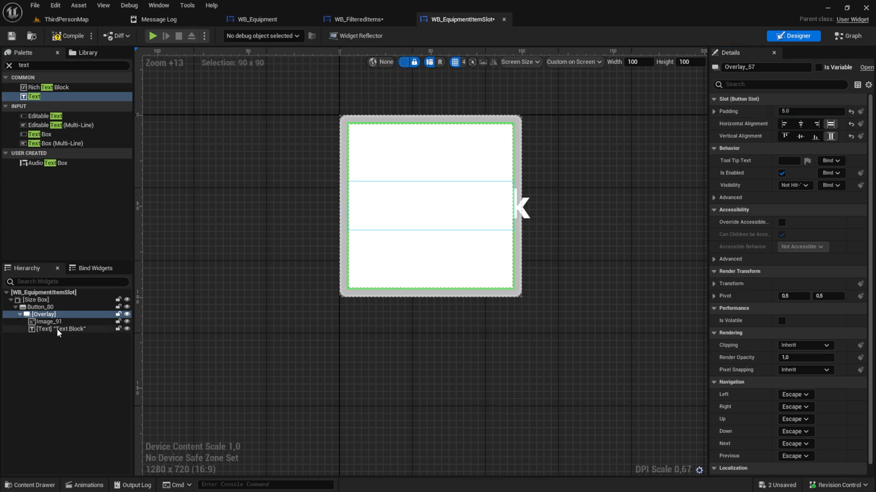
left_click(40, 307)
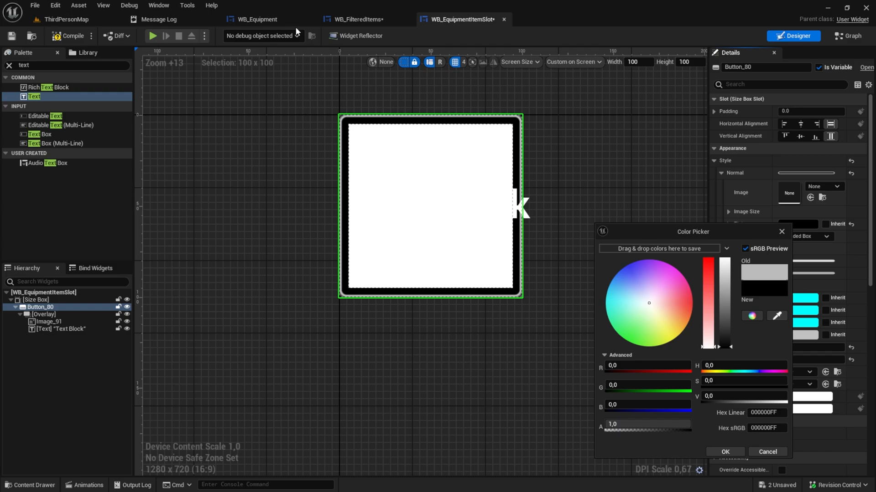
Tint Normal and Pressed styles dark navy at alpha 0.476 and pad the button 5.0.
left_click(355, 20)
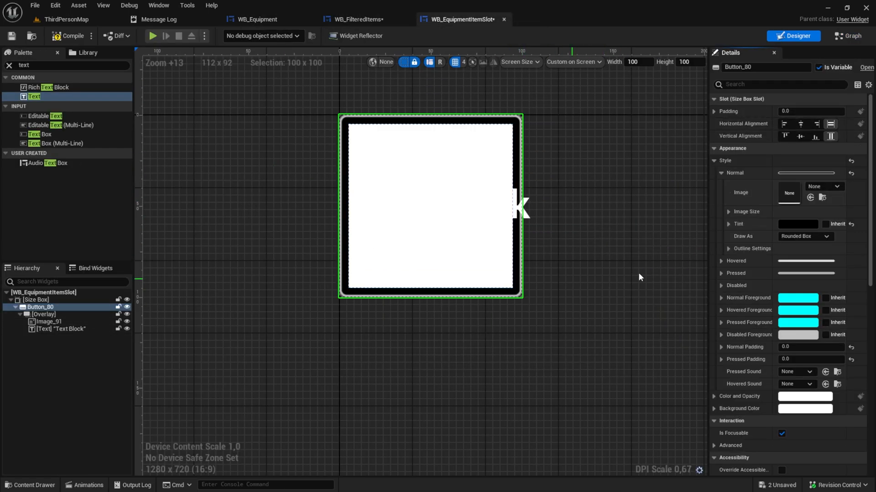
left_click(805, 409)
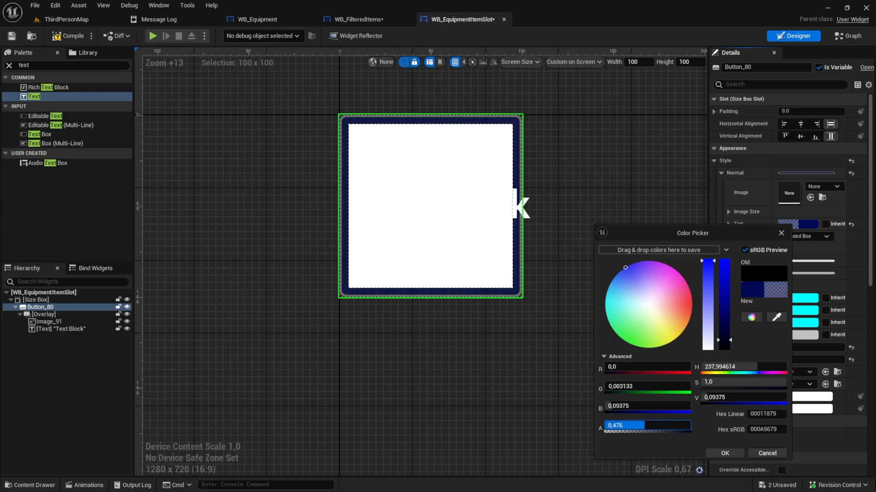
left_click(724, 453)
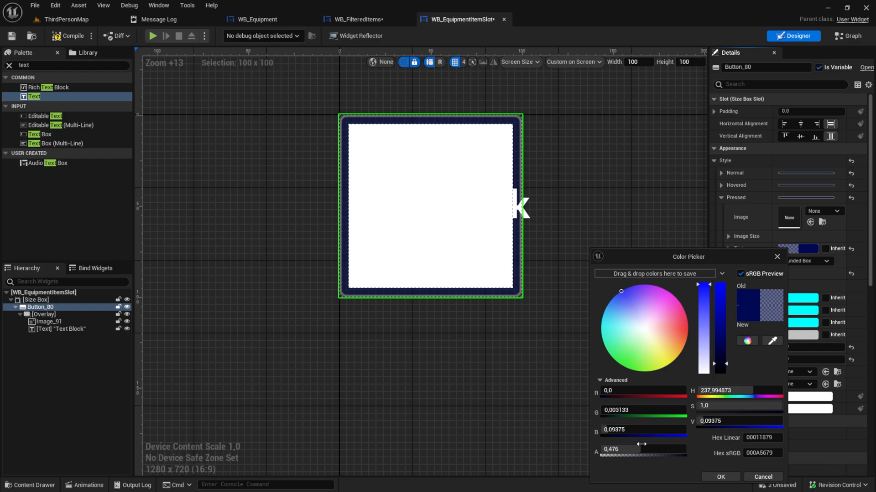
left_click(643, 449)
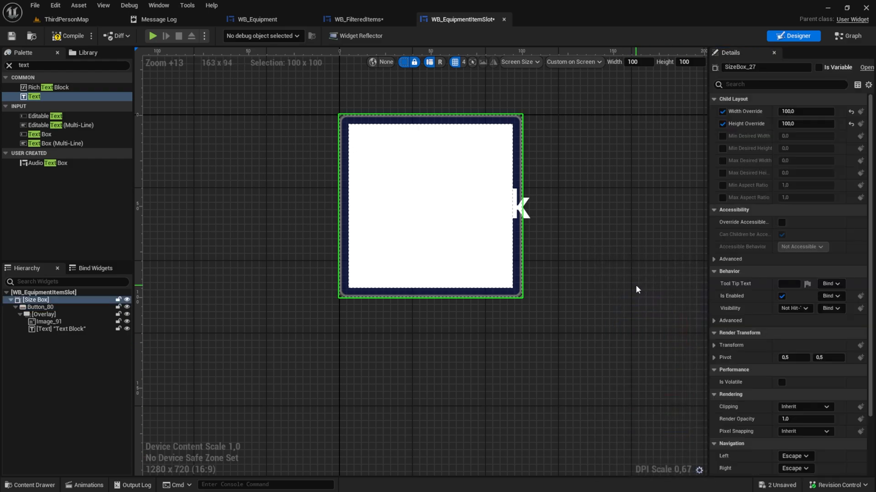
left_click(40, 307)
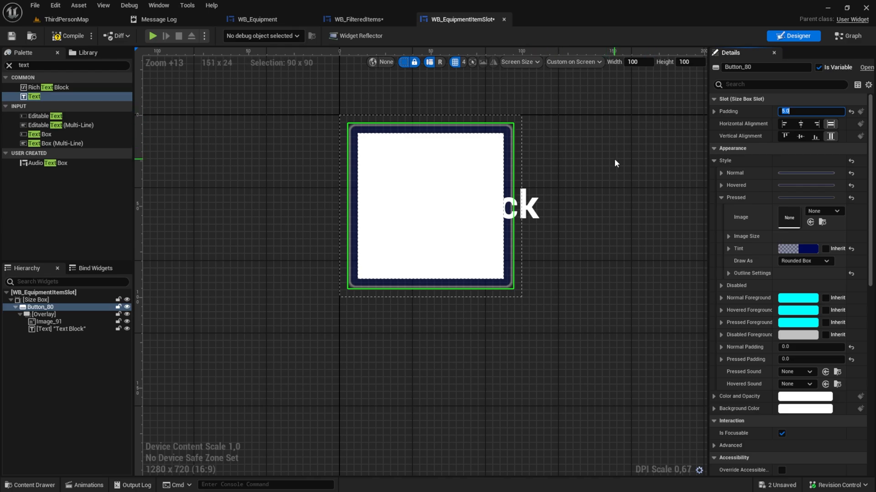
left_click(354, 19)
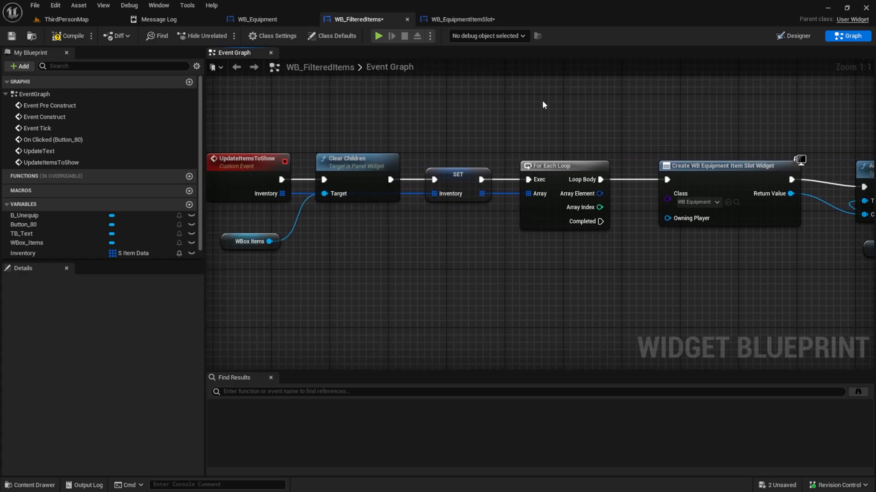
In WB_Equipment's Open Filtered Items graph, move Add to Viewport aside to make room.
left_click(253, 19)
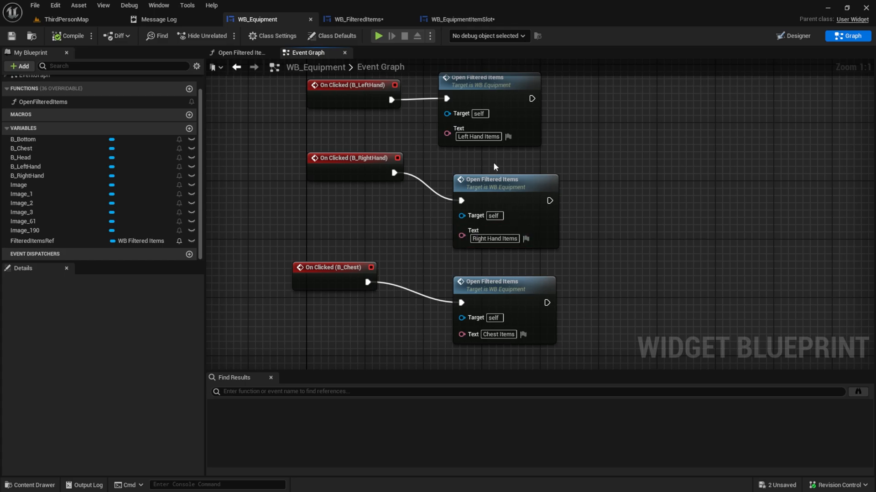
left_click(241, 52)
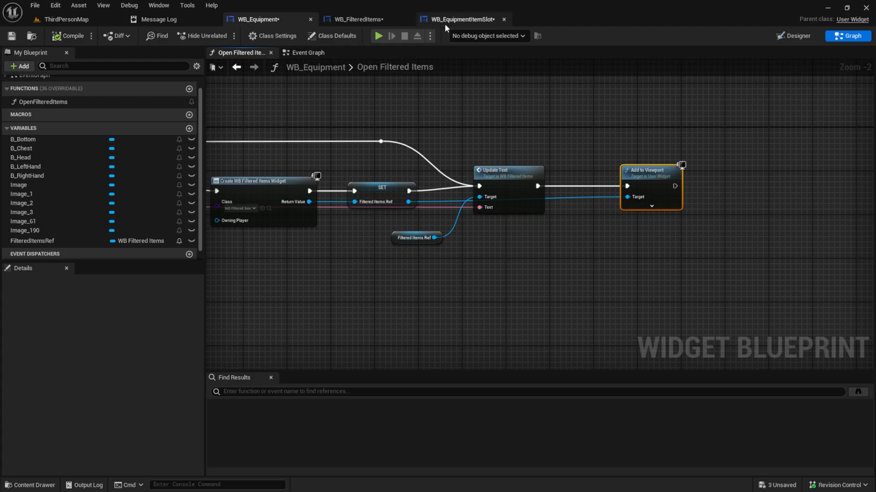
left_click_drag(433, 237, 524, 234)
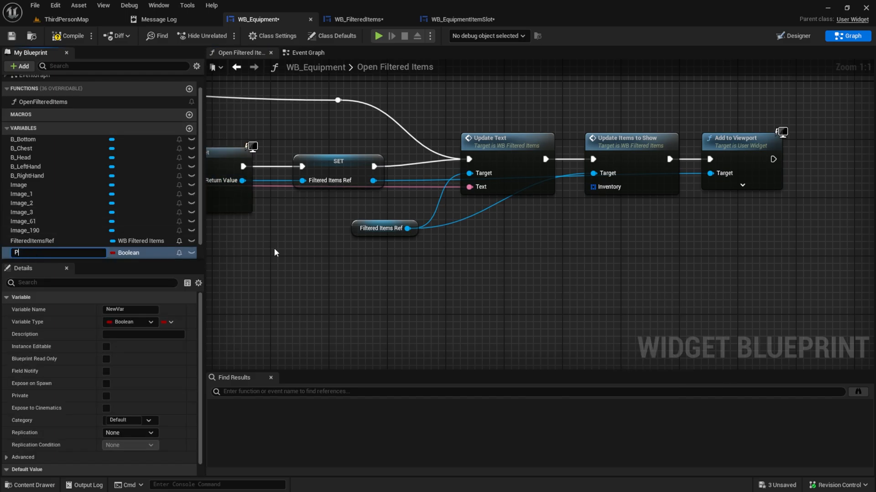
Create a PlayerRef variable of BP Third Person Character type and get its inventory for Update Items to Show.
type("PlayerRef")
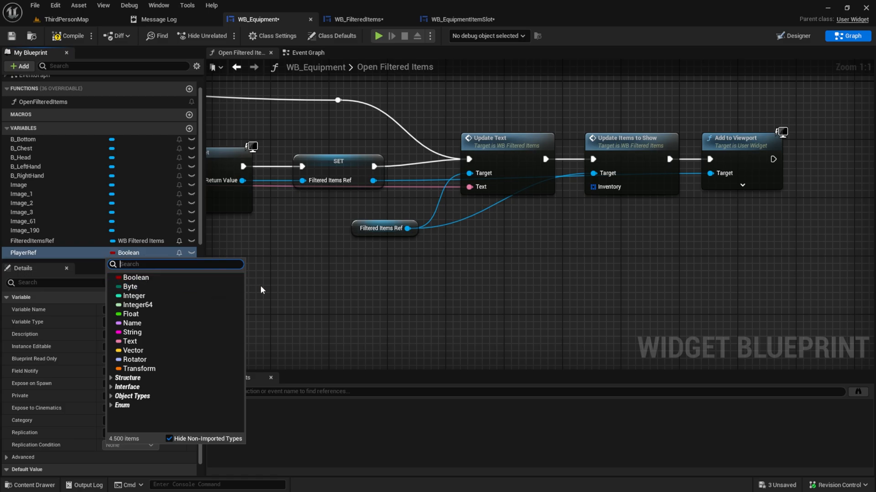
type("Bp_third")
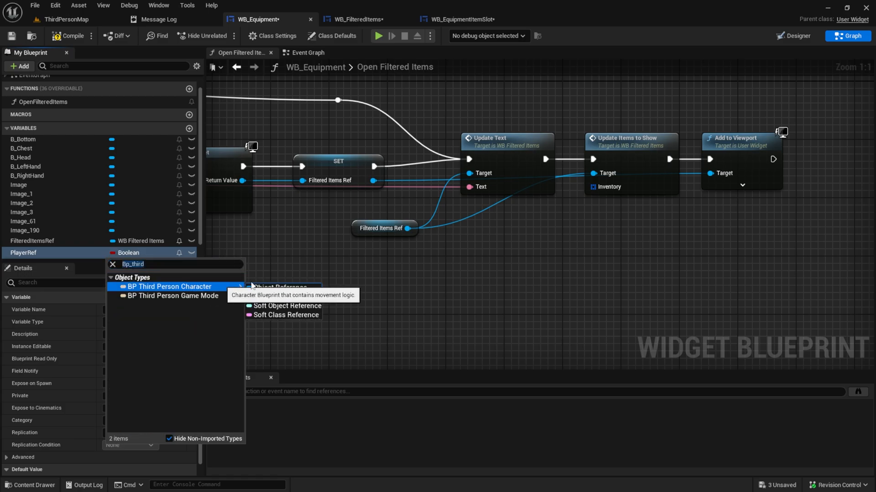
left_click(167, 287)
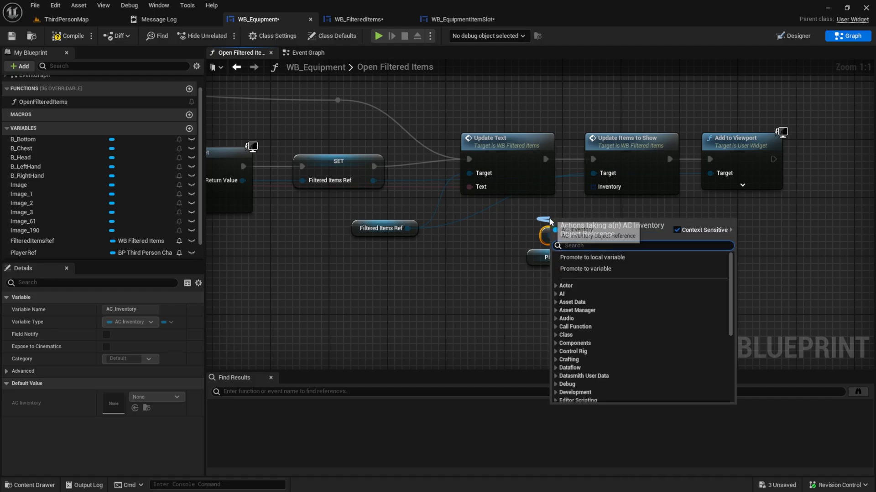
type("get in")
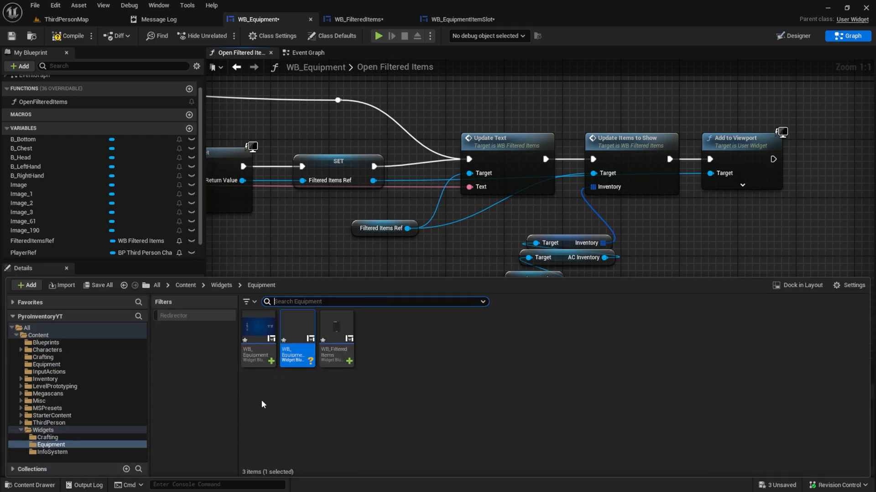
mouse_move(47, 350)
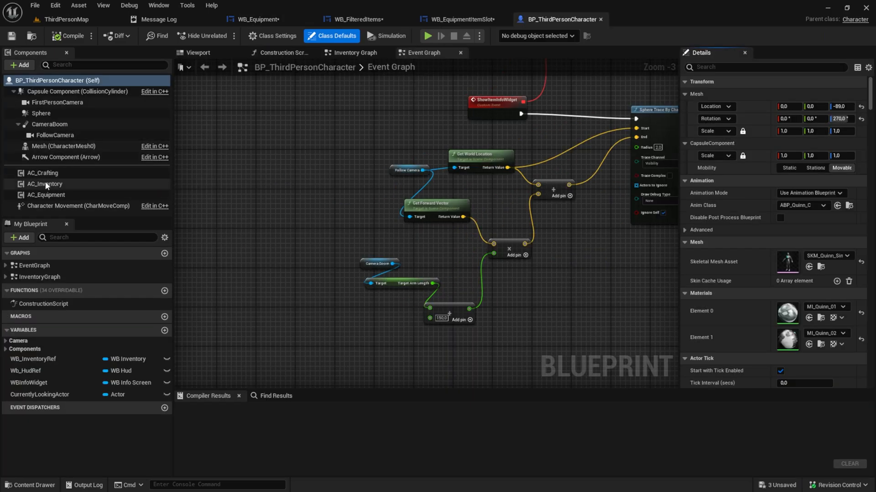
mouse_move(45, 194)
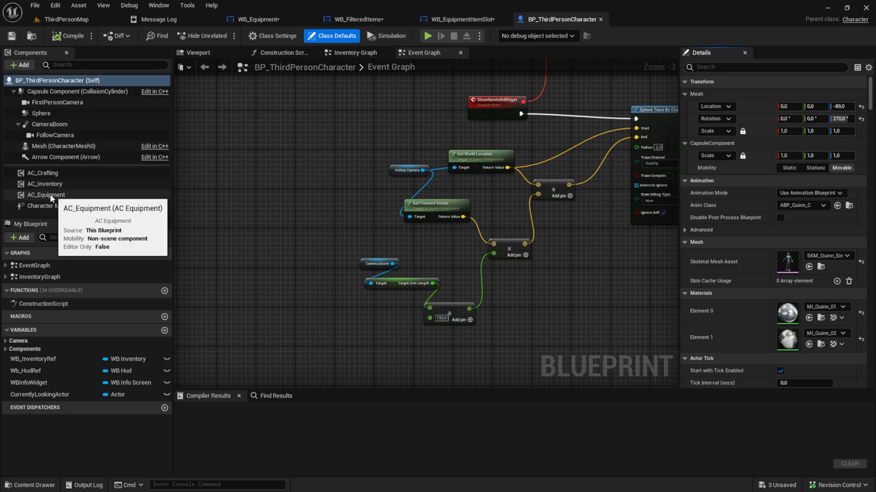
mouse_move(273, 62)
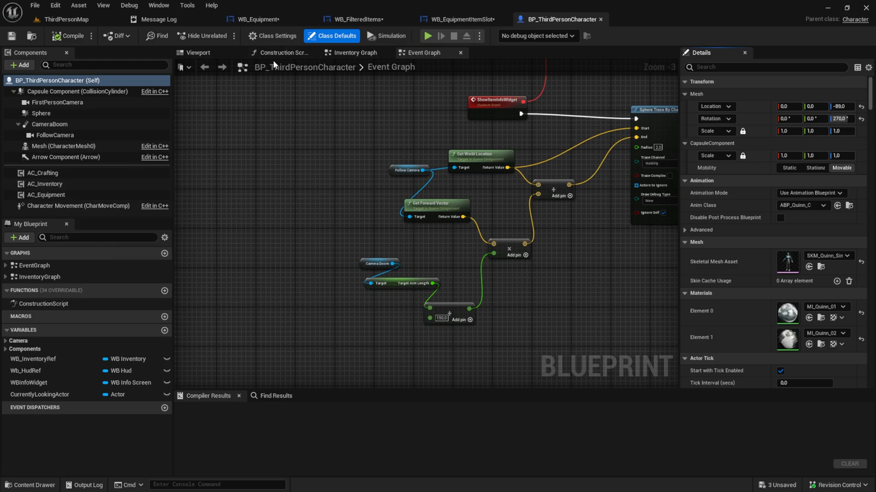
Place an AC_Equipment reference in BP_ThirdPersonCharacter's Construction Script.
left_click(281, 52)
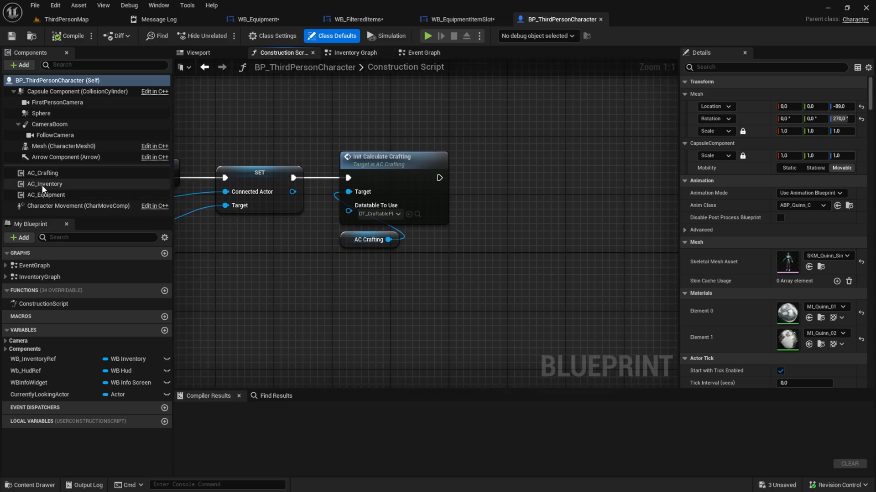
left_click(46, 195)
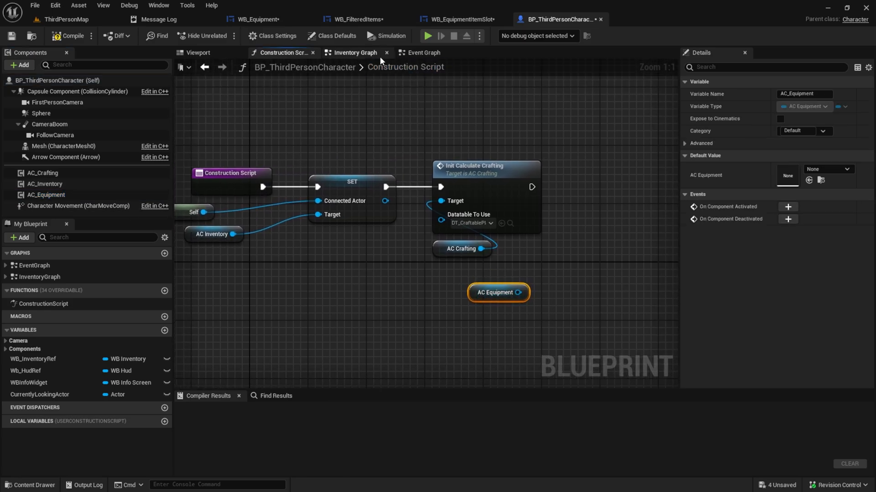
left_click(30, 484)
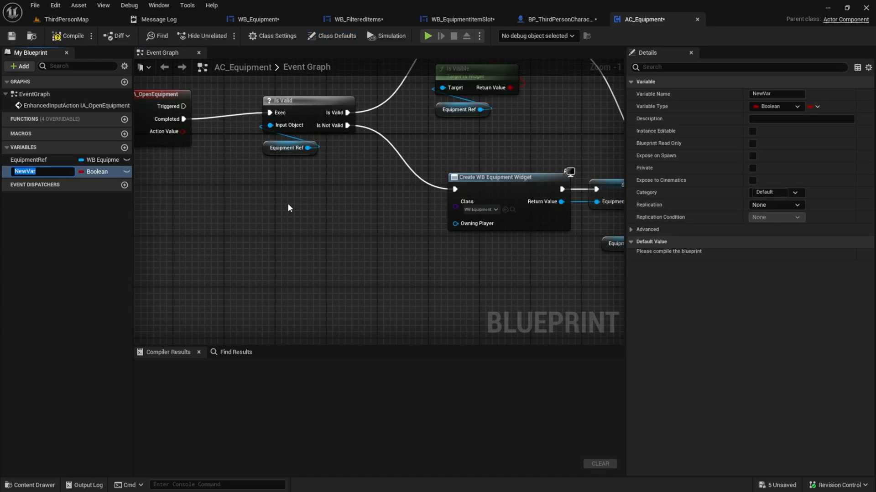
Add a PlayerRef variable typed BP Third Person Character to AC_Equipment and save it.
type("PlayerRef")
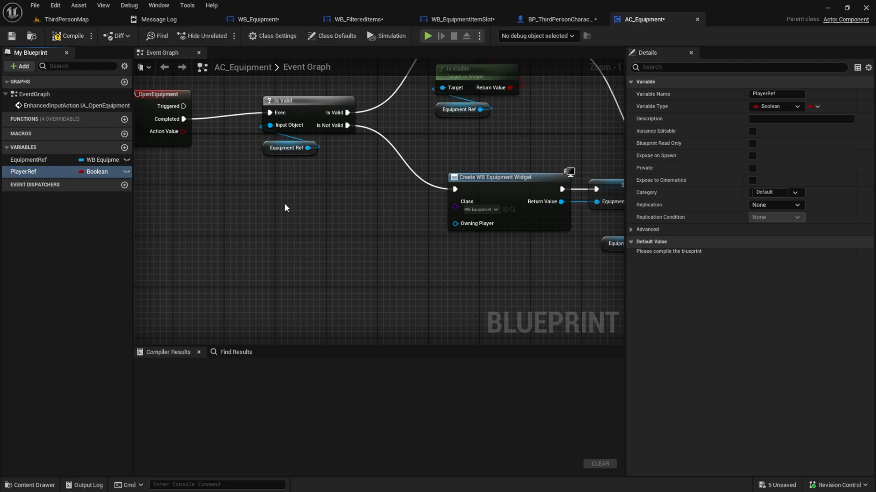
left_click(97, 172)
type("bpthird")
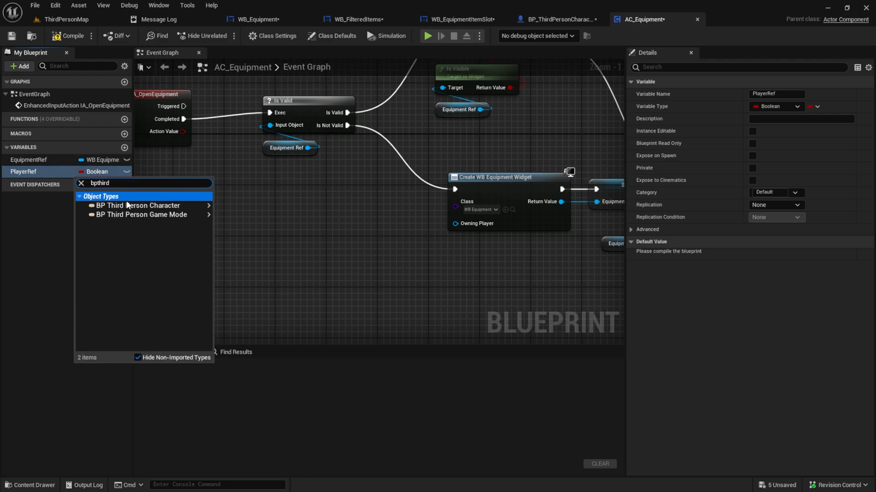
left_click(137, 206)
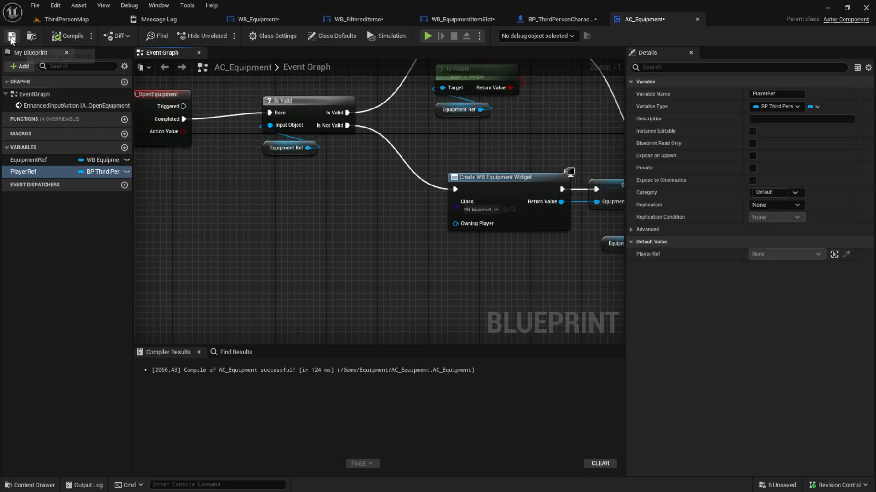
left_click(556, 20)
type("sel")
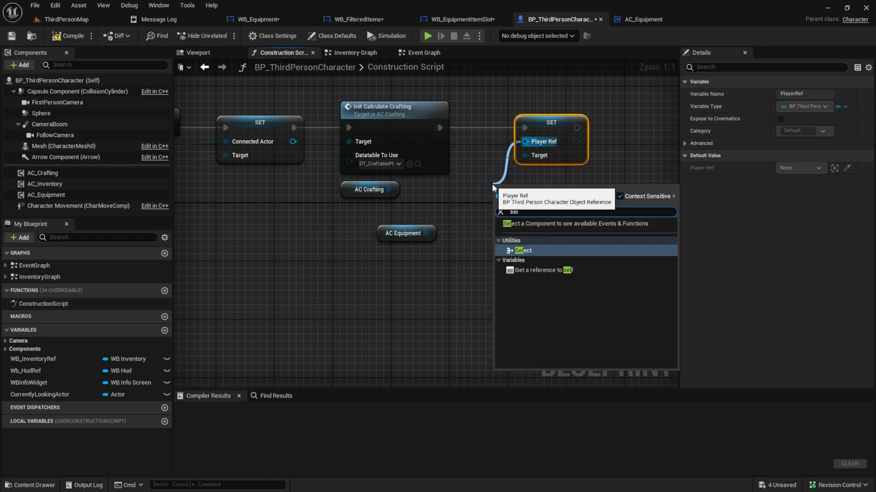
Connect Self to the Set Player Ref node's Player Ref pin.
left_click(521, 250)
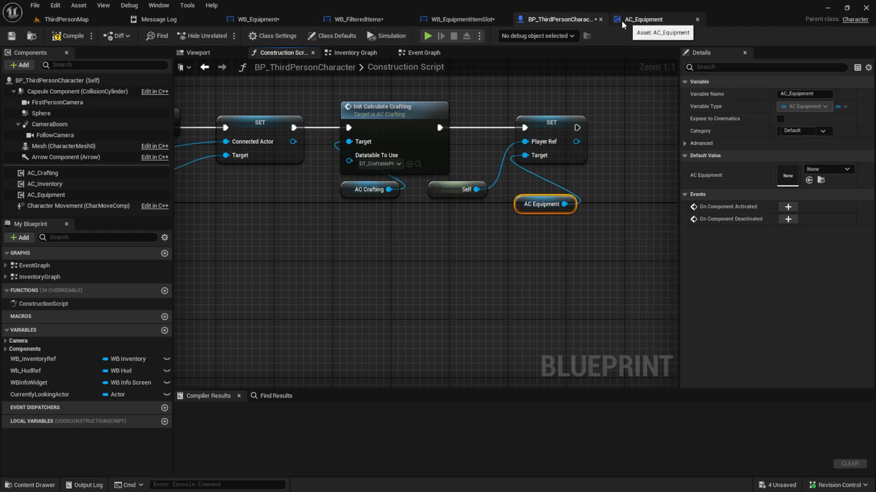
Make WB_Equipment's PlayerRef variable Instance Editable and Expose on Spawn.
left_click(644, 19)
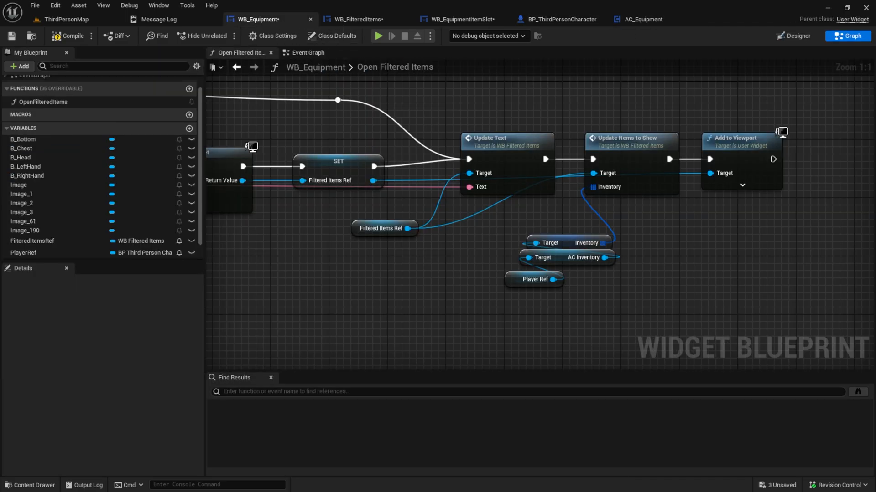
left_click(23, 253)
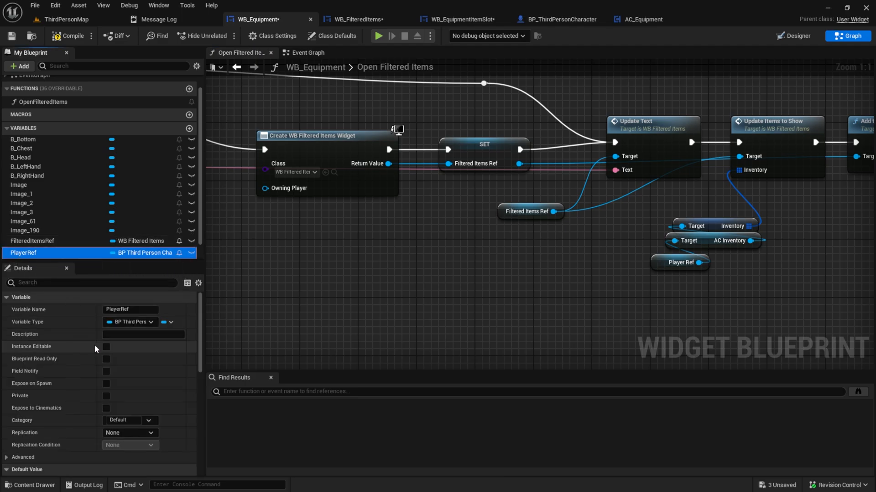
left_click(106, 346)
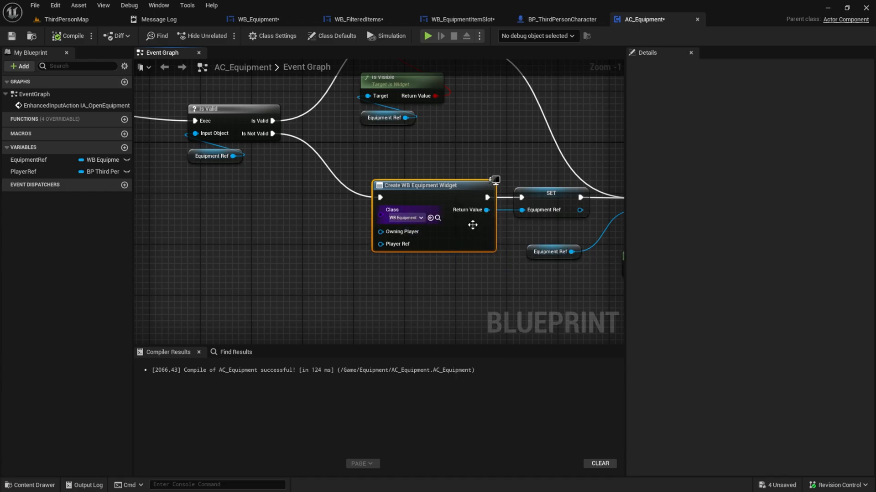
Wire Get PlayerRef into Create WB Equipment Widget's Player Ref pin in AC_Equipment.
left_click(23, 171)
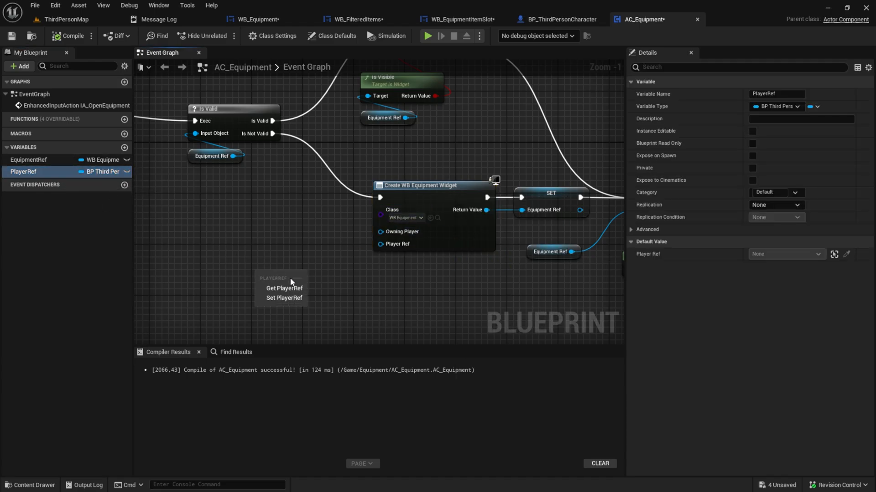
left_click(284, 288)
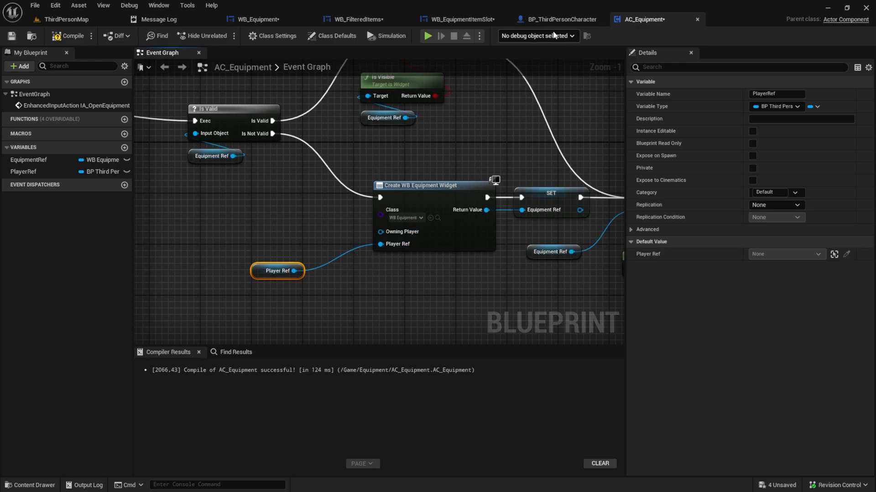
left_click(558, 20)
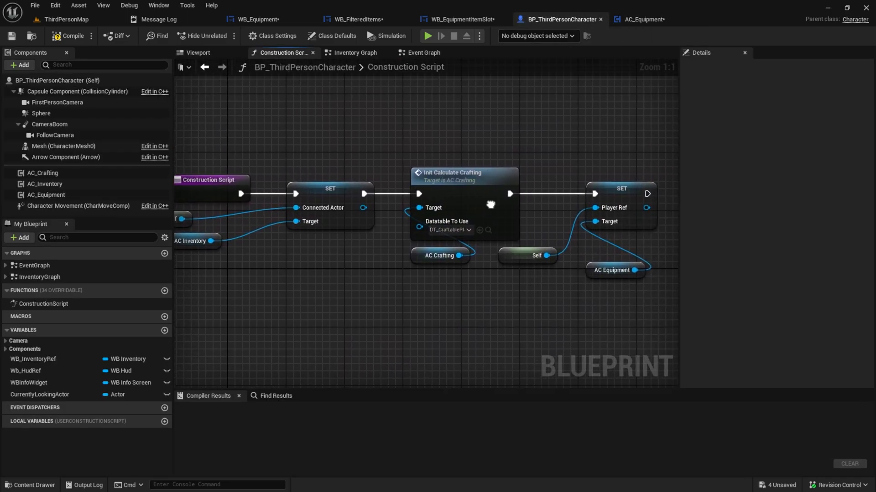
left_click(641, 19)
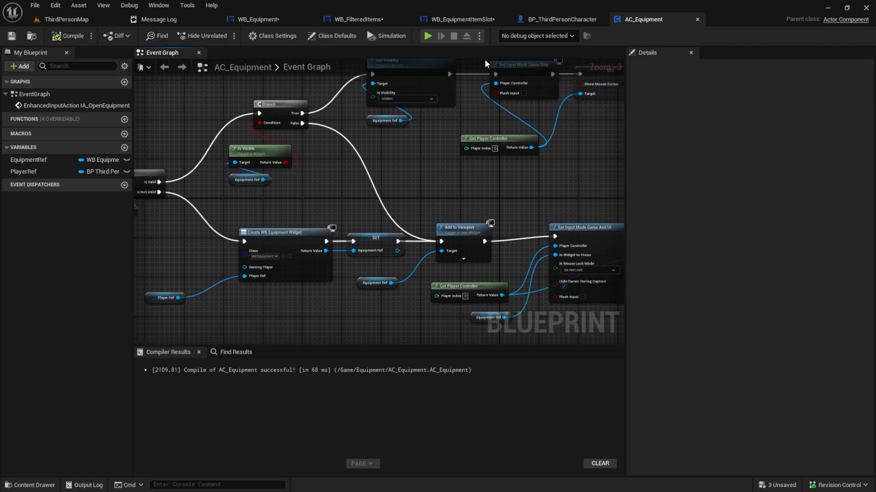
left_click(255, 19)
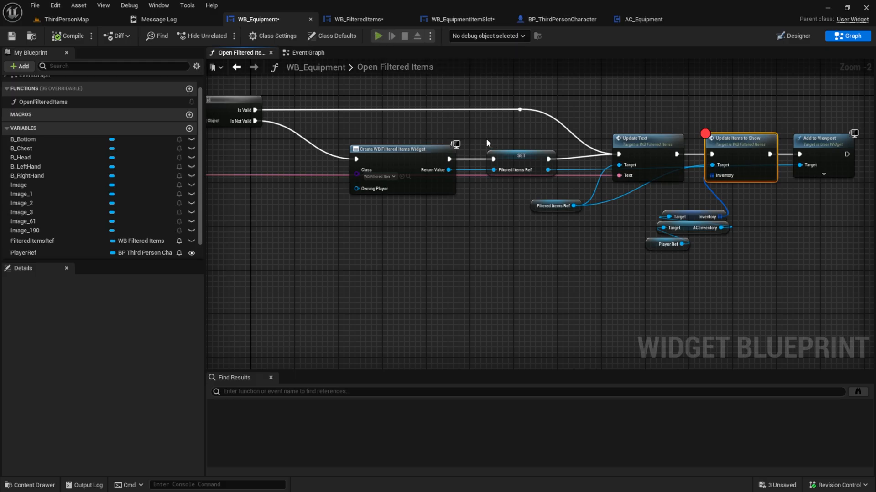
Play-test the game to check that Left Hand opens the Left Hand Items panel.
left_click(379, 36)
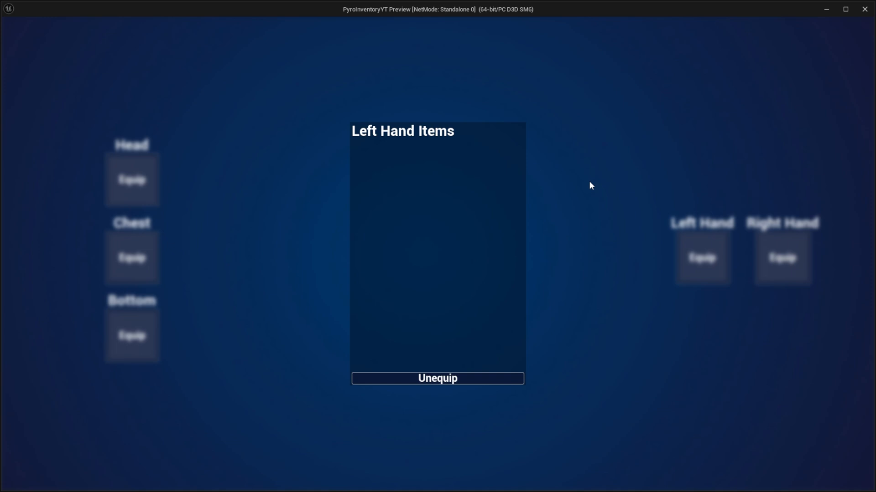
mouse_move(475, 200)
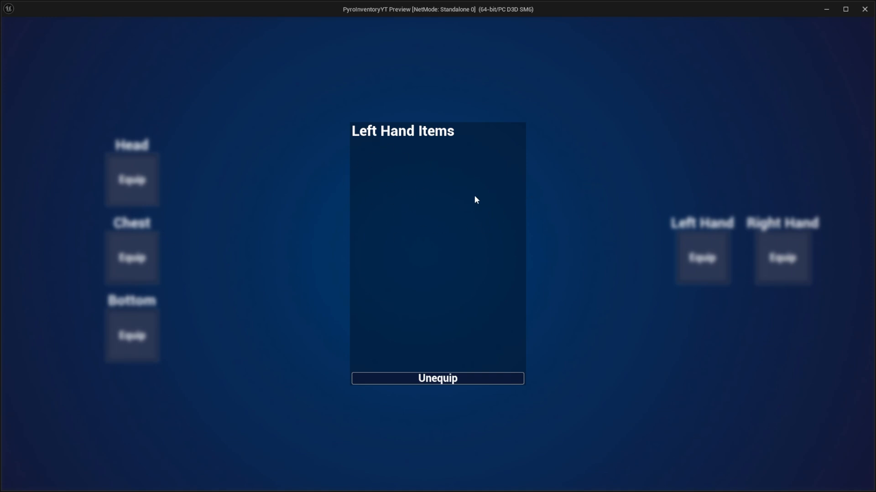
mouse_move(587, 275)
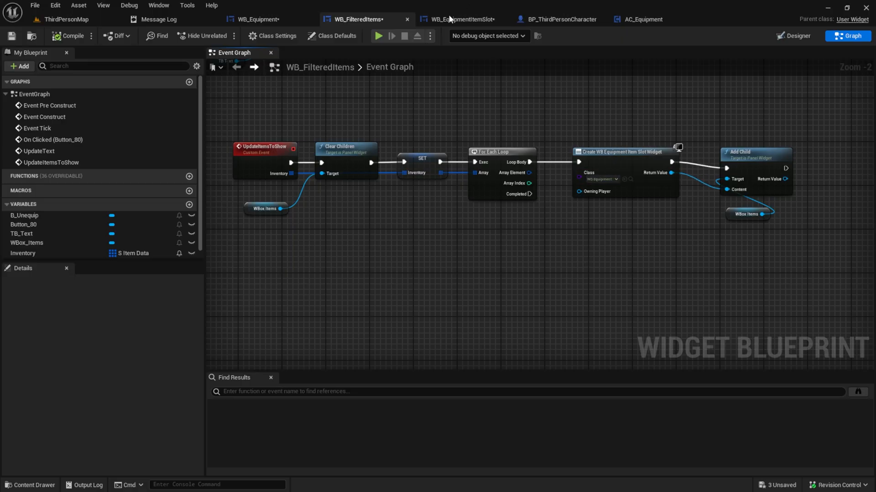
Rename WB_EquipmentItemSlot's text block to TB_ItemName.
left_click(459, 19)
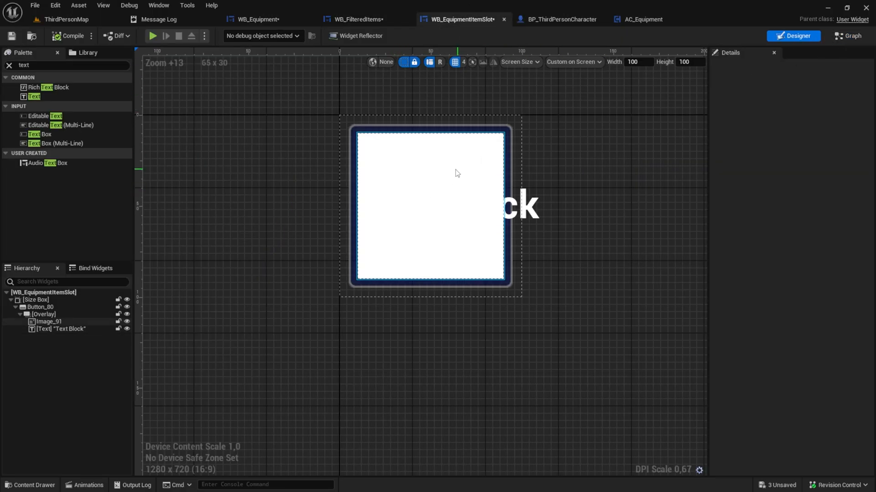
left_click(49, 321)
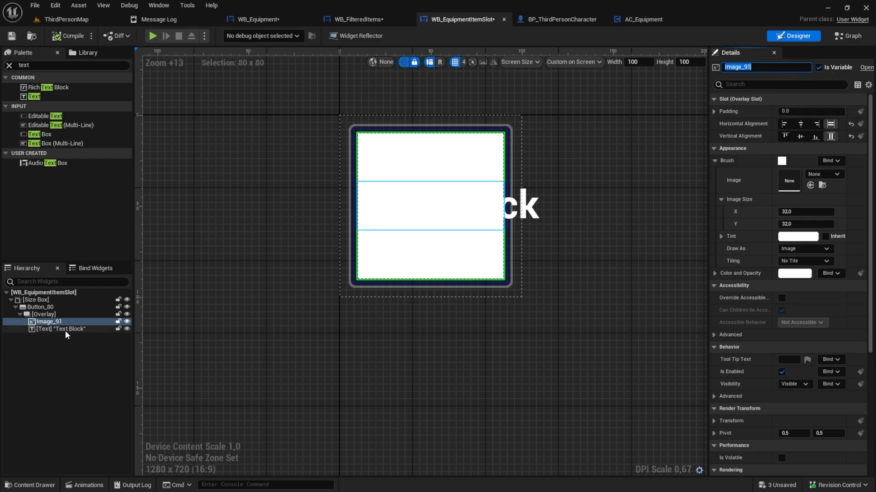
left_click(61, 329)
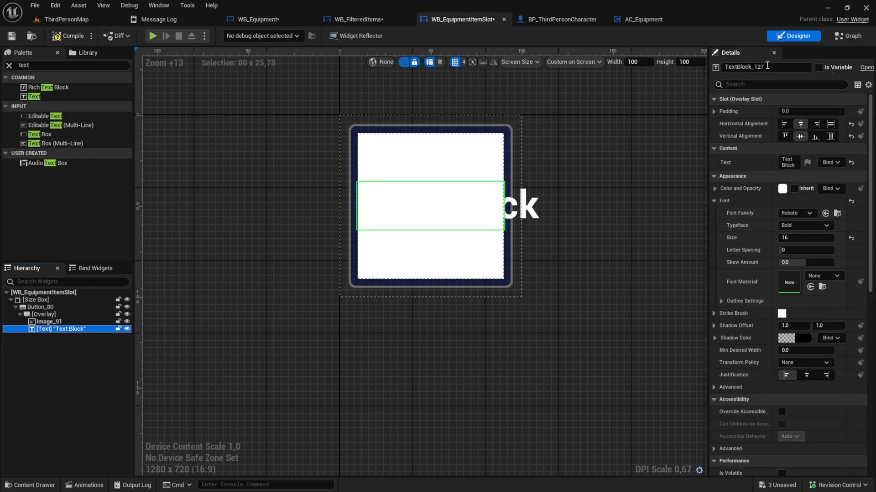
type("TB.")
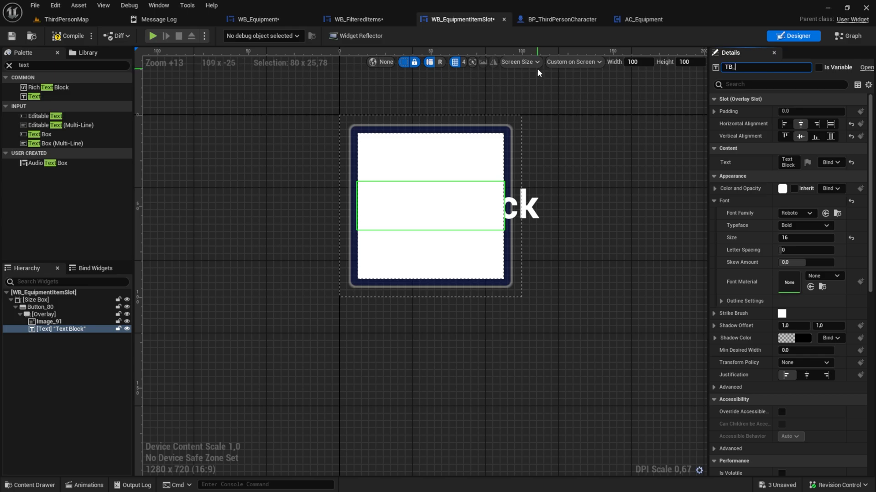
type("ItemName")
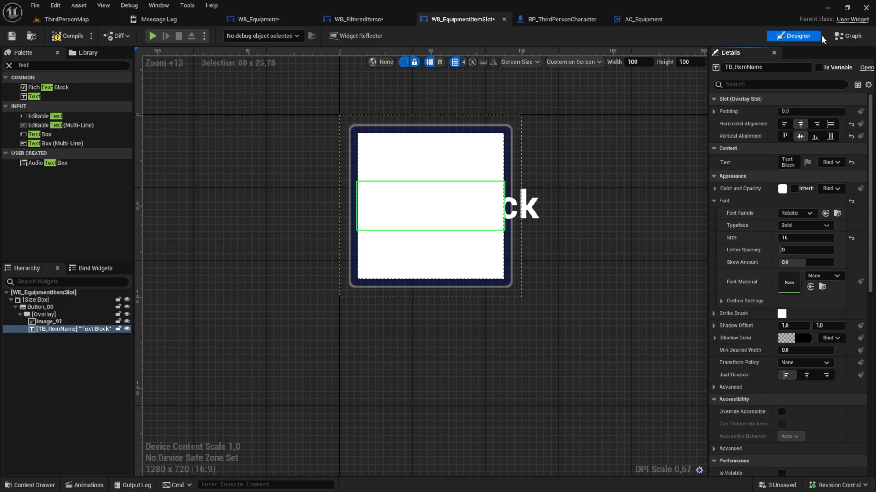
left_click(848, 36)
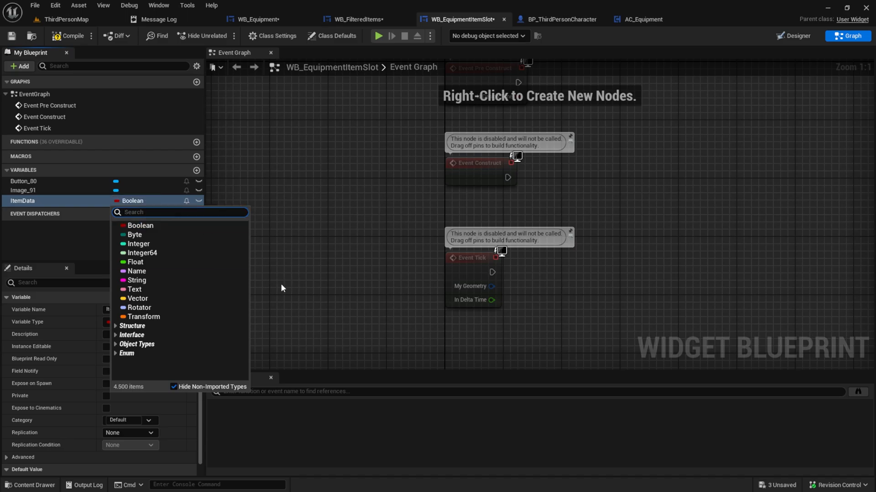
Make ItemData an S Item Data variable that is Instance Editable and Exposed on Spawn.
type("Itemda")
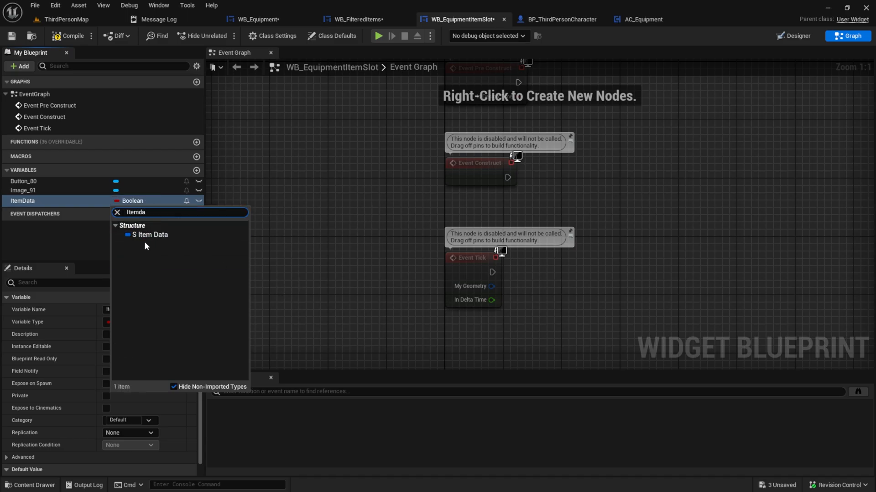
left_click(150, 234)
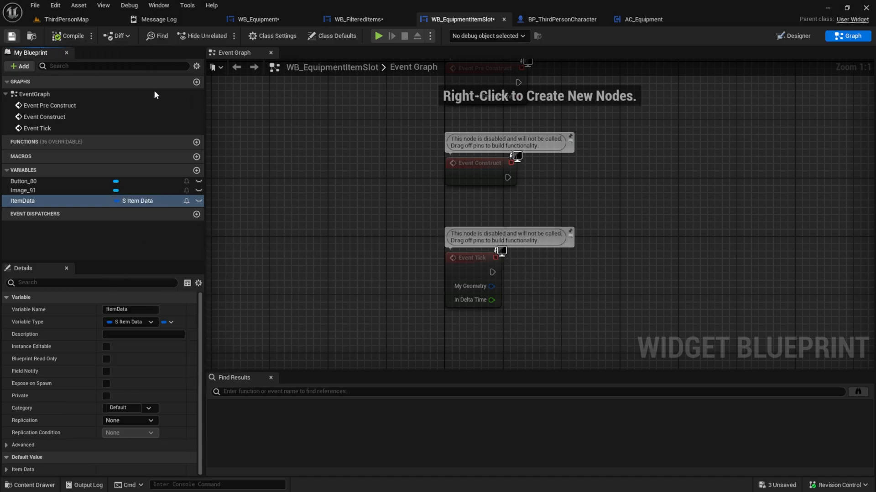
left_click(106, 347)
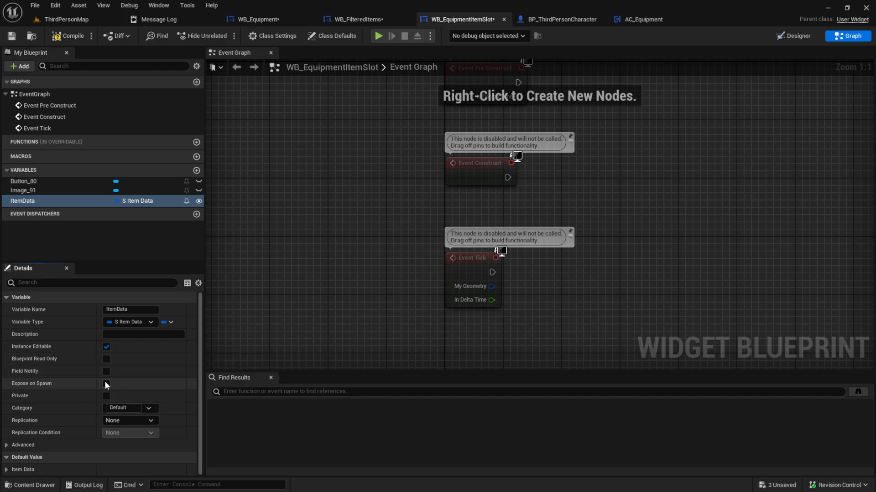
left_click(106, 384)
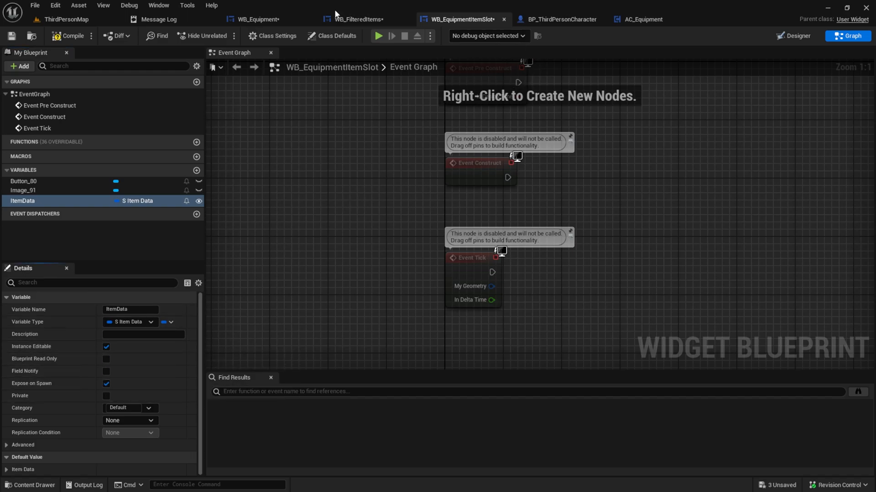
Refresh WB_FilteredItems' slot-creation node so it shows the Item Data pin.
left_click(358, 19)
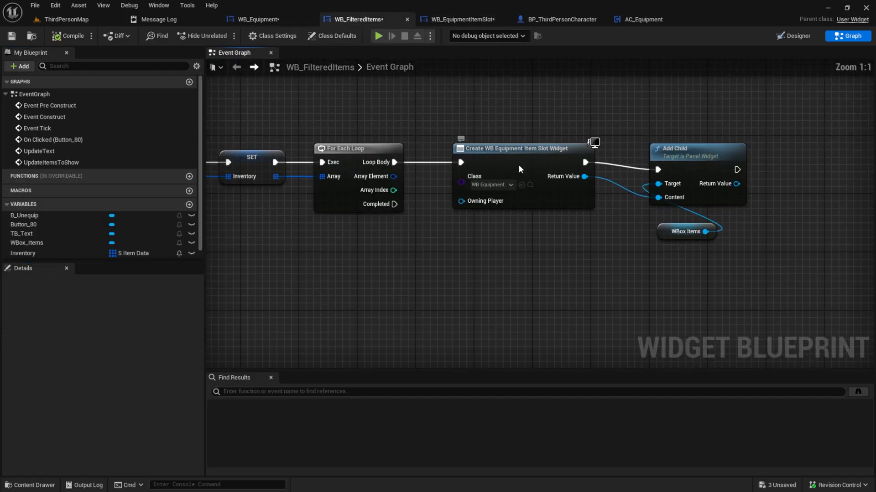
left_click(518, 149)
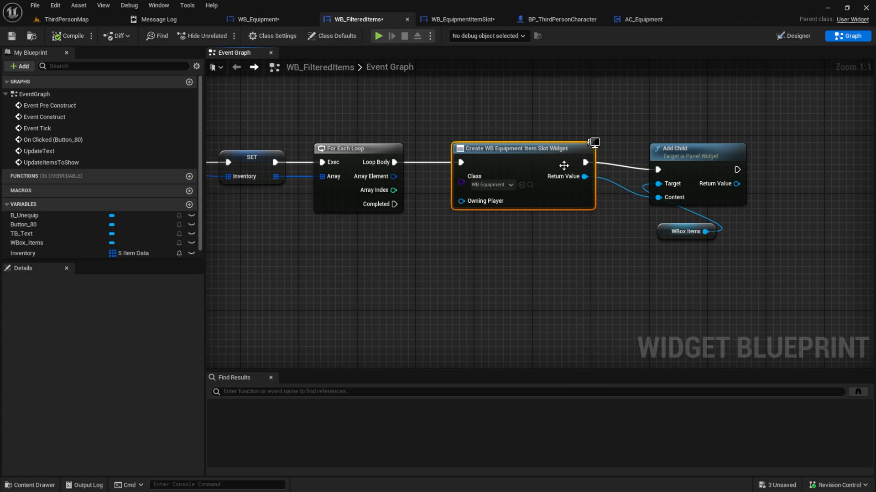
left_click(461, 19)
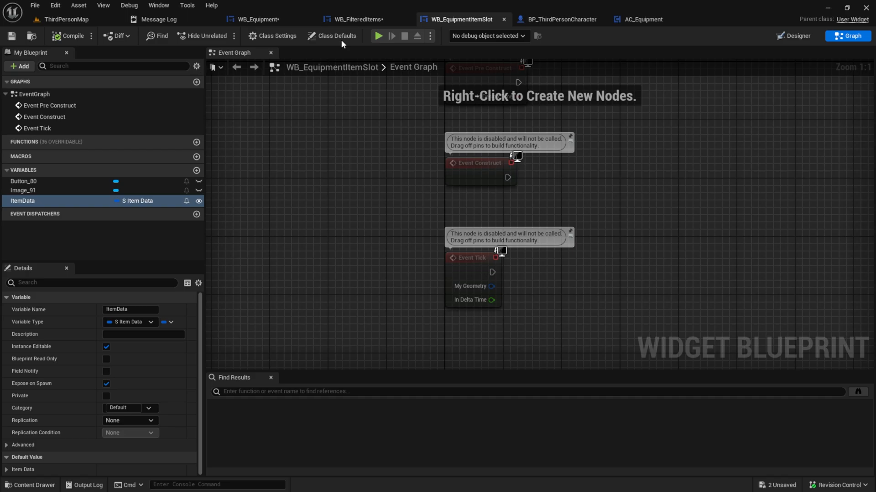
left_click(358, 20)
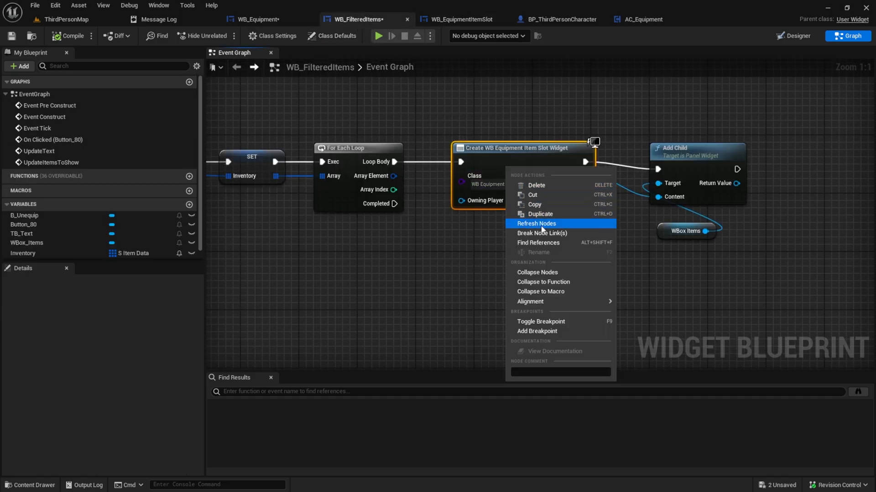
left_click(536, 223)
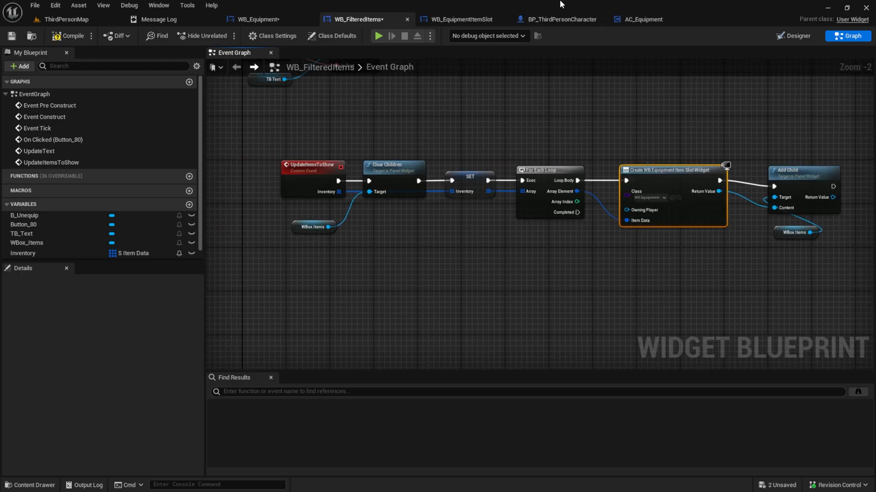
left_click(560, 19)
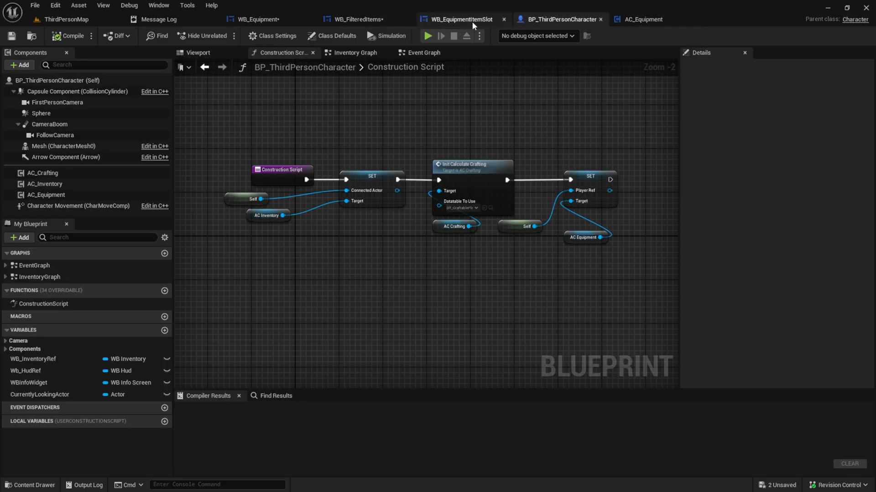
left_click(460, 19)
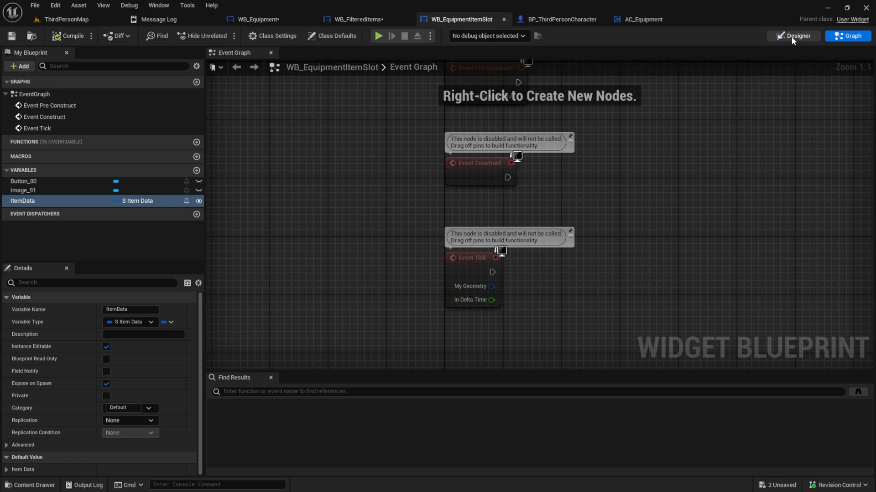
In the slot's Designer, bind Image_91's brush to the item data's Image.
left_click(792, 35)
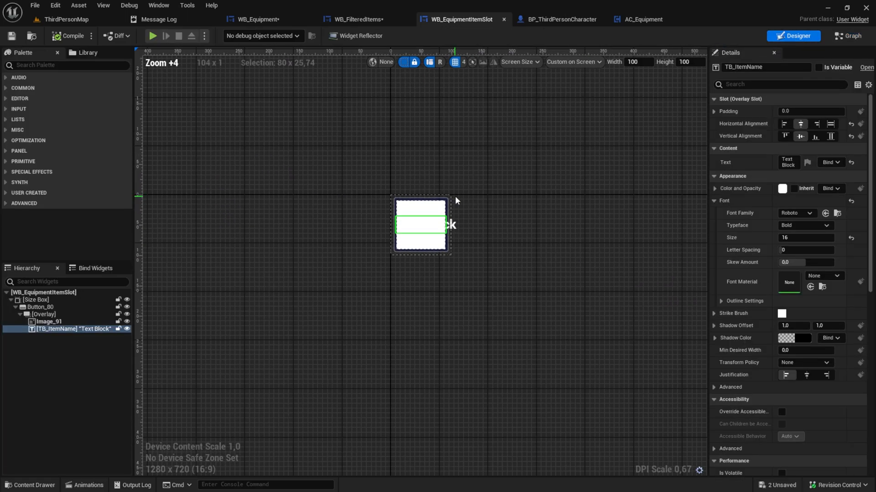
left_click(49, 321)
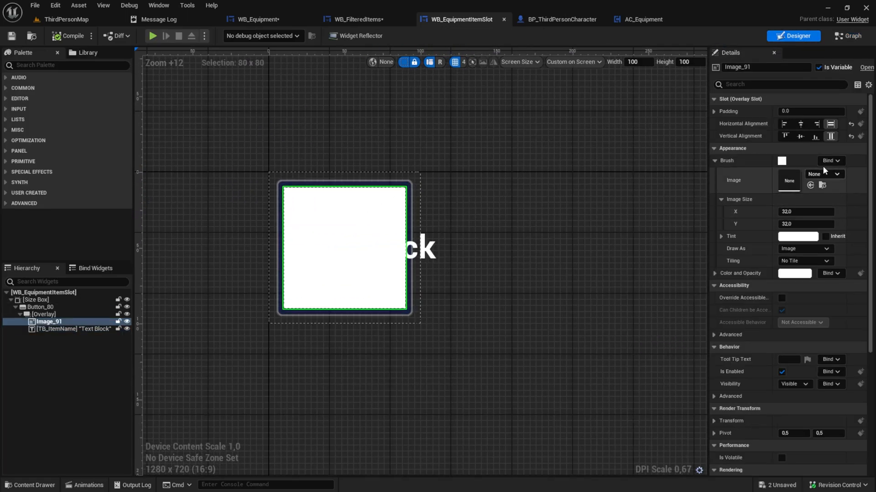
left_click(832, 161)
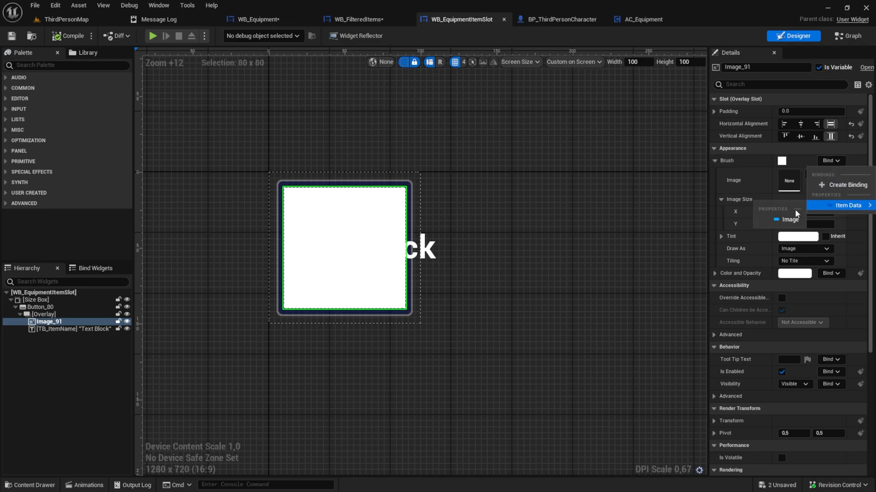
left_click(72, 329)
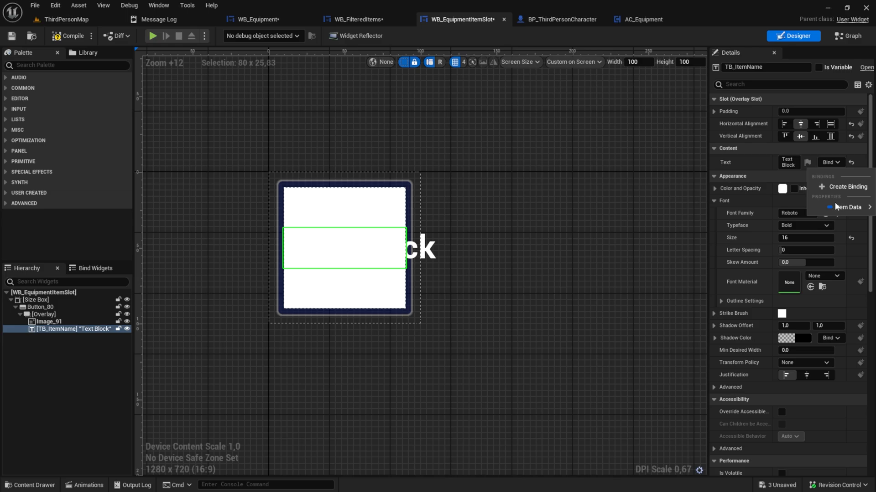
Bind TB_ItemName's text to the item data's Name and compile WB_EquipmentItemSlot.
left_click(850, 207)
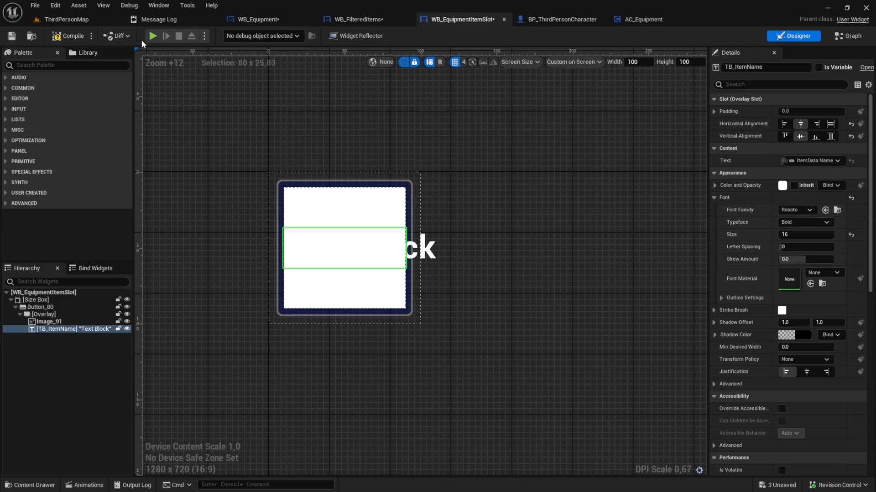
left_click(152, 35)
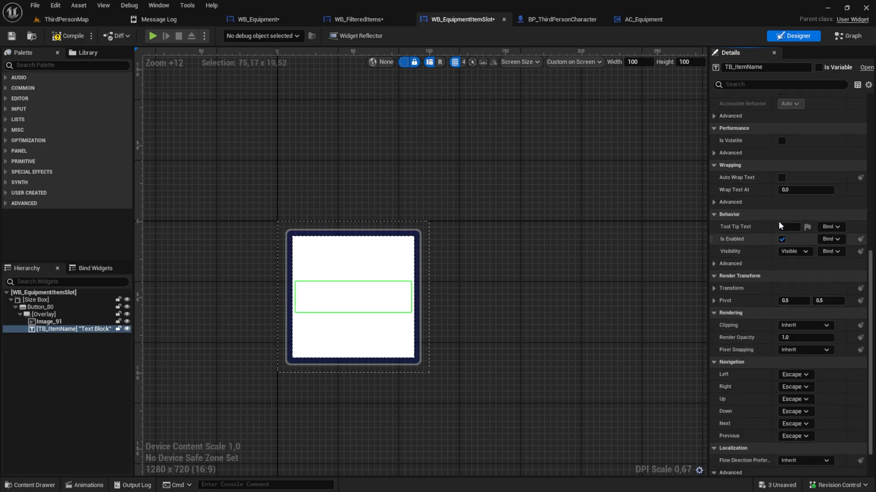
left_click(781, 177)
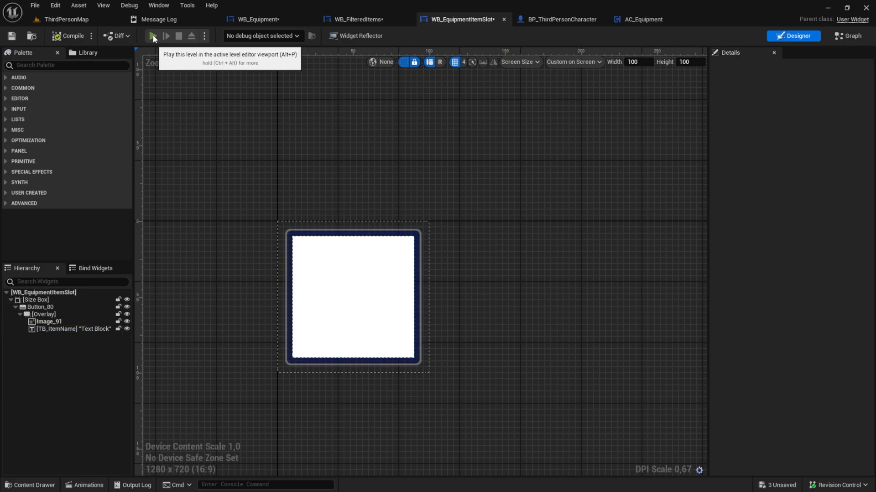
Play-test and equip Left Hand to show Wood, Iron, Watermelon and Axe slots with icons.
left_click(152, 35)
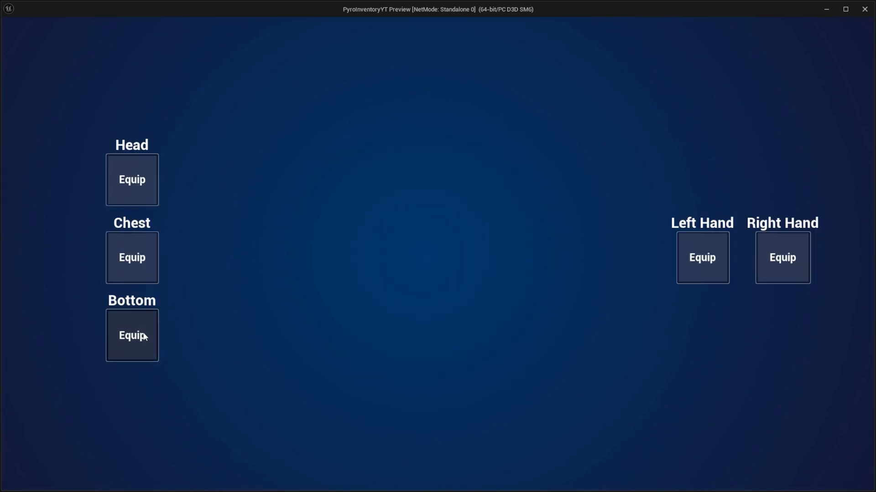
mouse_move(338, 117)
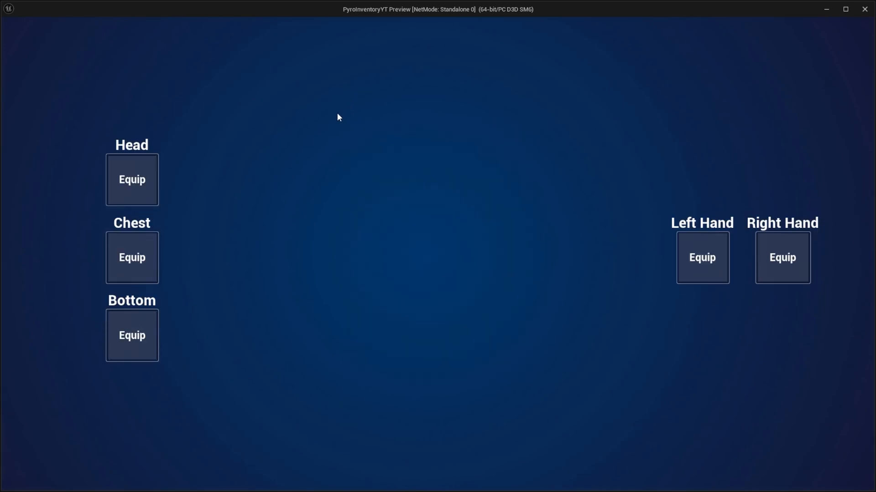
left_click(132, 257)
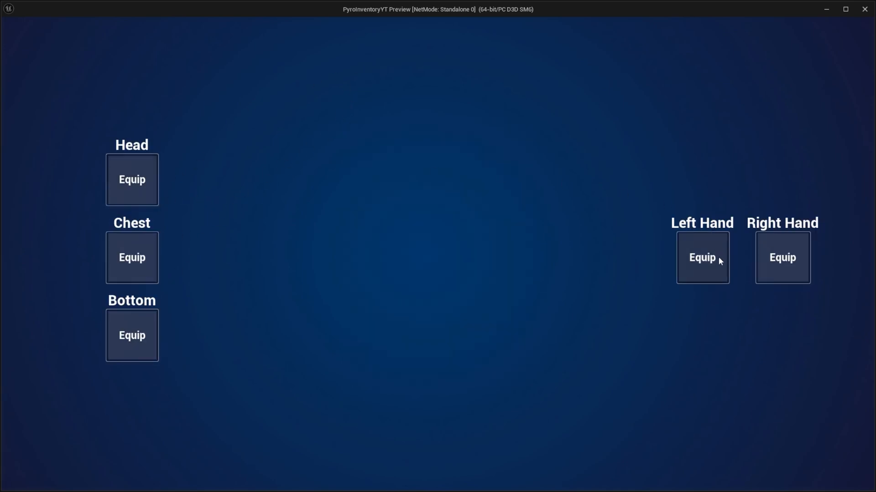
left_click(701, 257)
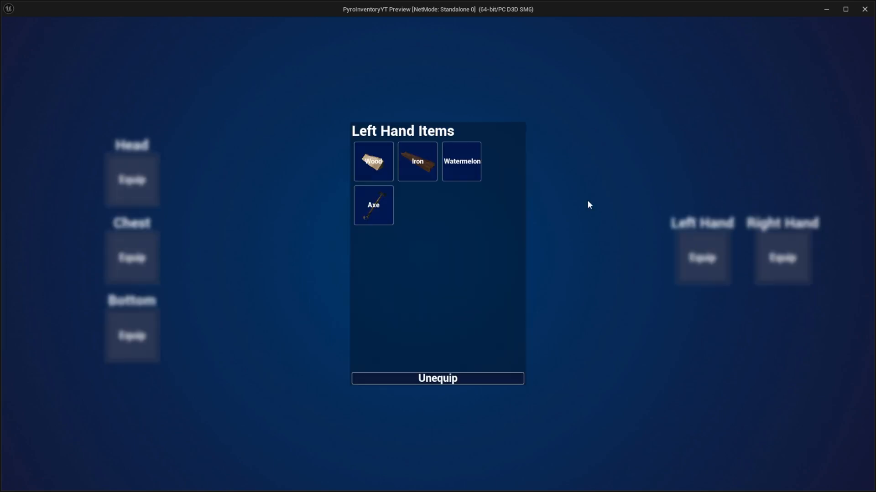